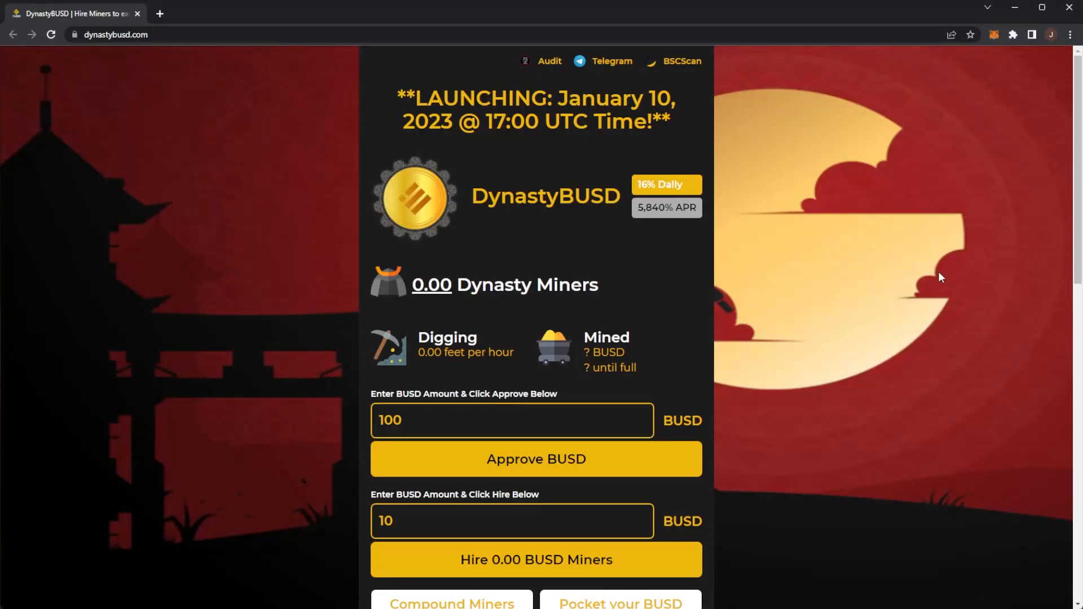
pyautogui.moveTo(864, 151)
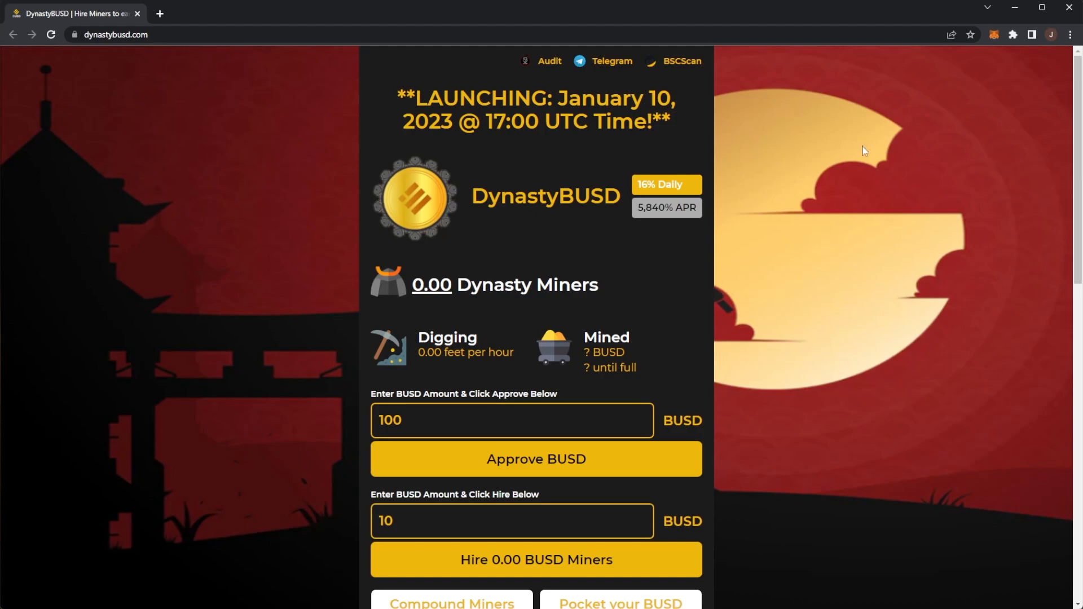
pyautogui.moveTo(613, 202)
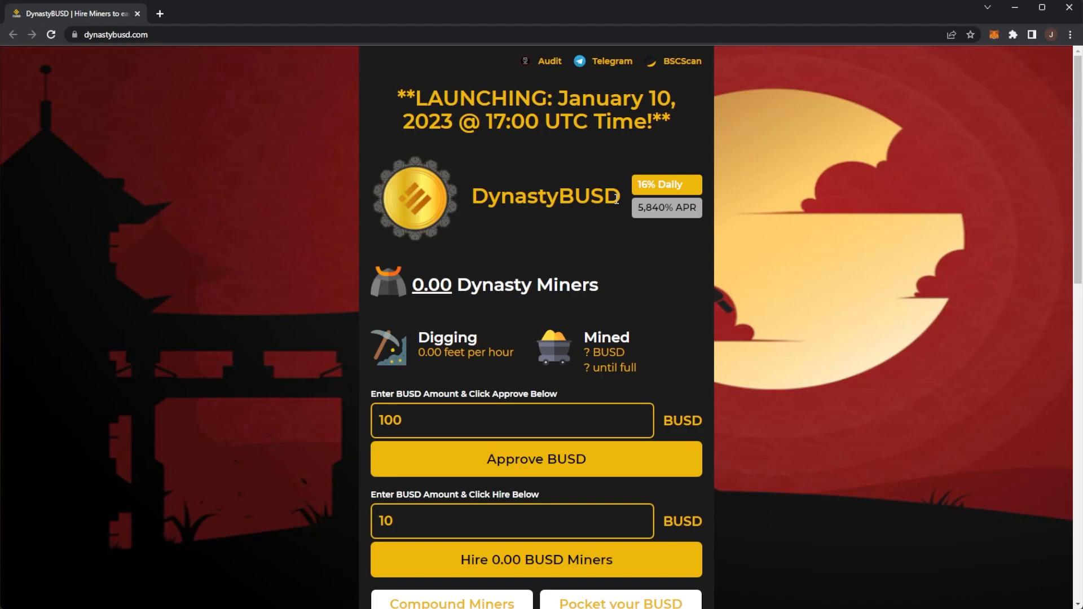
pyautogui.moveTo(515, 126)
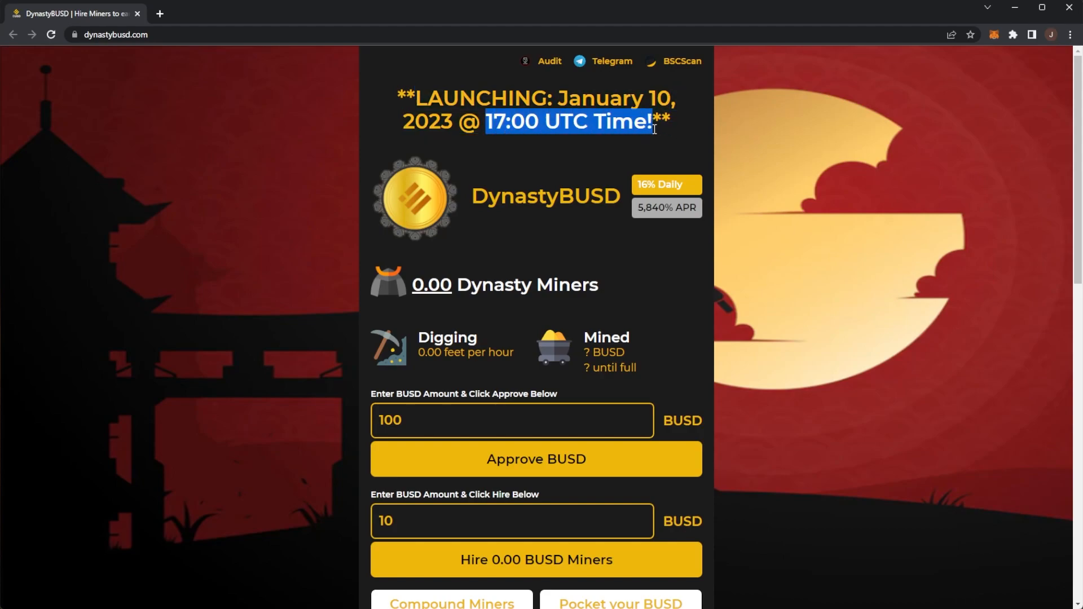
# Empty the Approve BUSD amount field and scroll to the wallet balance and Buy BUSD link
pyautogui.click(649, 131)
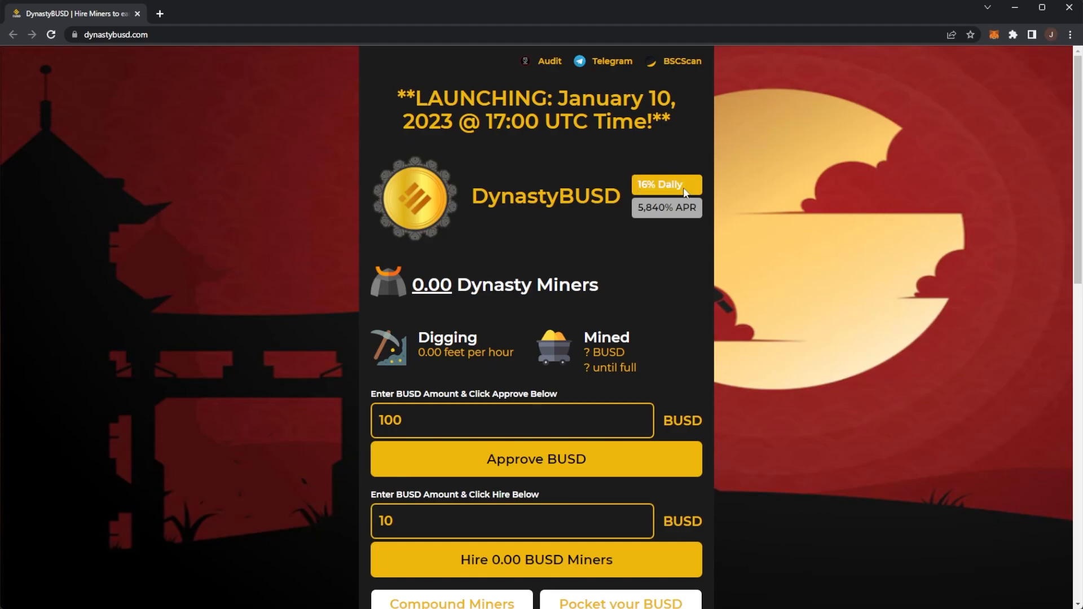
pyautogui.scroll(-3)
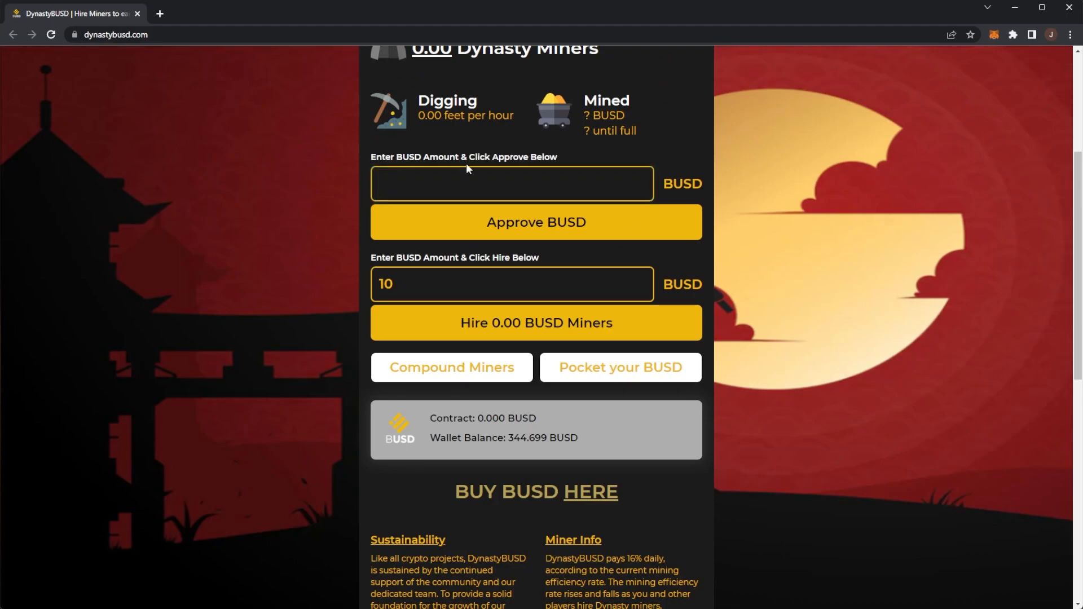
pyautogui.scroll(3)
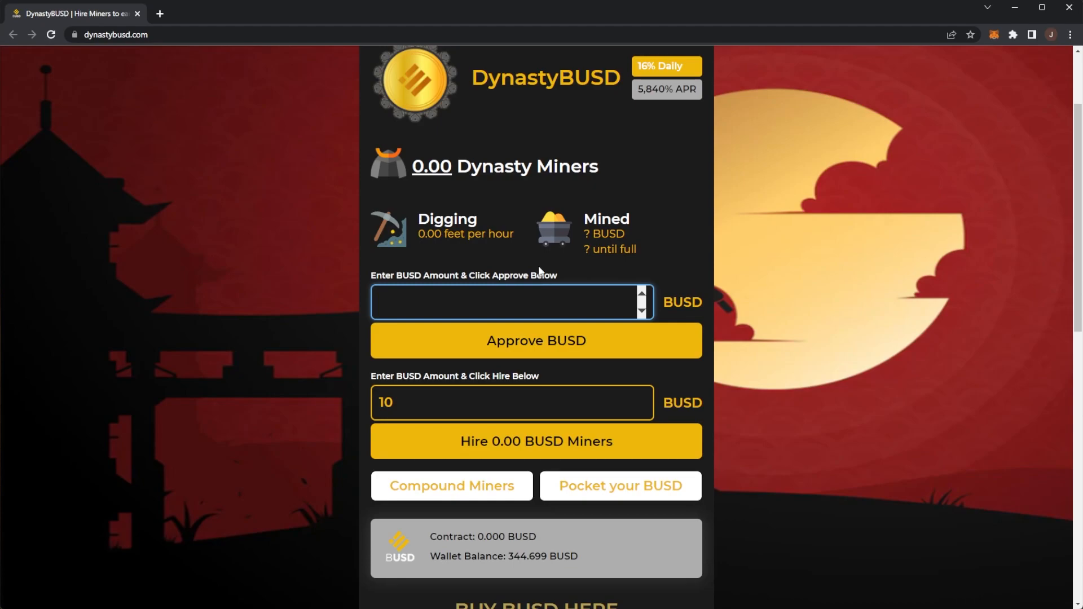
pyautogui.moveTo(391, 96)
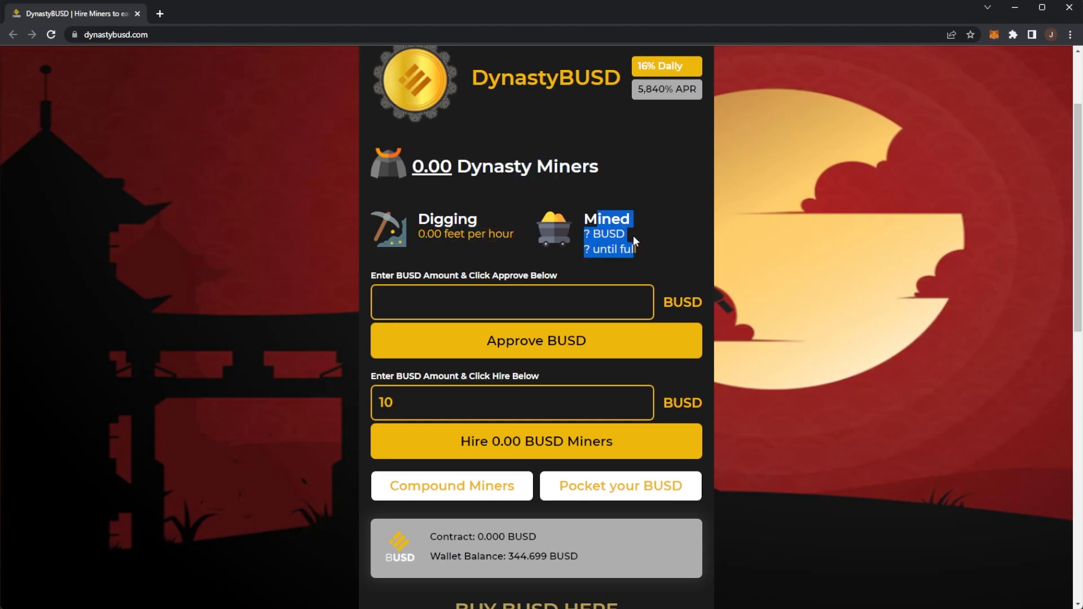
pyautogui.scroll(-3)
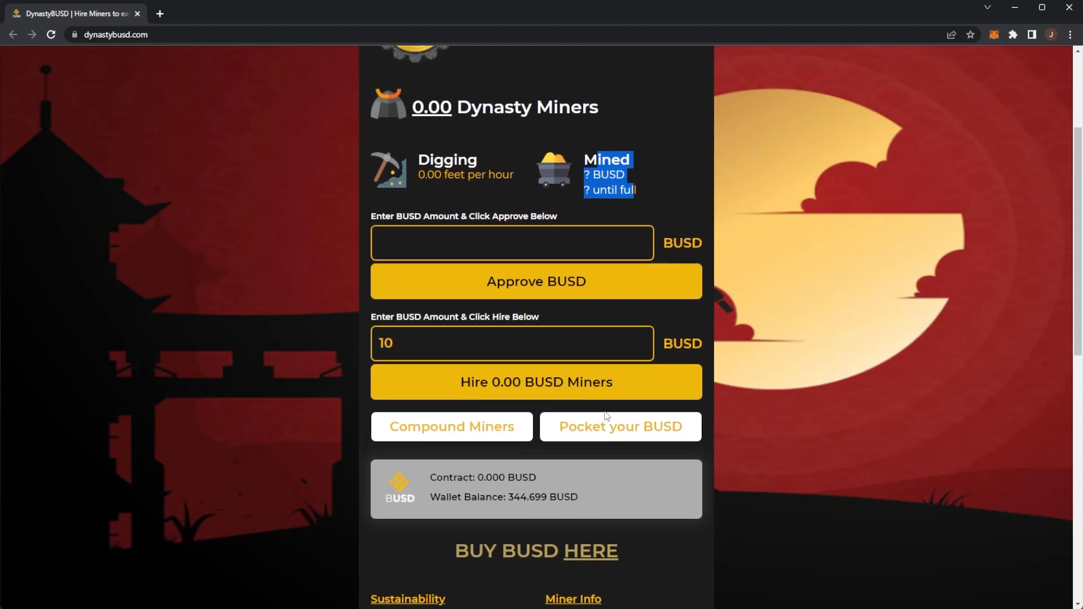
pyautogui.scroll(-3)
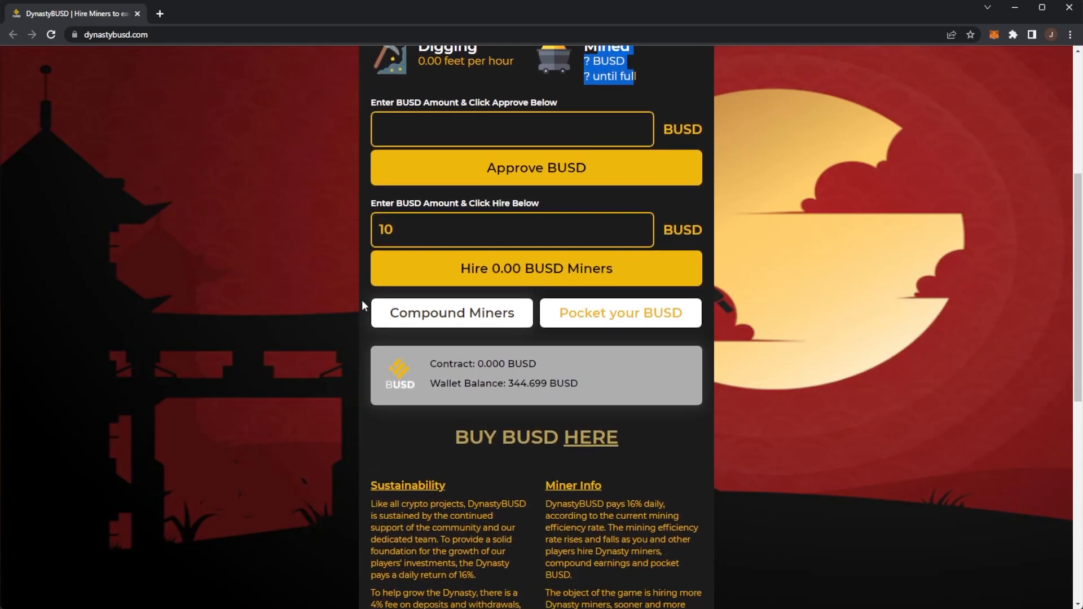
pyautogui.scroll(3)
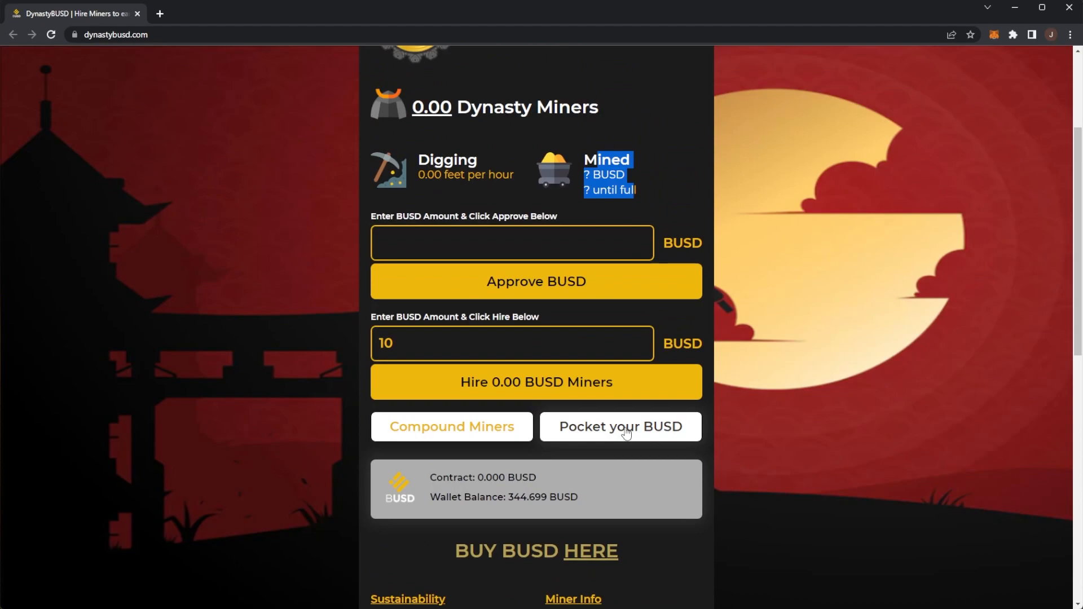
pyautogui.moveTo(443, 448)
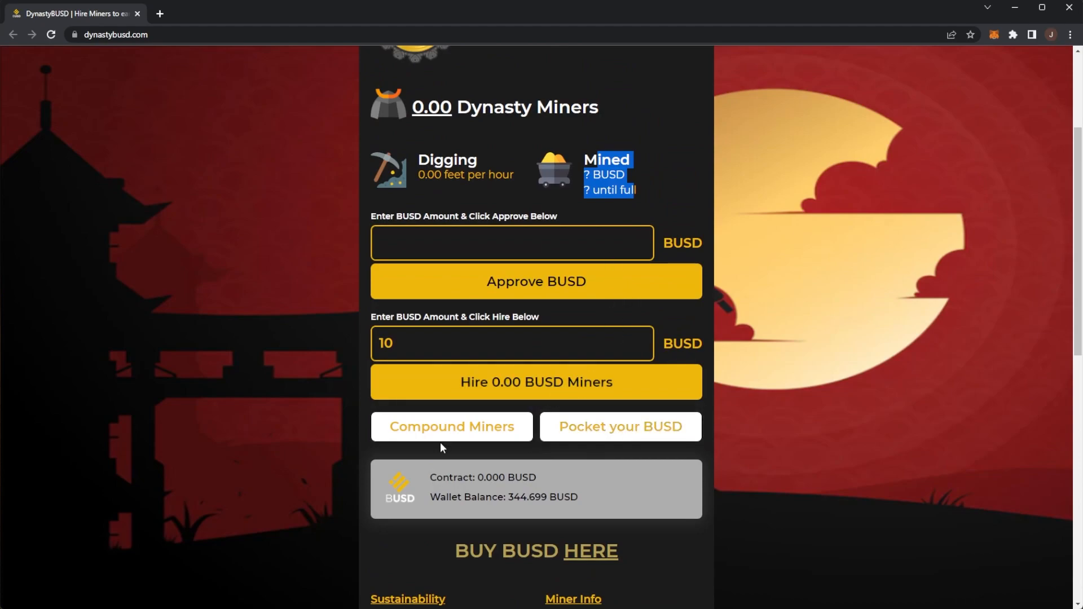
pyautogui.moveTo(644, 465)
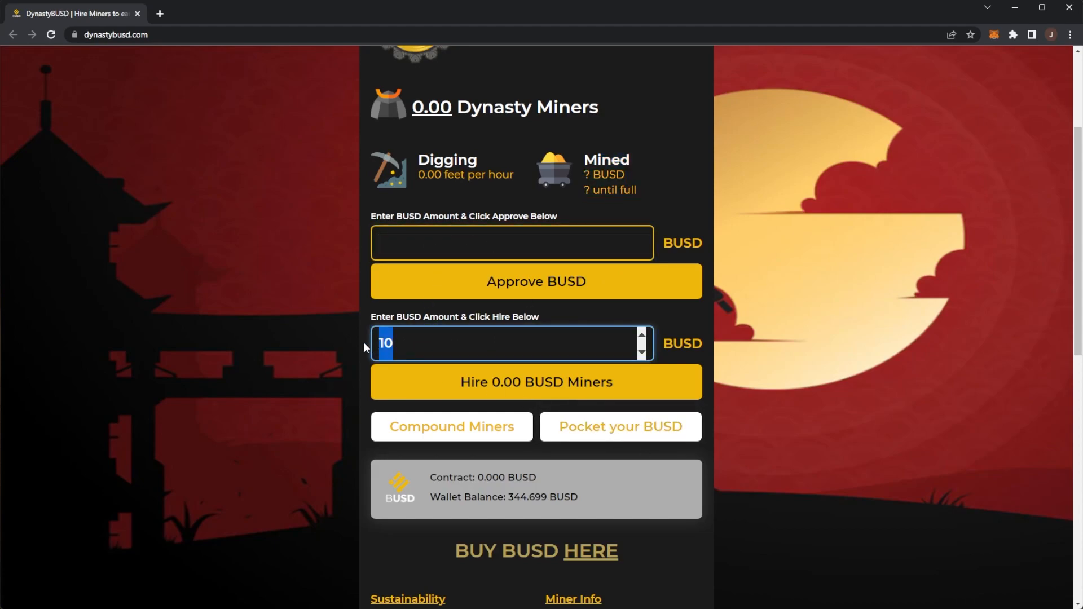
pyautogui.click(511, 242)
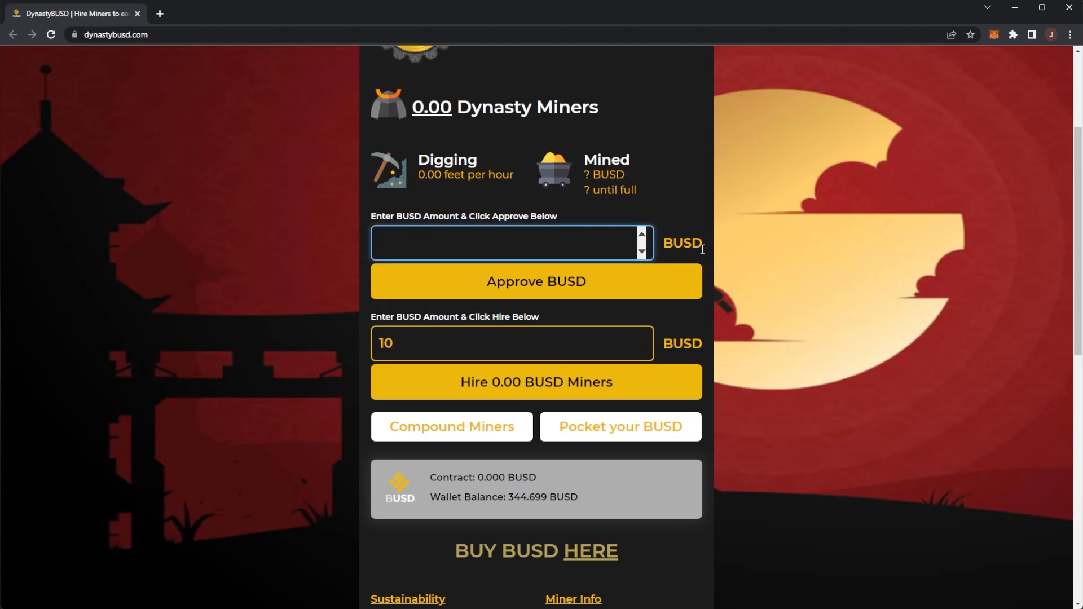
pyautogui.scroll(-3)
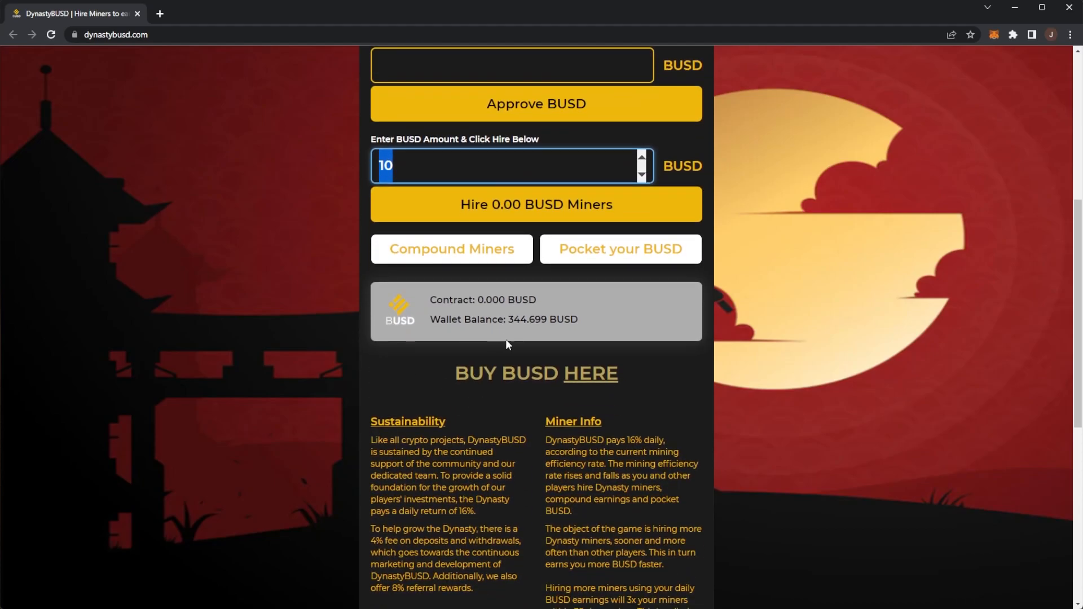
pyautogui.moveTo(591, 373)
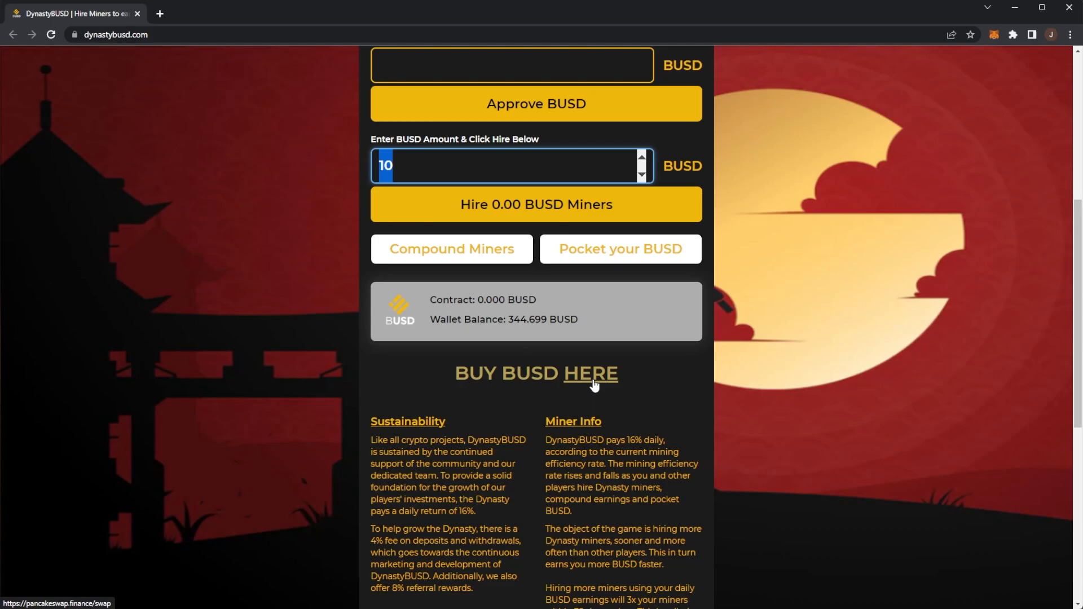
pyautogui.moveTo(596, 364)
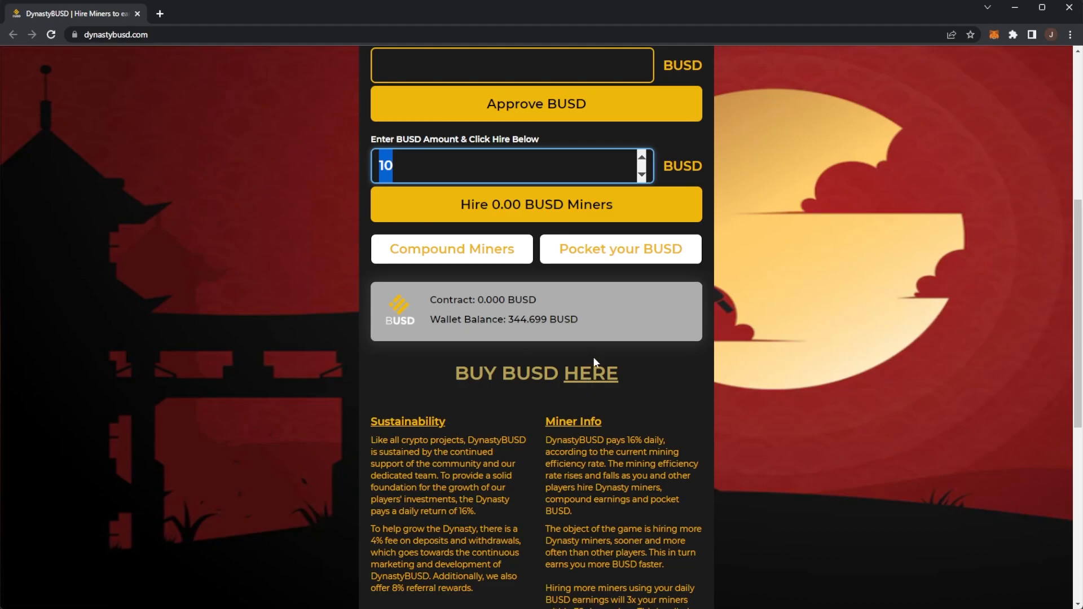
pyautogui.moveTo(555, 340)
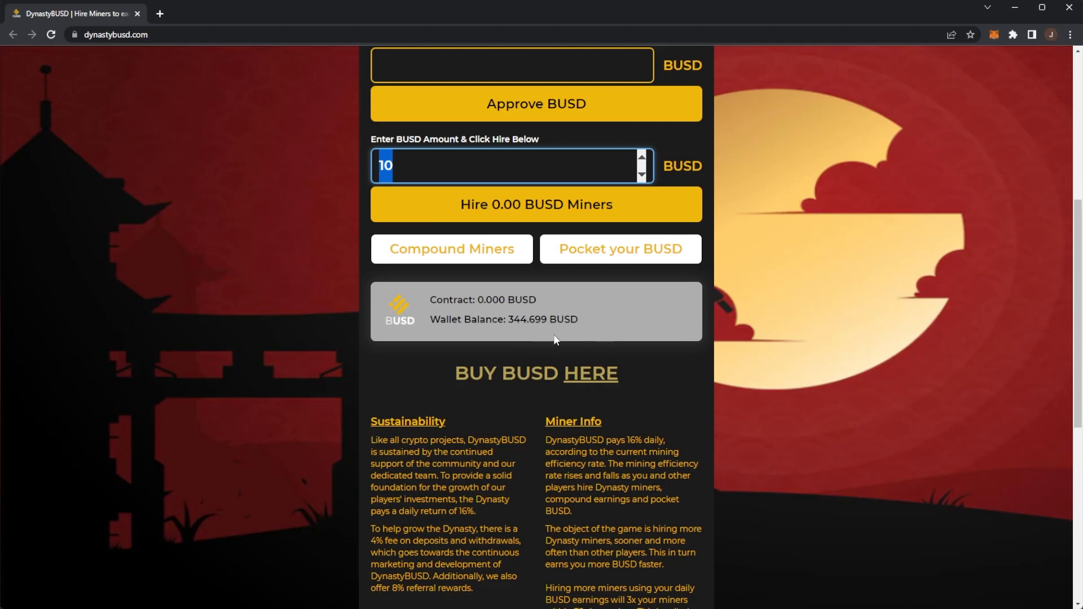
# Scroll past the wallet panel to Sustainability and Miner Info, covering 4% fees and 8% referrals
pyautogui.scroll(-3)
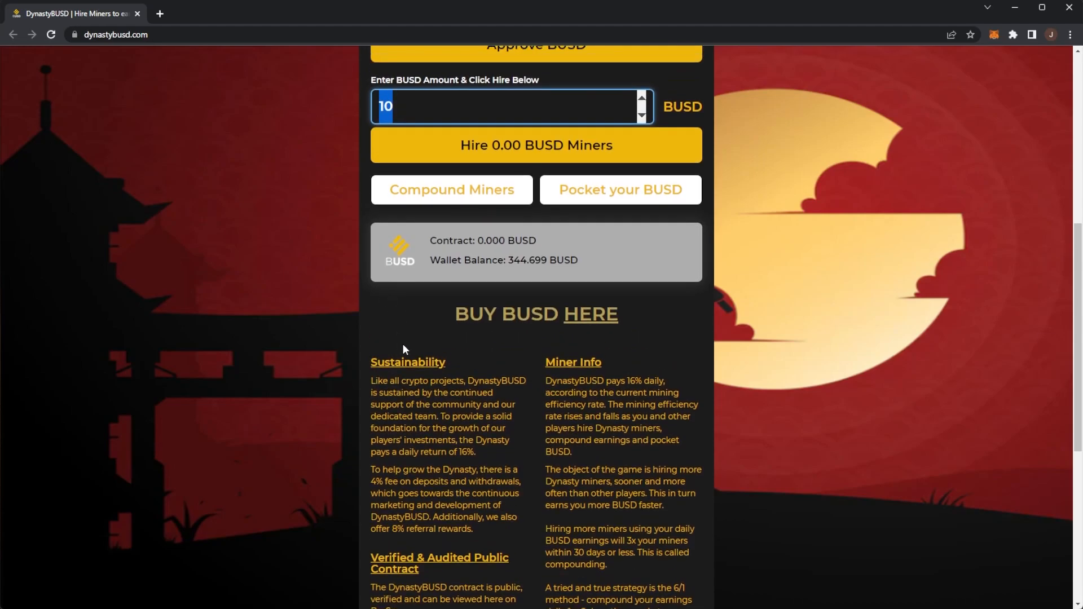
pyautogui.scroll(-3)
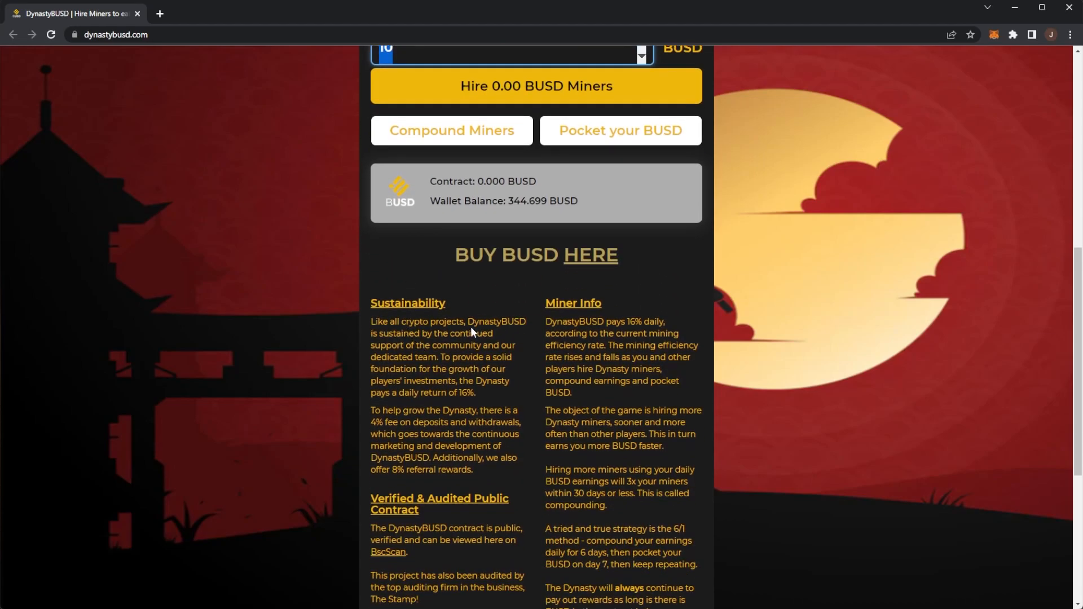
pyautogui.moveTo(373, 345)
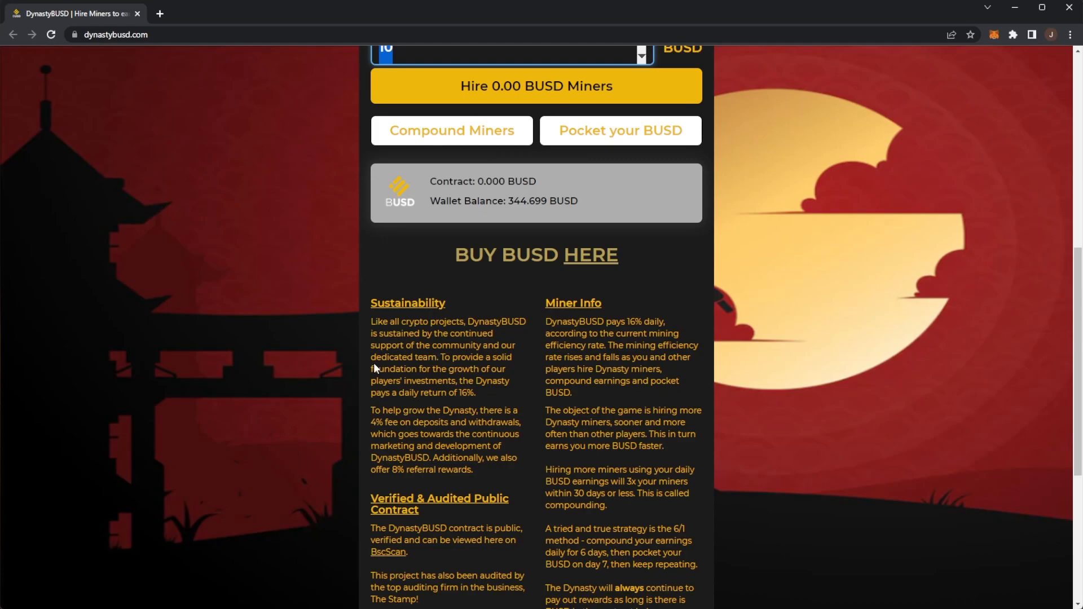
pyautogui.moveTo(399, 379)
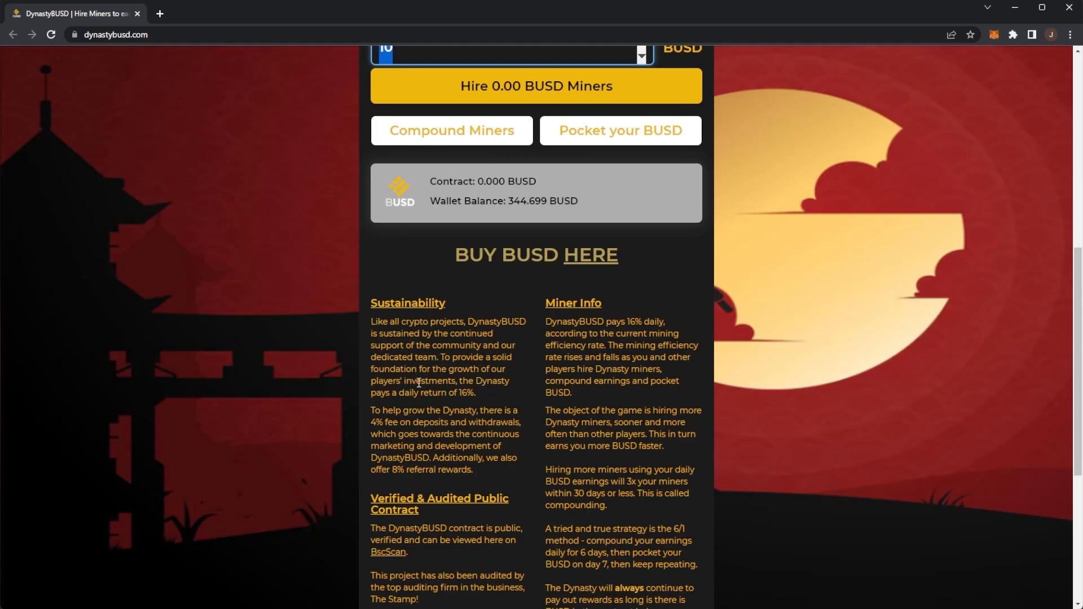
pyautogui.moveTo(452, 393)
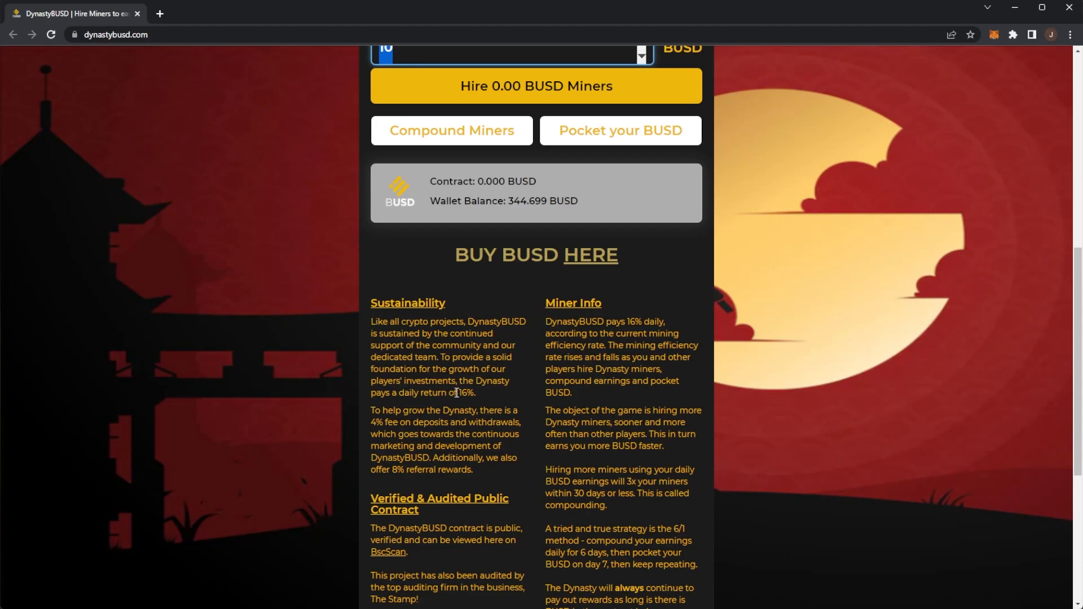
pyautogui.moveTo(422, 406)
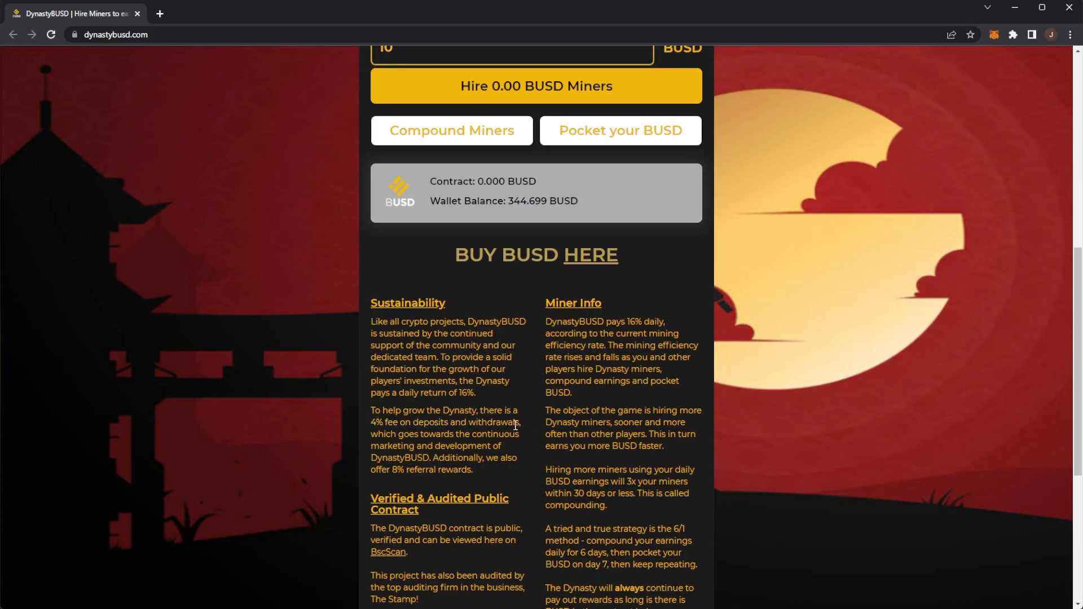
pyautogui.moveTo(404, 443)
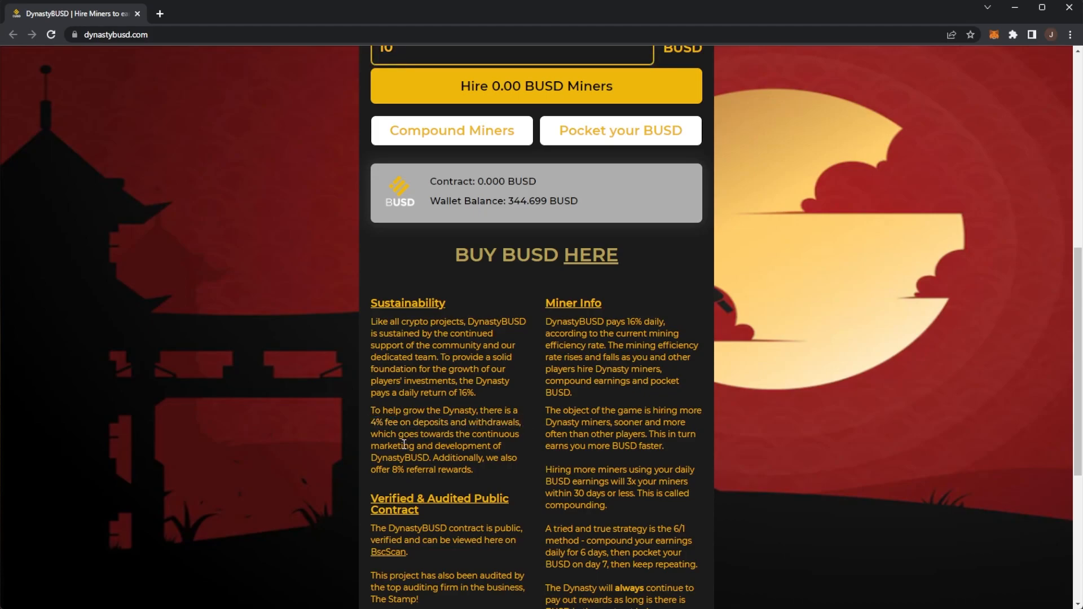
pyautogui.moveTo(405, 458)
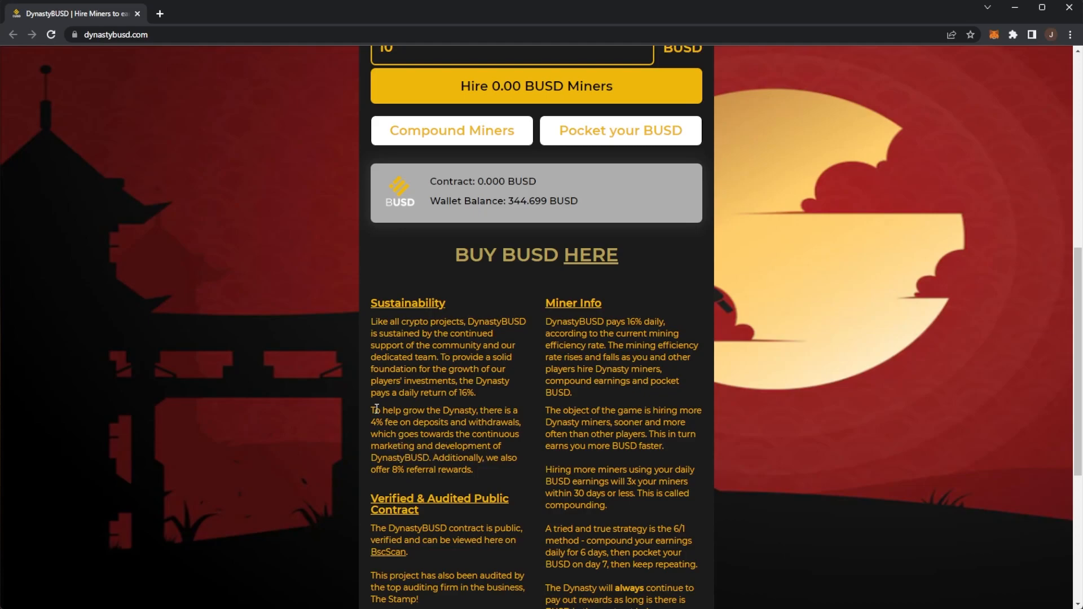
pyautogui.moveTo(446, 394)
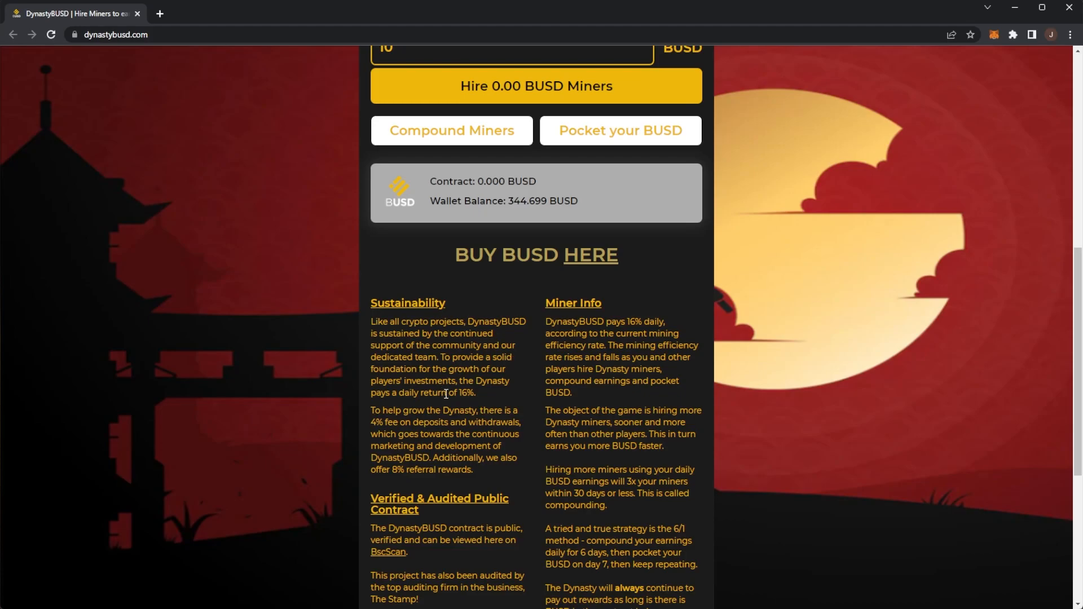
pyautogui.scroll(3)
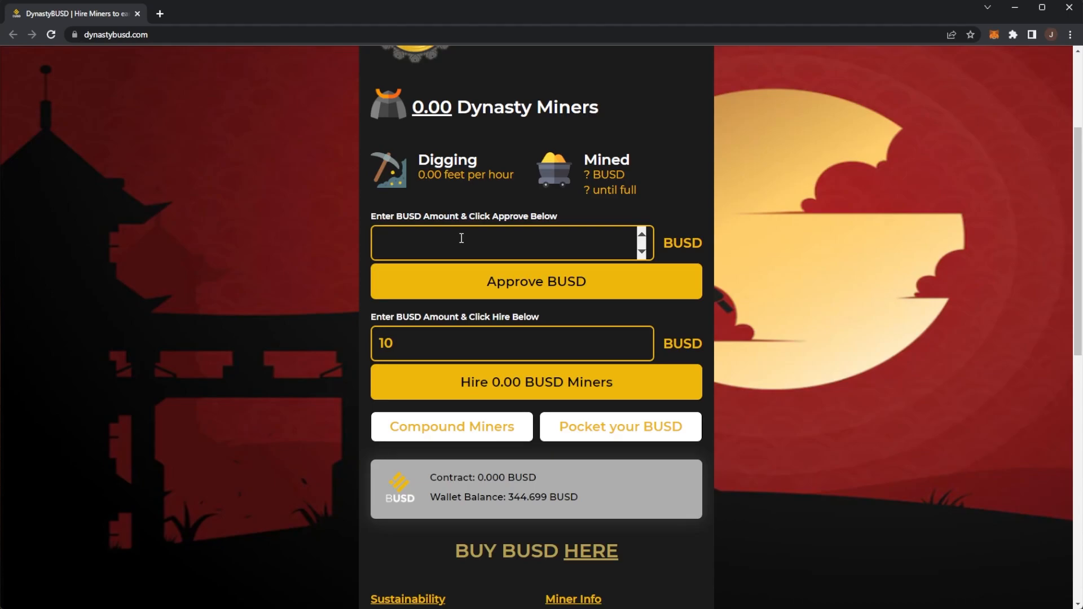
pyautogui.scroll(-3)
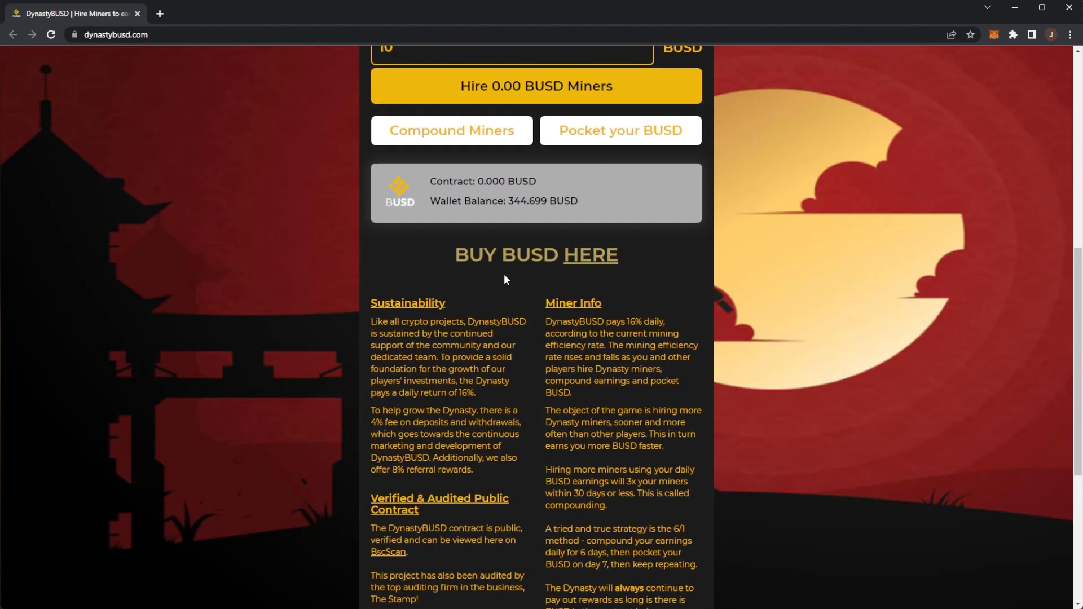
# Open the verified contract on BscScan in a new tab and highlight 'Stamp' in the audit sentence
pyautogui.scroll(-3)
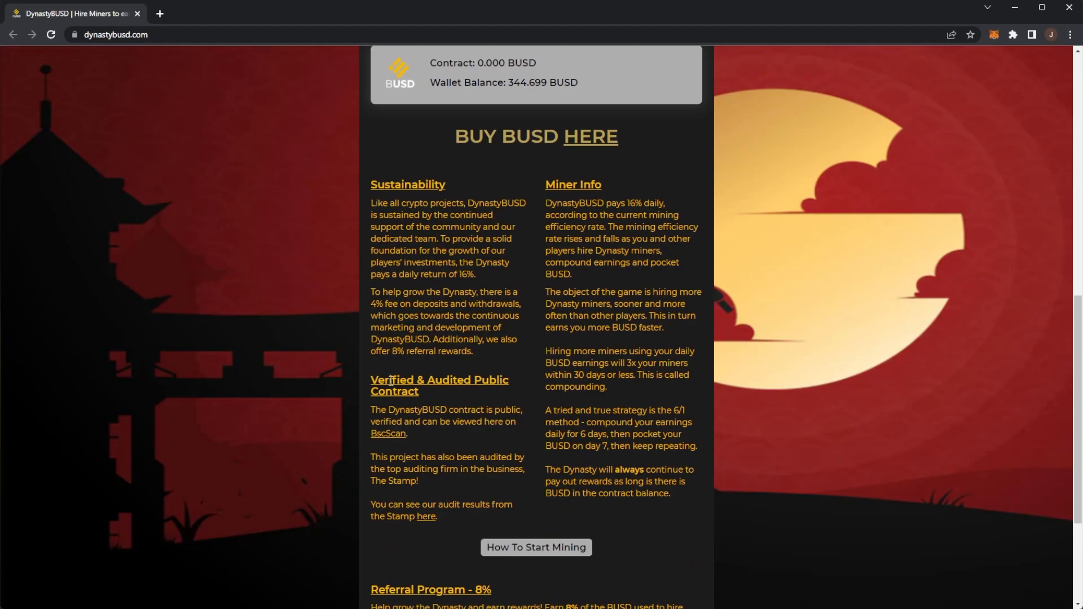
pyautogui.moveTo(369, 415)
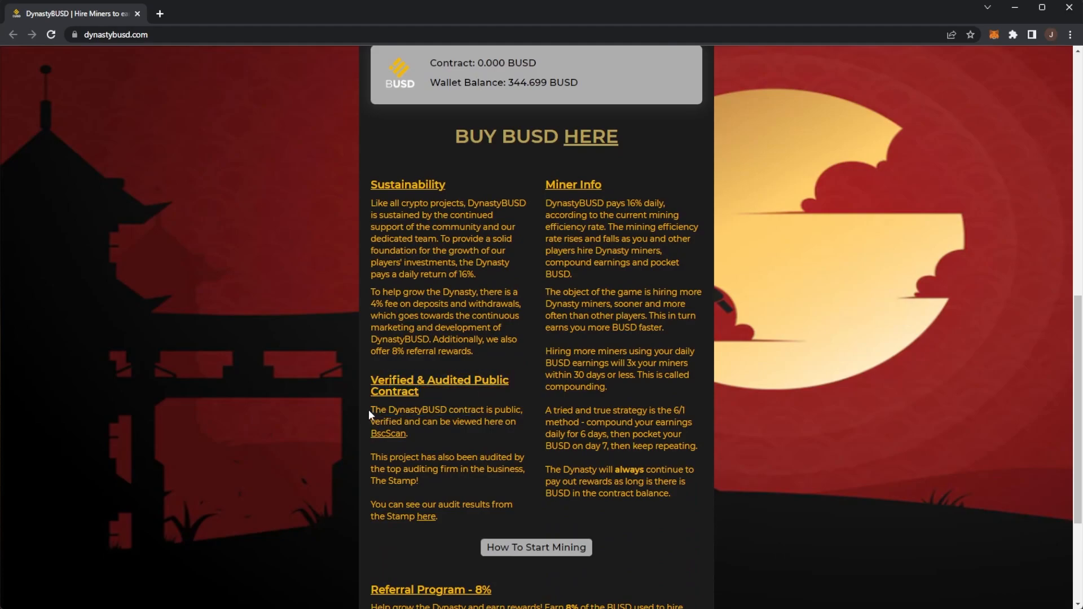
pyautogui.click(388, 434)
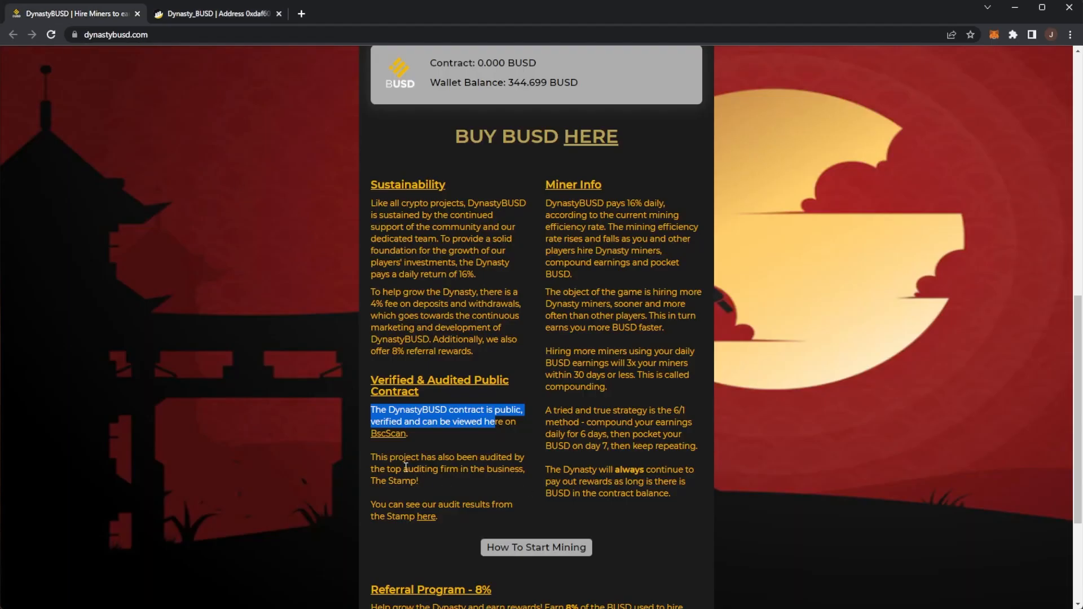
pyautogui.click(407, 467)
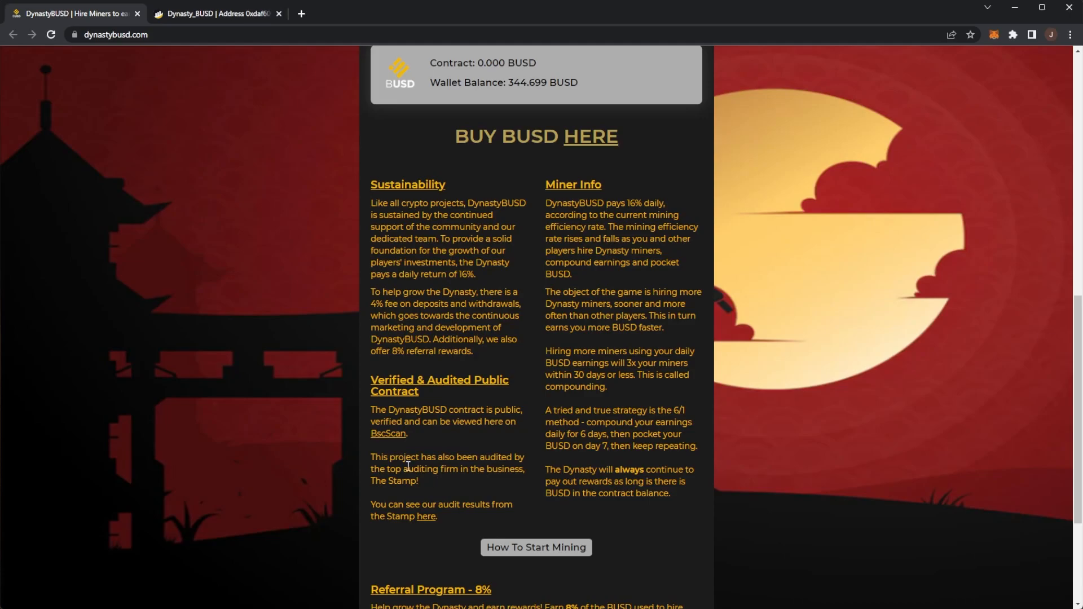
pyautogui.doubleClick(402, 481)
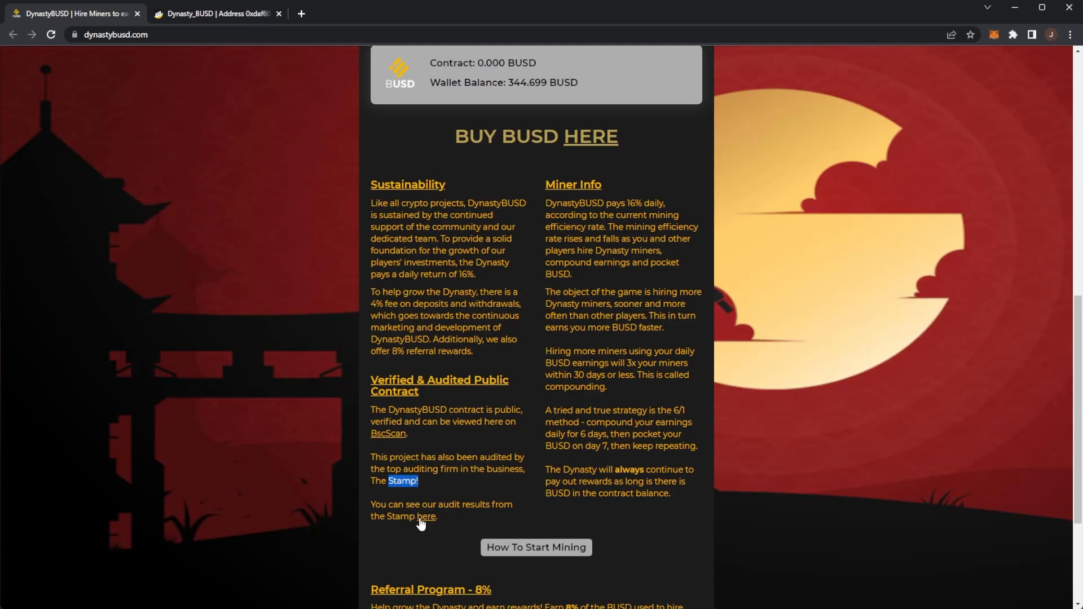
# Open The Stamp's Dynasty BUSD audit and highlight the Fees: 80 score
pyautogui.click(427, 517)
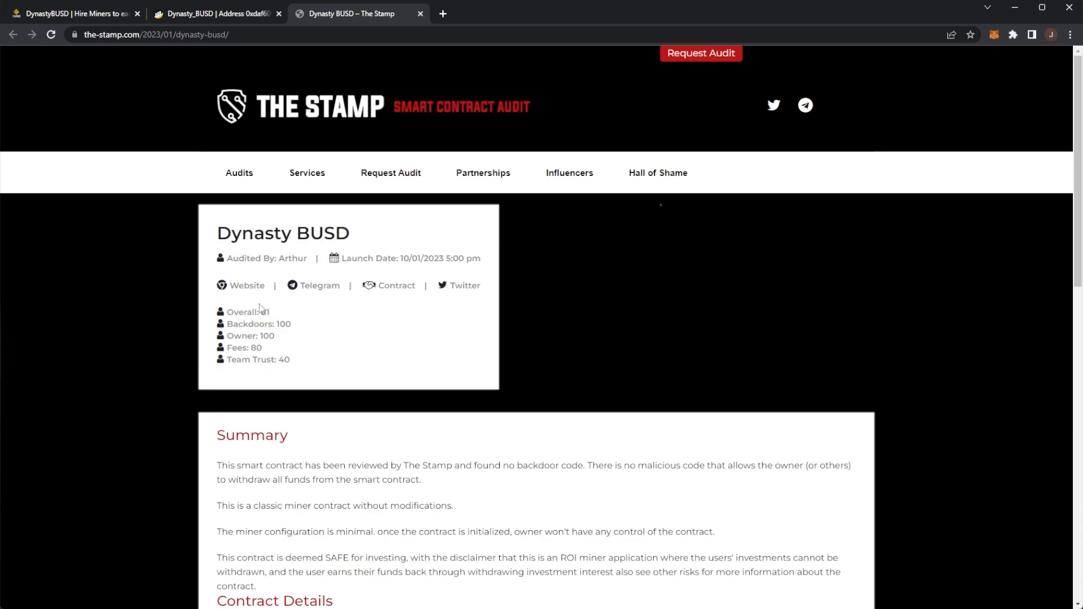
pyautogui.doubleClick(247, 312)
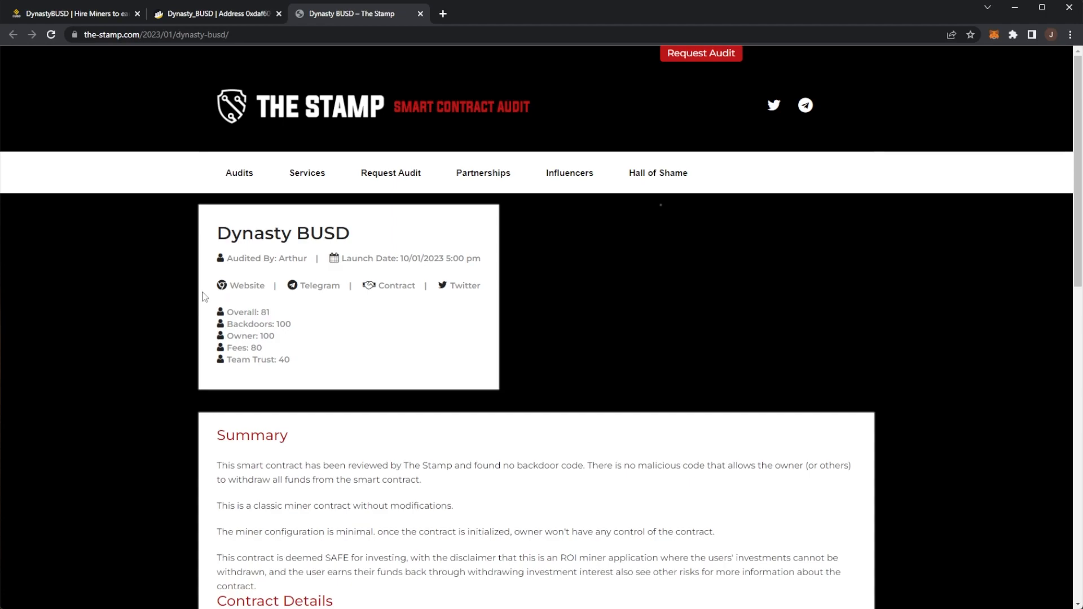
pyautogui.moveTo(255, 388)
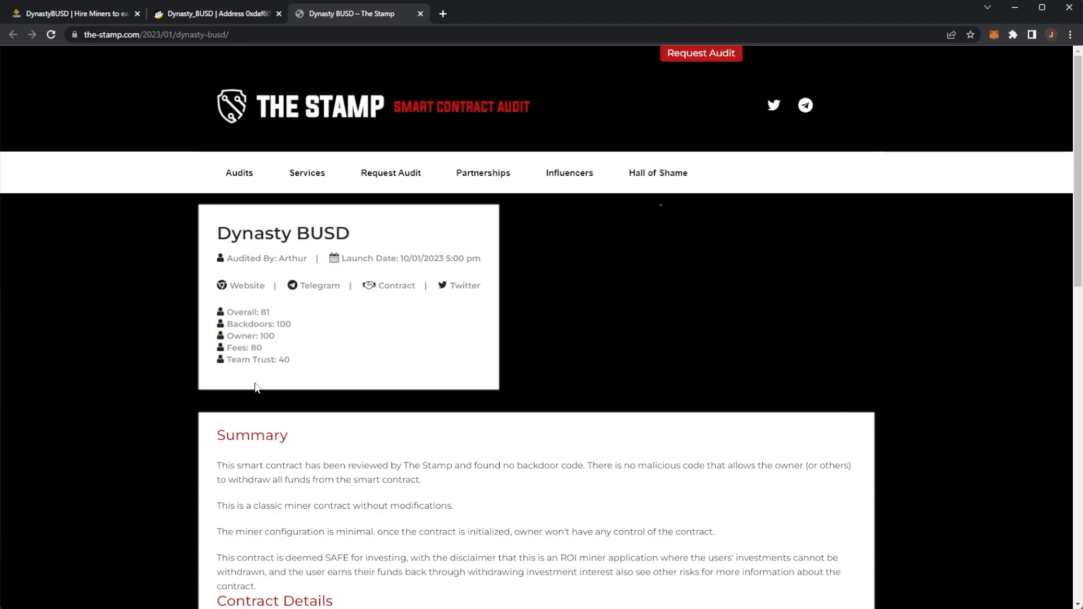
pyautogui.doubleClick(250, 336)
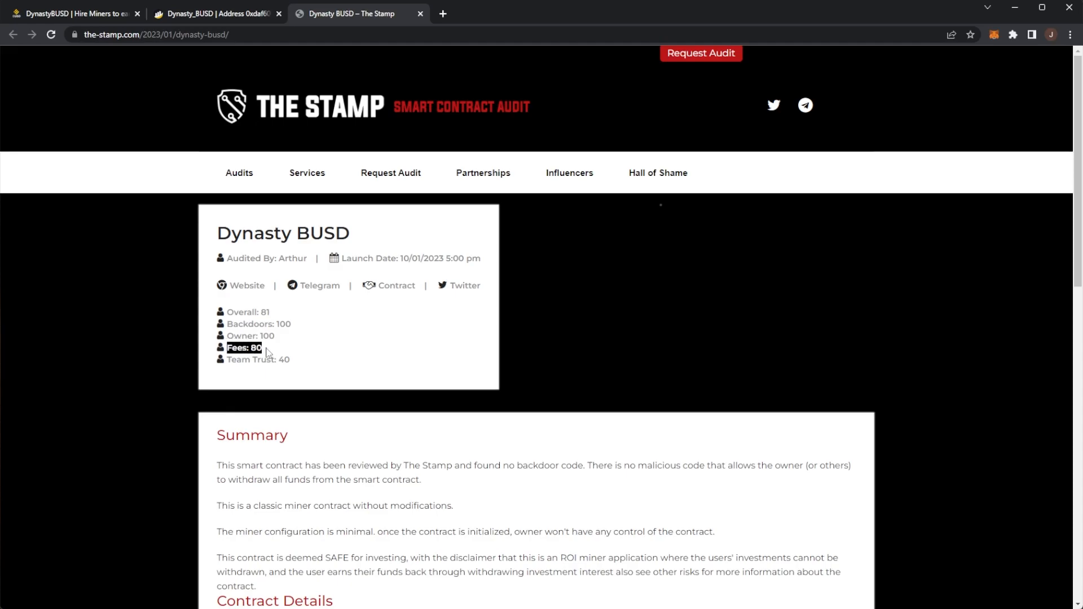
# Scroll the audit report and highlight the no minimum or maximum deposit note
pyautogui.scroll(-3)
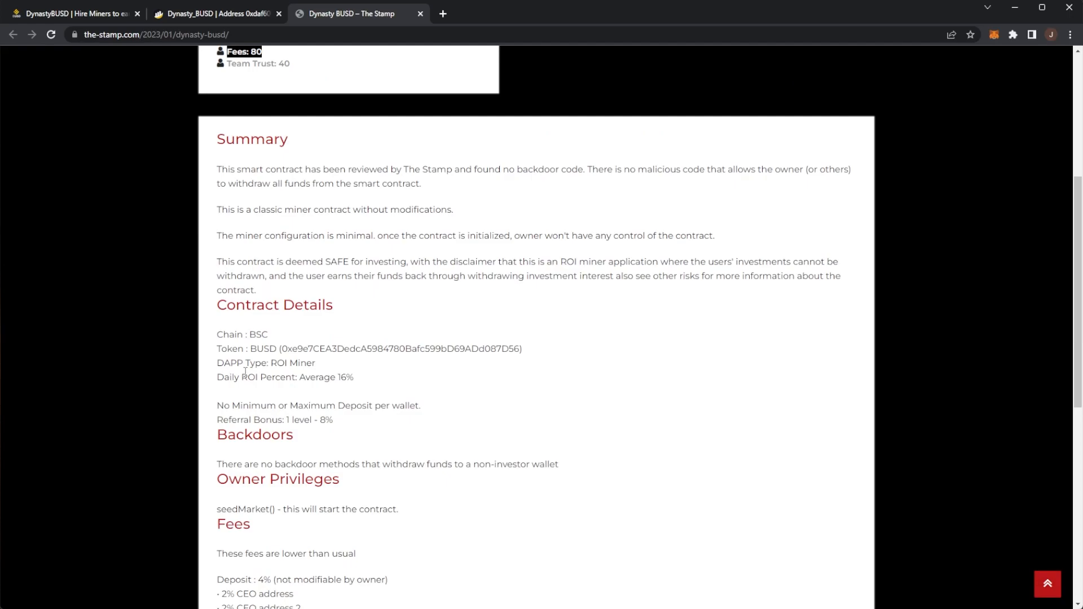
pyautogui.scroll(3)
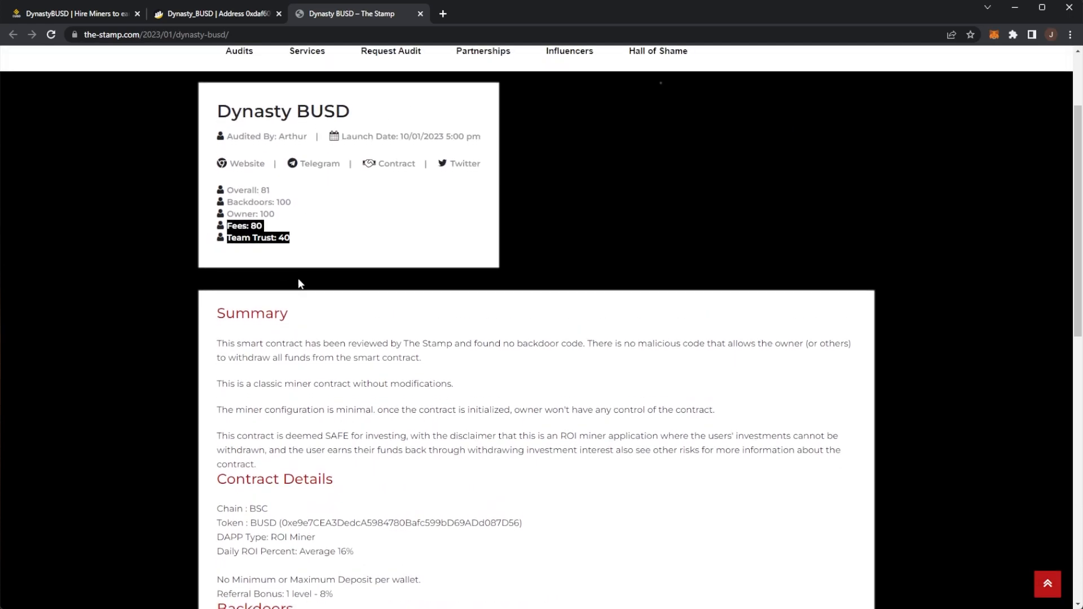
pyautogui.scroll(-3)
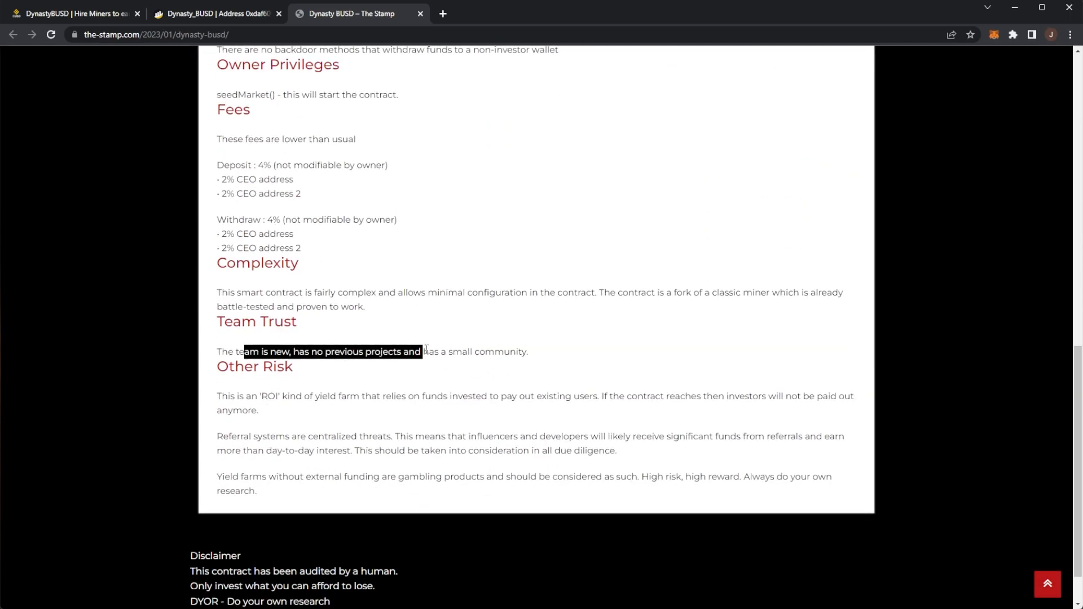
pyautogui.scroll(3)
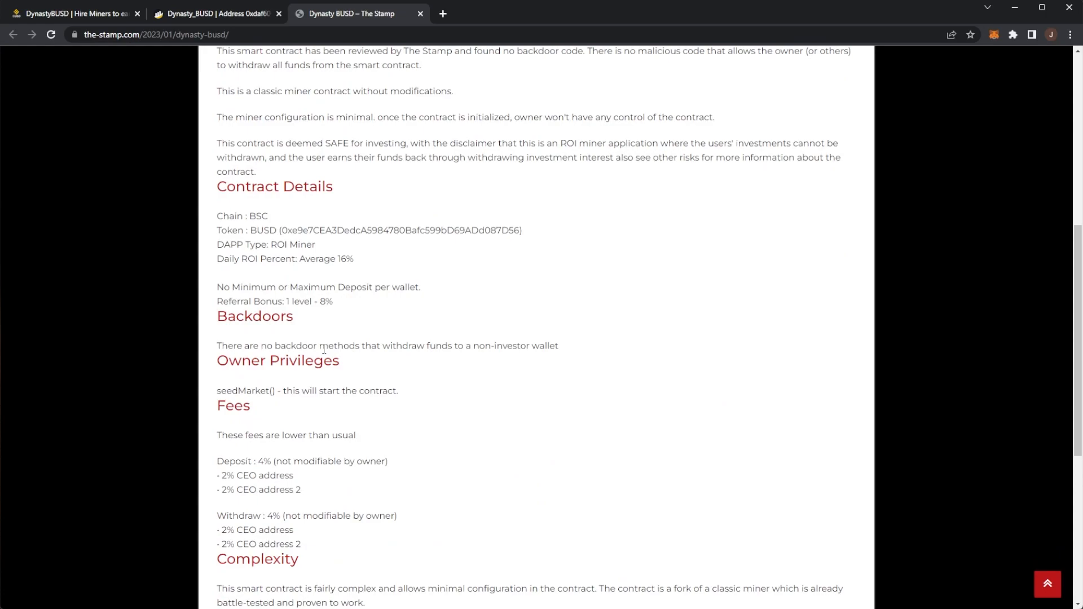
pyautogui.moveTo(288, 387)
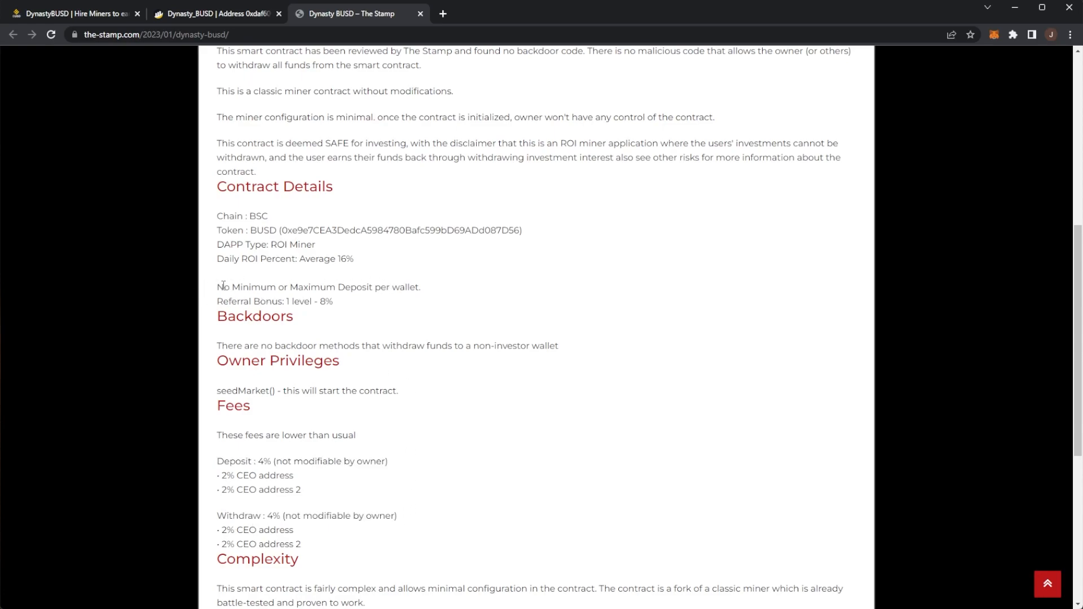
pyautogui.tripleClick(318, 287)
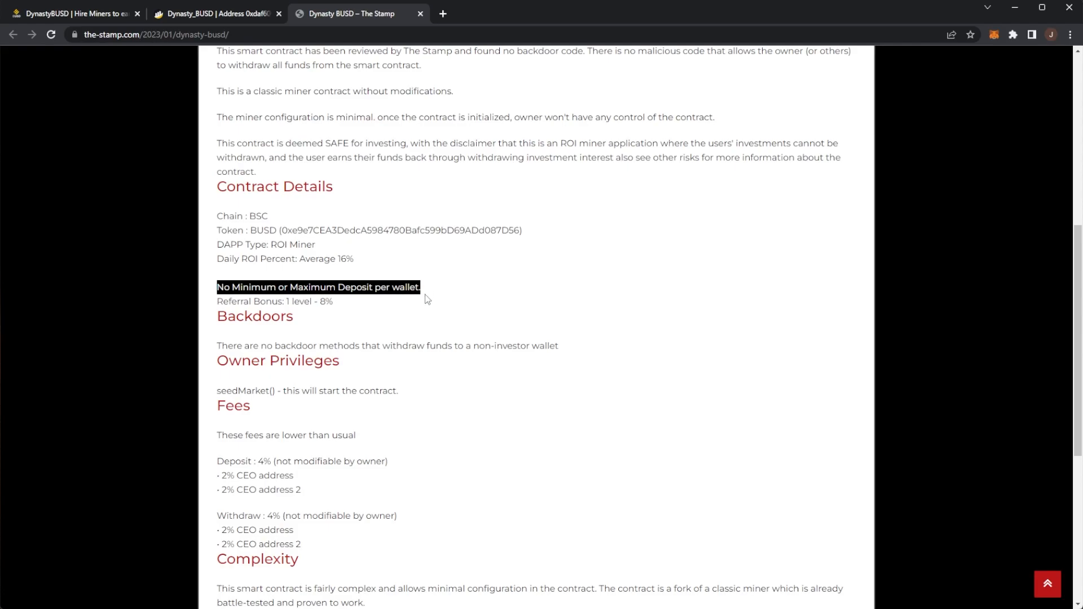
pyautogui.scroll(-3)
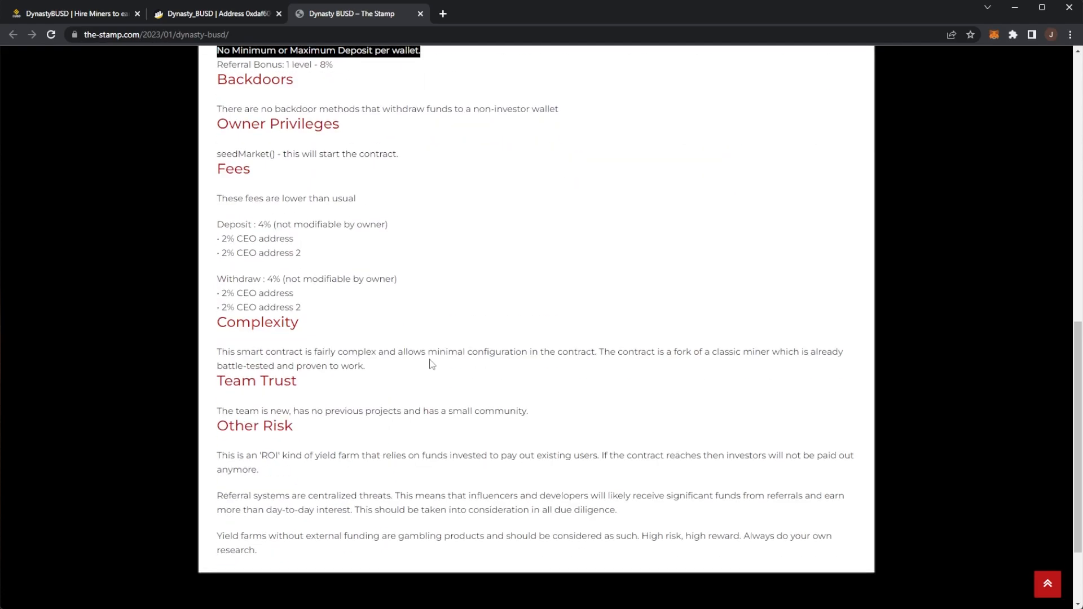
pyautogui.scroll(3)
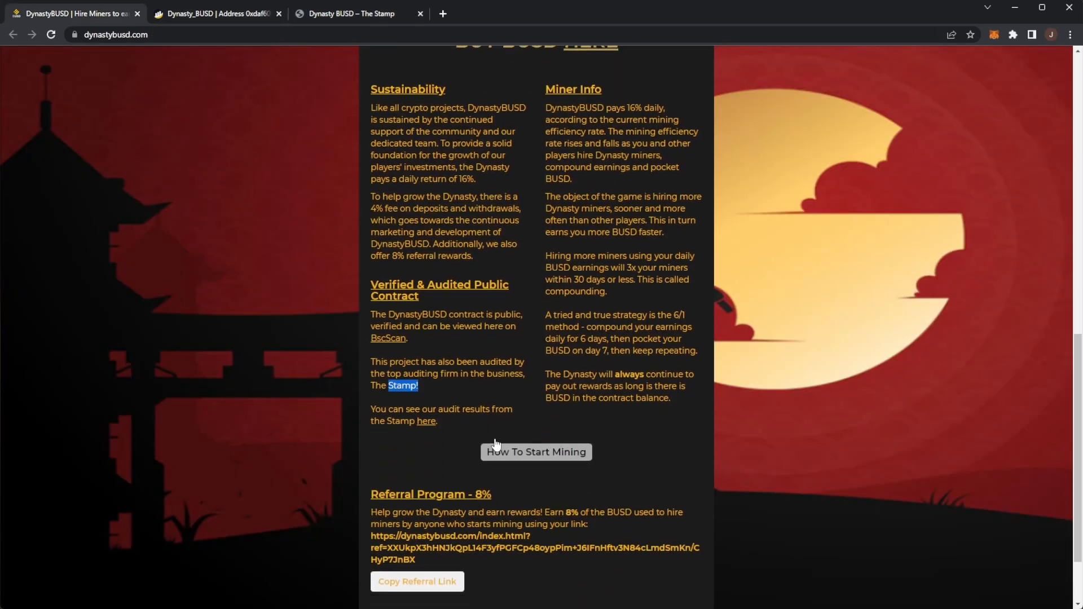
# Read the Miner Info compounding advice and the Referral Program's 8% referral link
pyautogui.scroll(3)
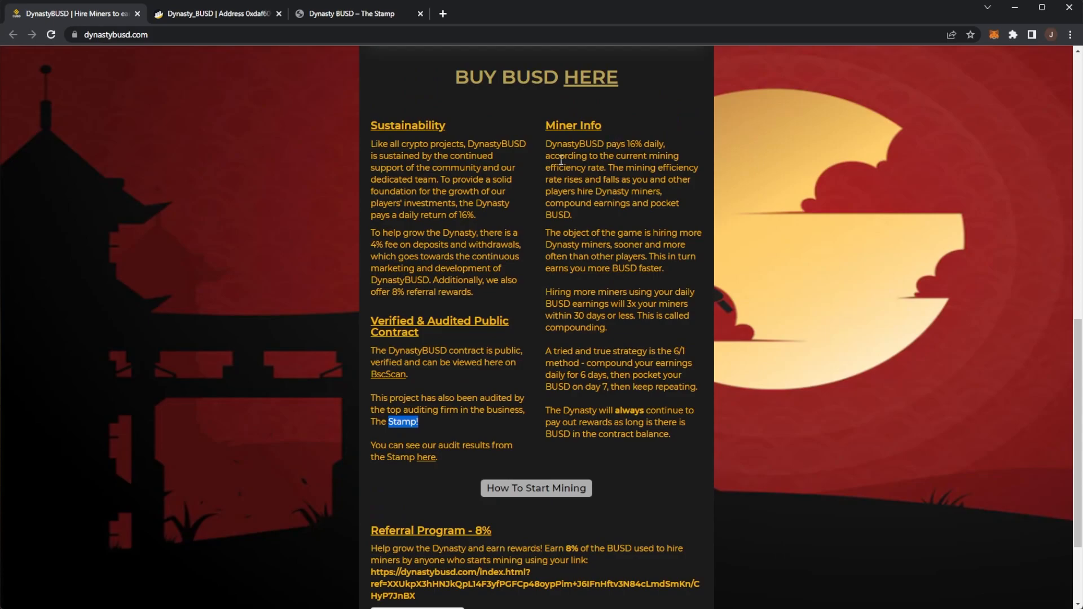
pyautogui.moveTo(579, 169)
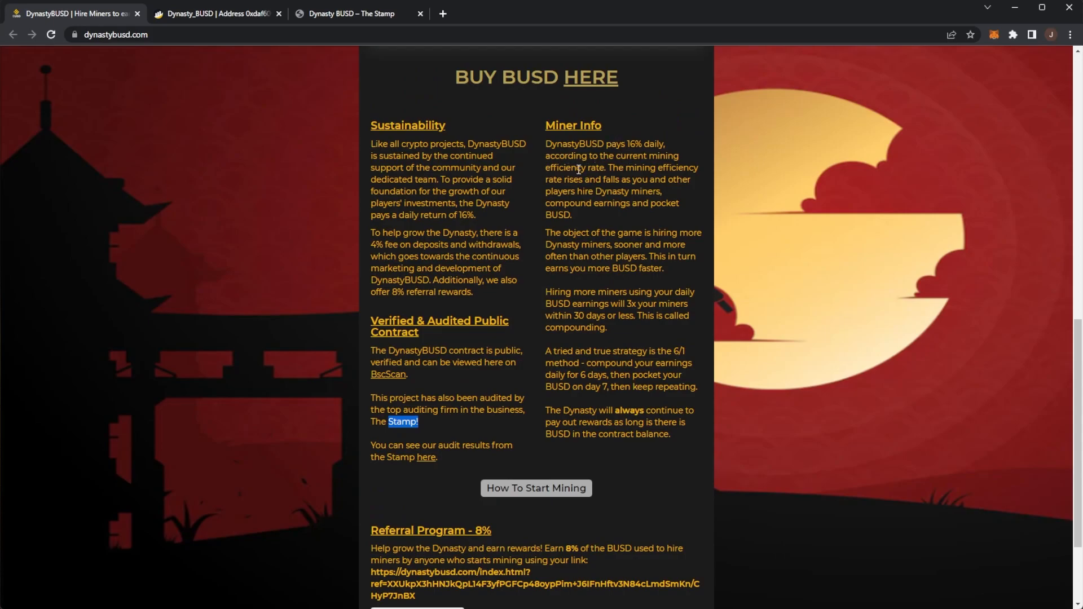
pyautogui.moveTo(621, 171)
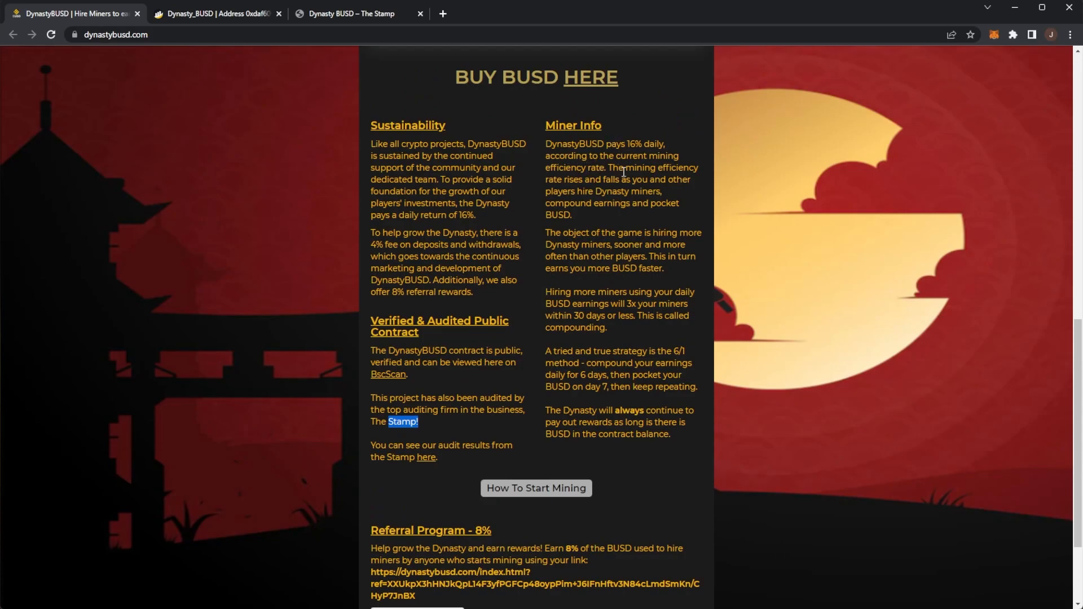
pyautogui.moveTo(619, 184)
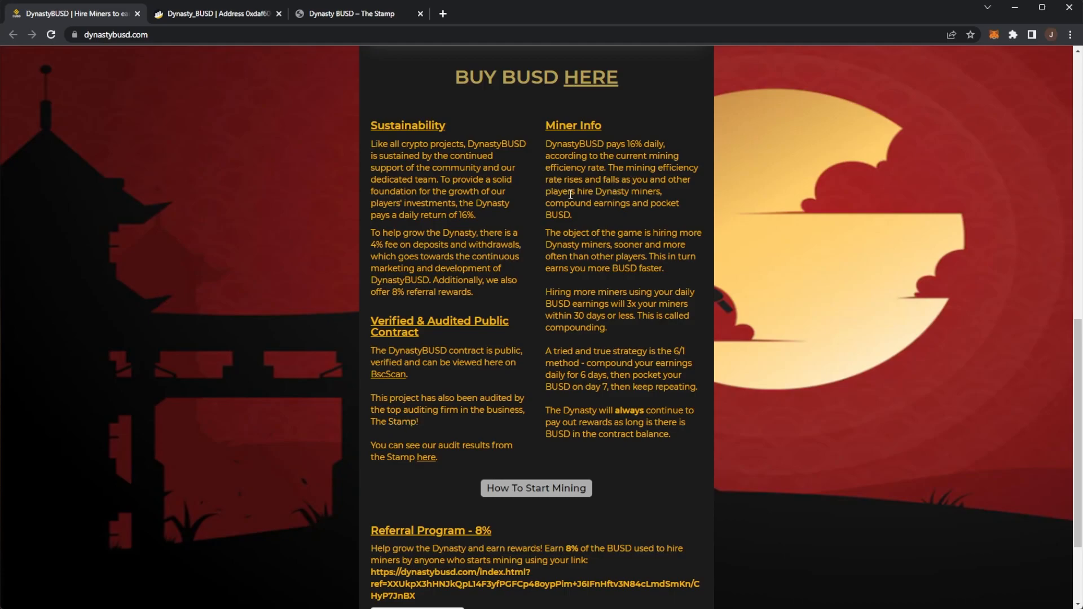
pyautogui.moveTo(562, 206)
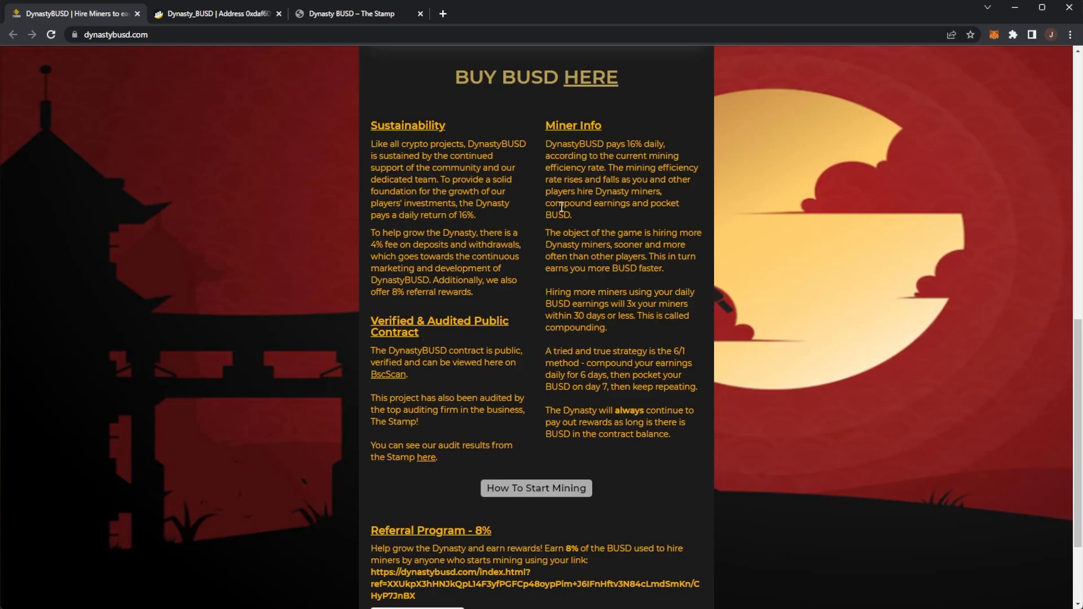
pyautogui.moveTo(576, 228)
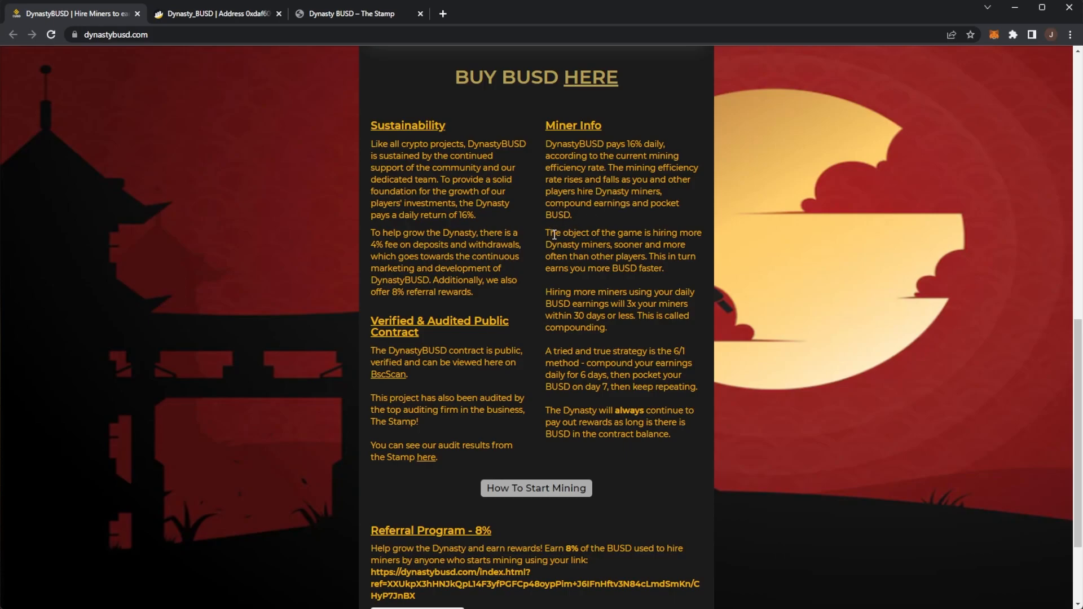
pyautogui.moveTo(588, 256)
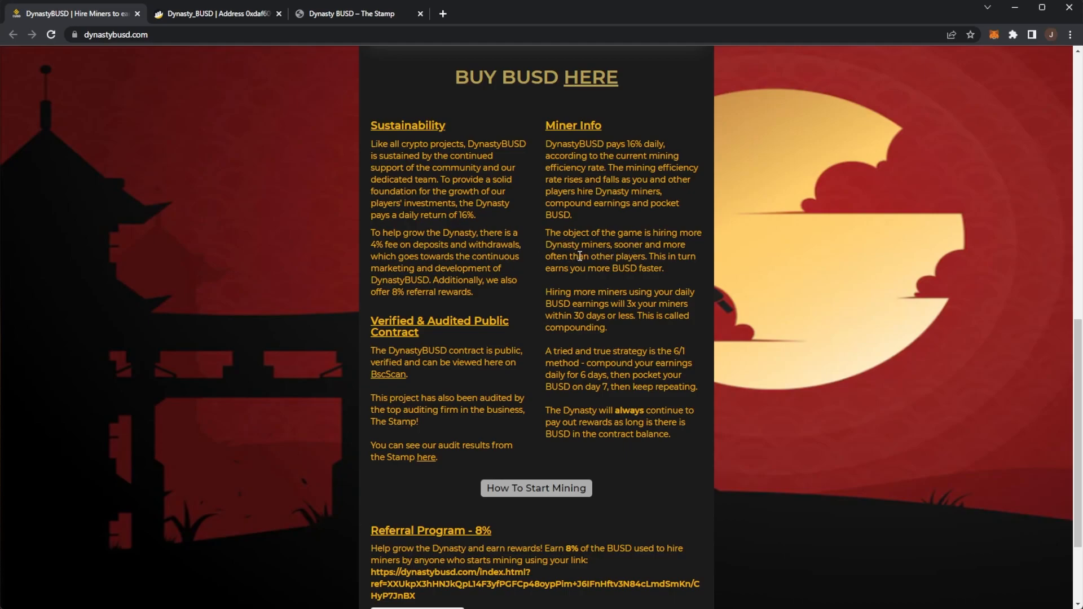
pyautogui.moveTo(523, 264)
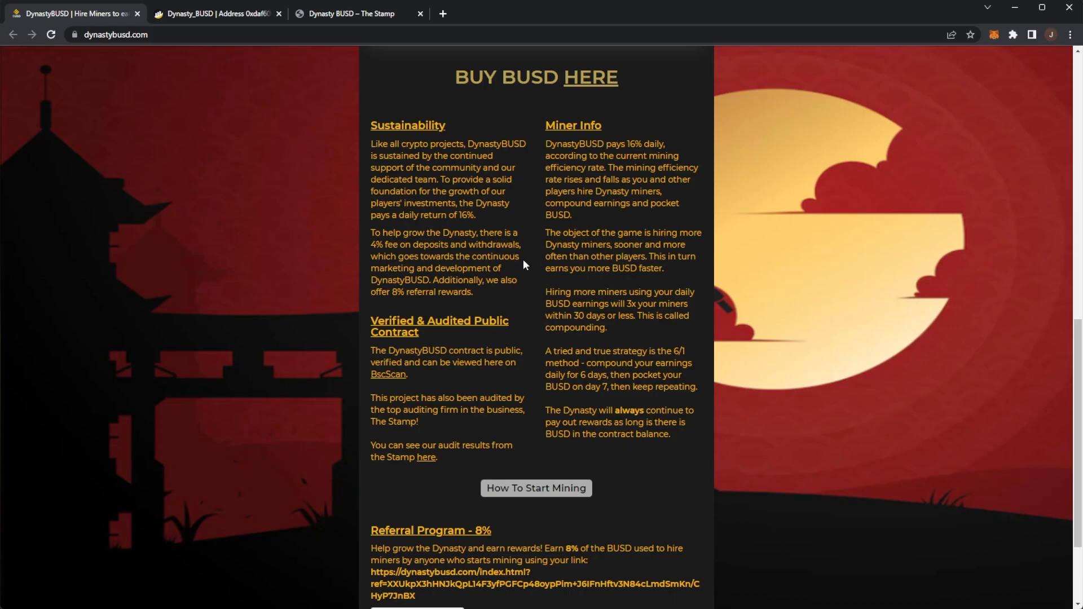
pyautogui.moveTo(609, 283)
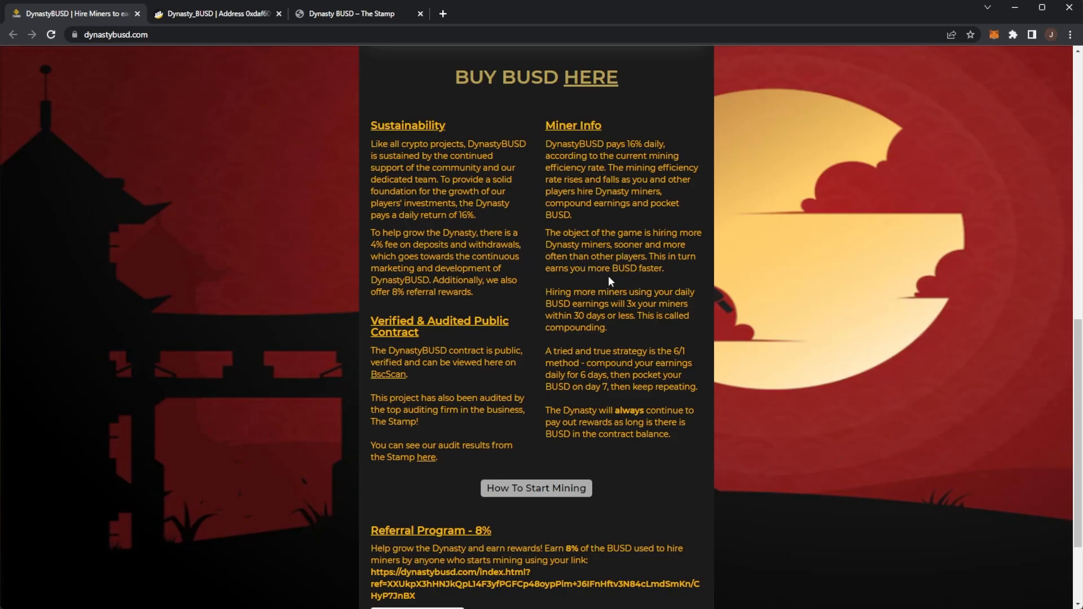
pyautogui.moveTo(644, 299)
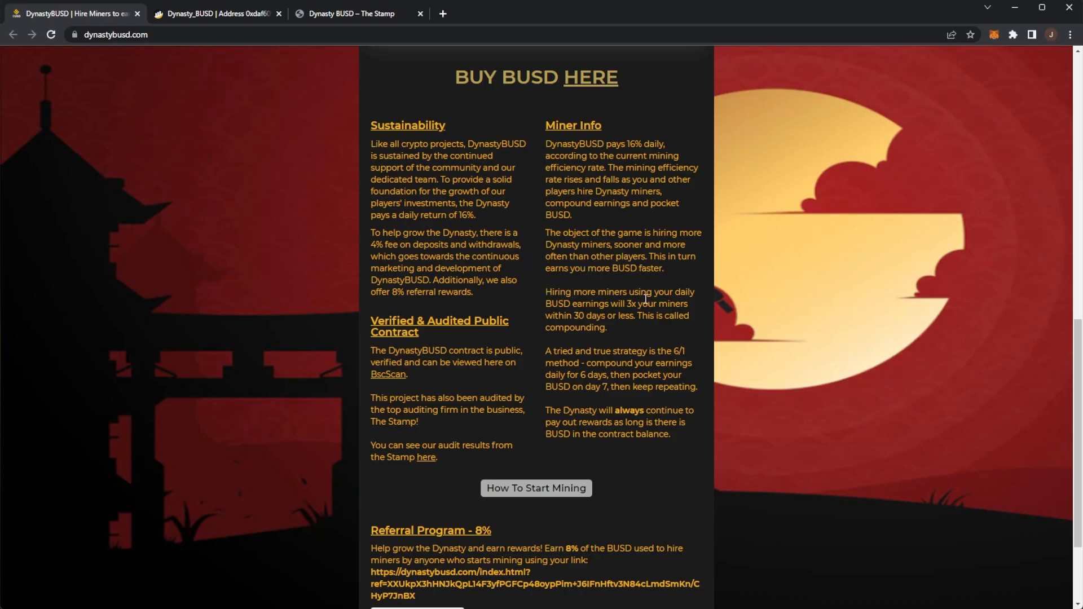
pyautogui.moveTo(624, 305)
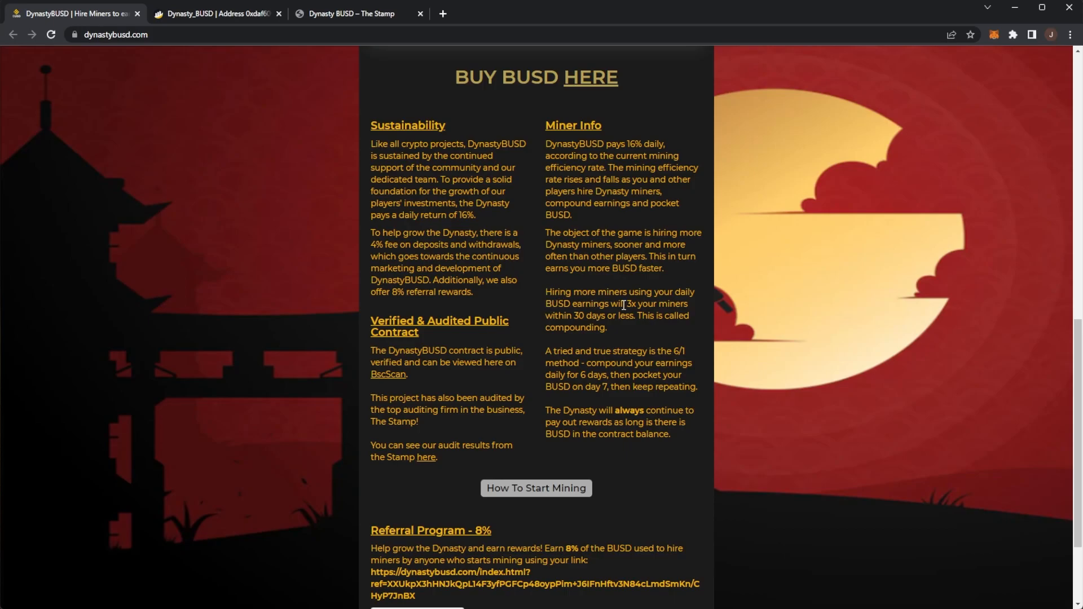
pyautogui.moveTo(583, 316)
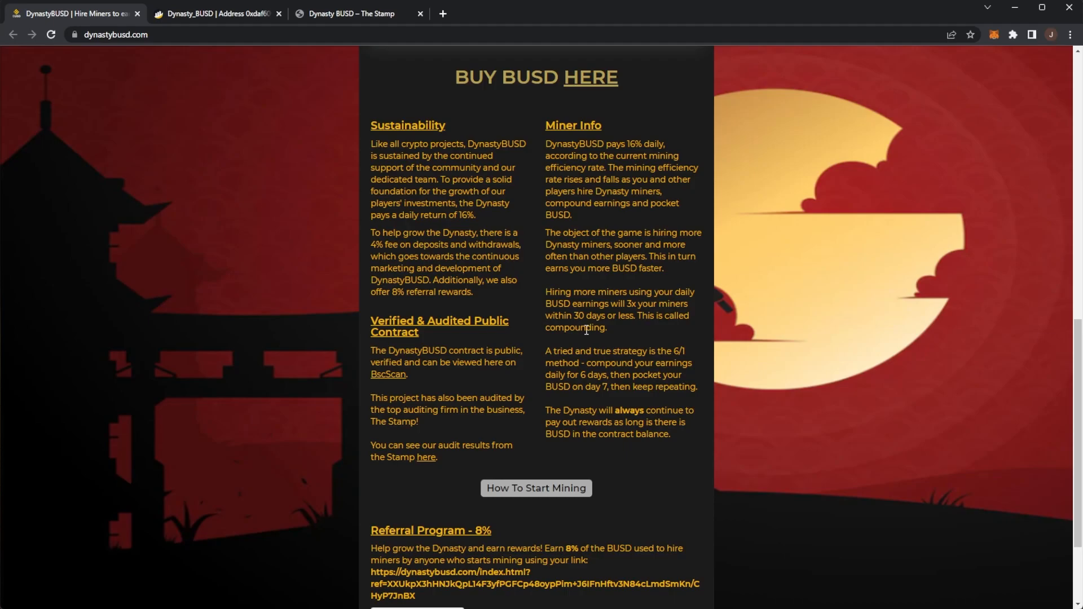
pyautogui.scroll(-3)
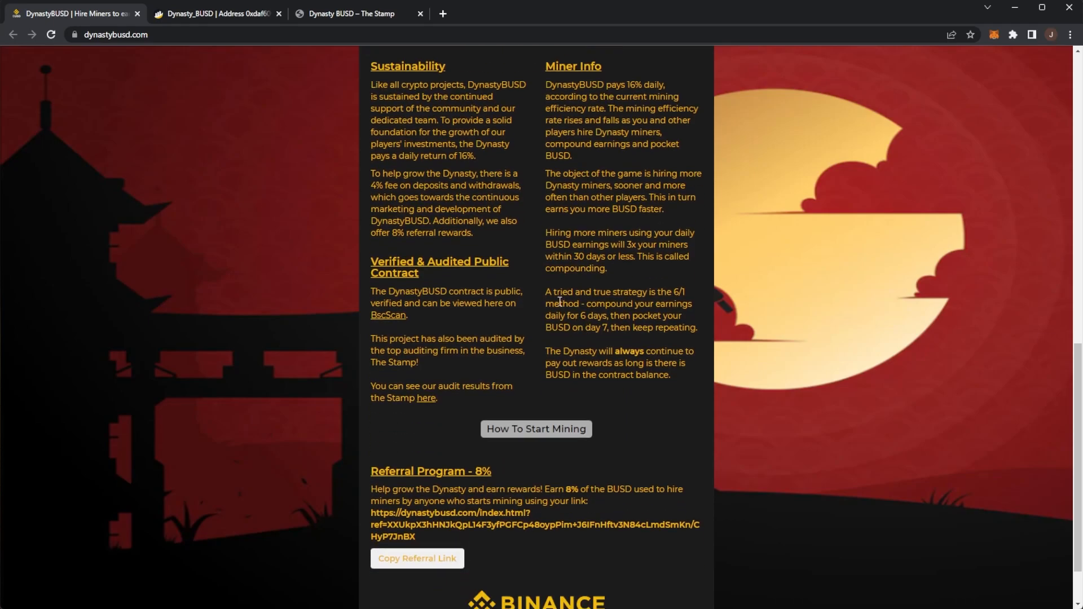
pyautogui.moveTo(663, 290)
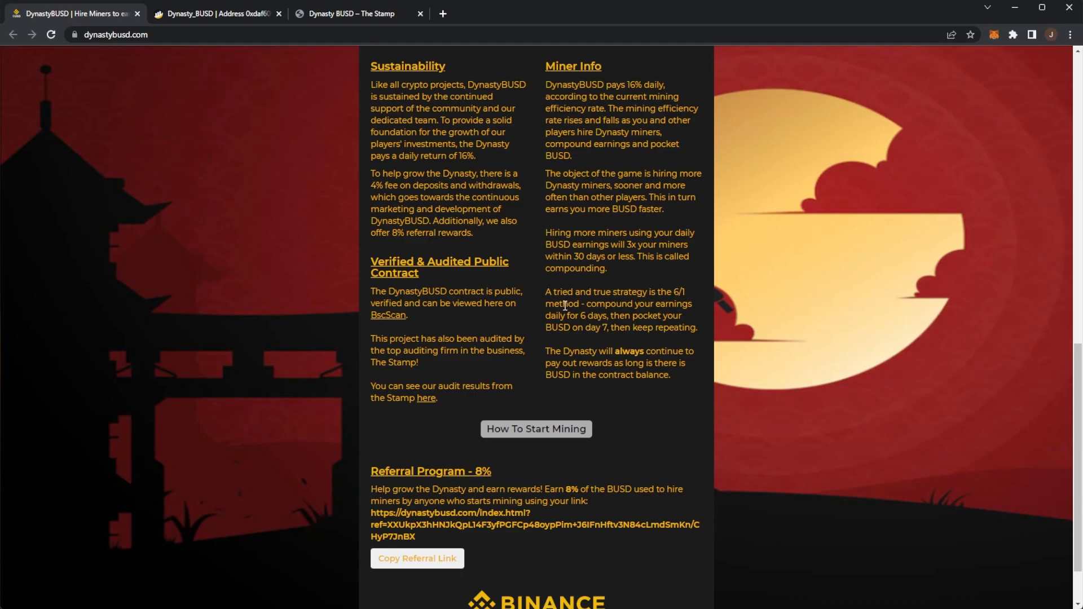
pyautogui.moveTo(551, 316)
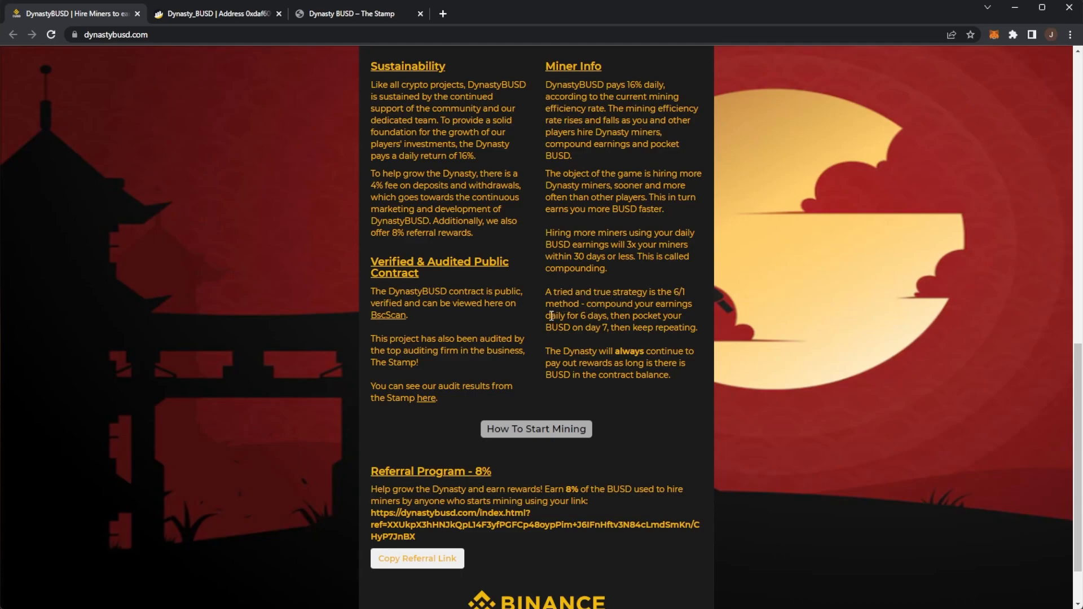
pyautogui.moveTo(614, 317)
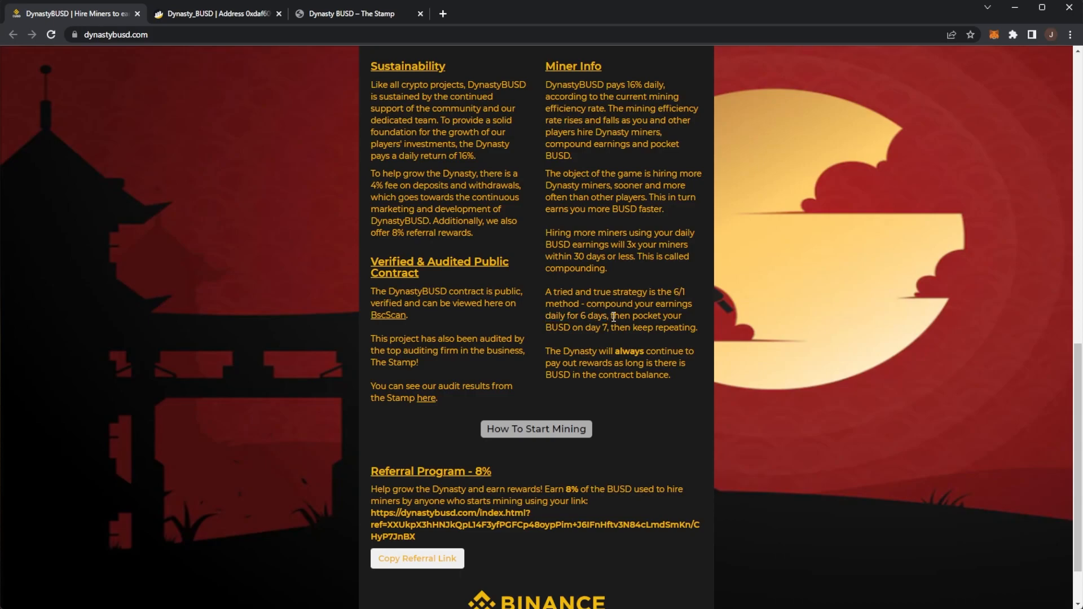
pyautogui.moveTo(593, 324)
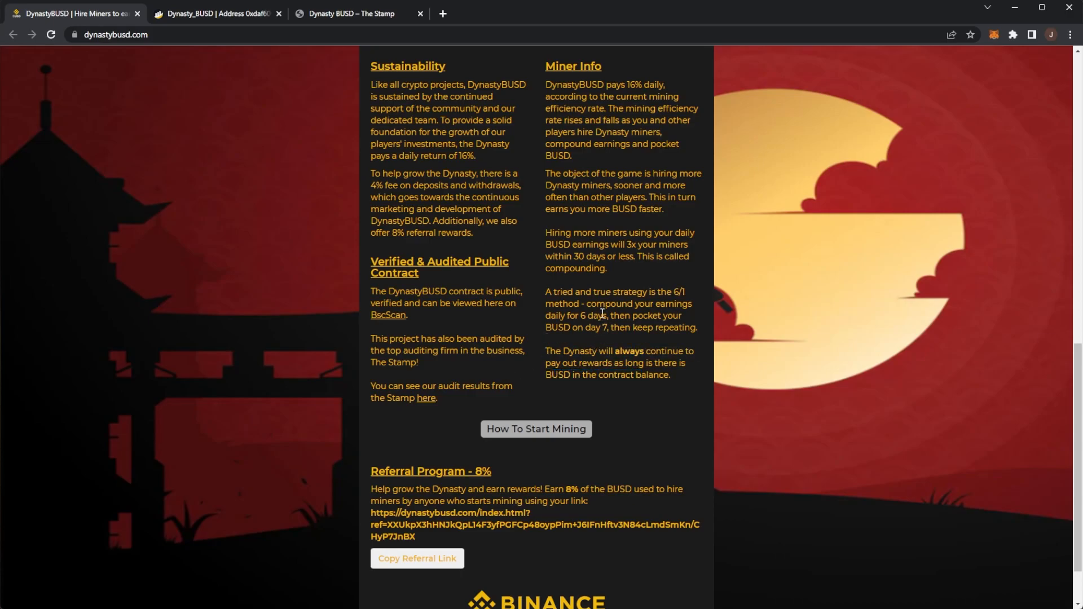
# Highlight the 6/1 compounding strategy text in Miner Info, then bring up the BscScan contract page
pyautogui.scroll(3)
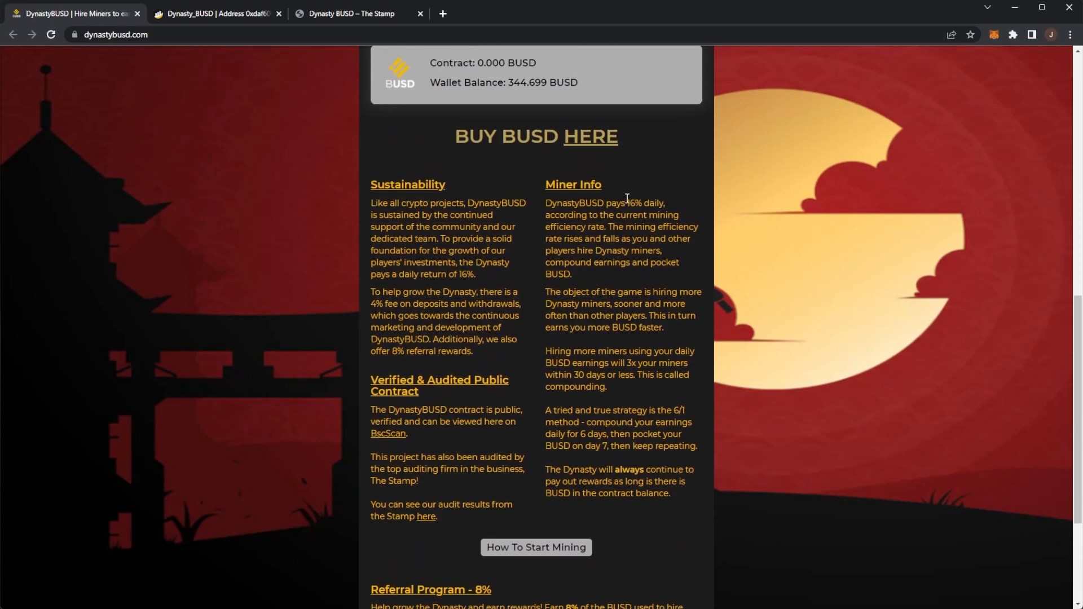
pyautogui.doubleClick(640, 203)
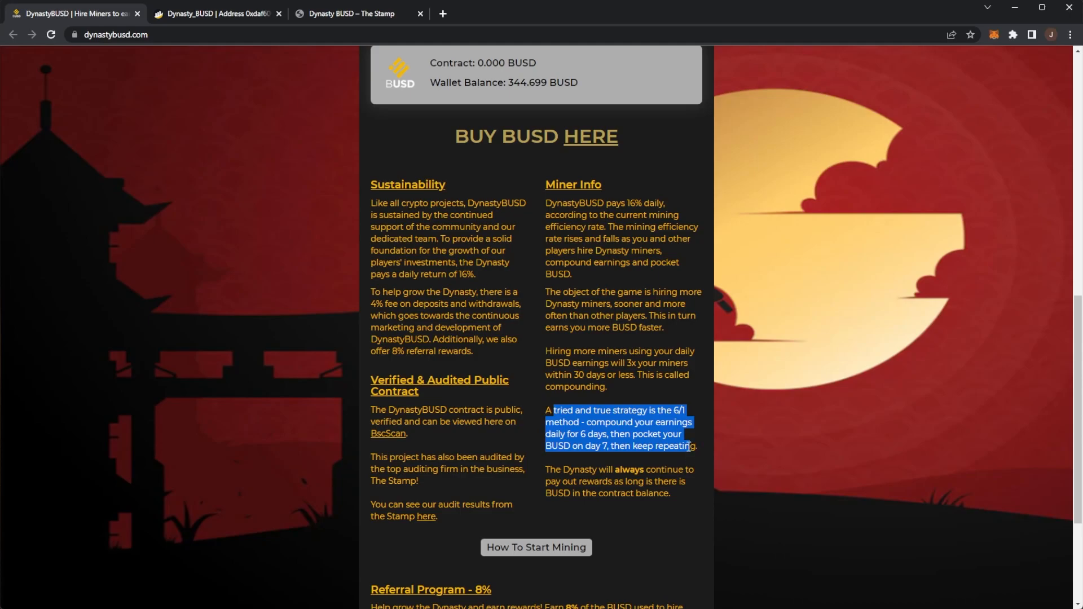
pyautogui.click(668, 409)
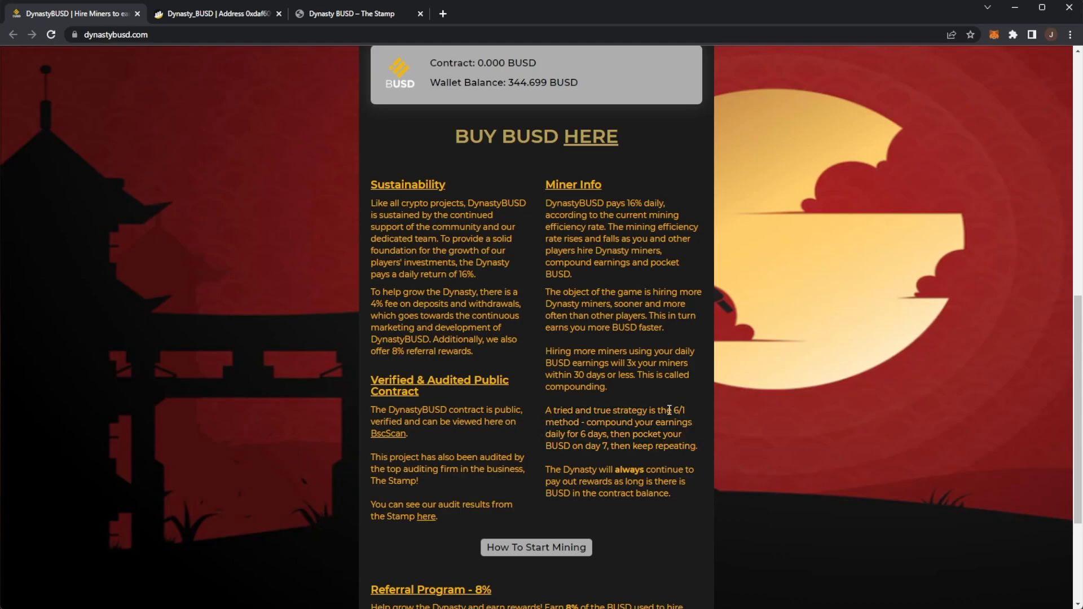
pyautogui.moveTo(553, 330)
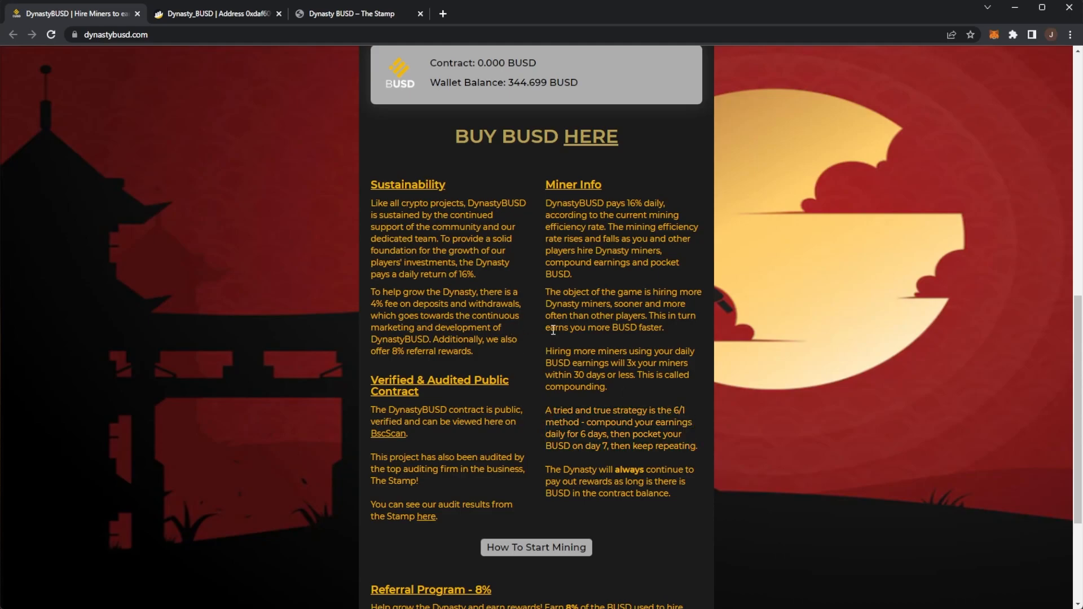
pyautogui.moveTo(450, 217)
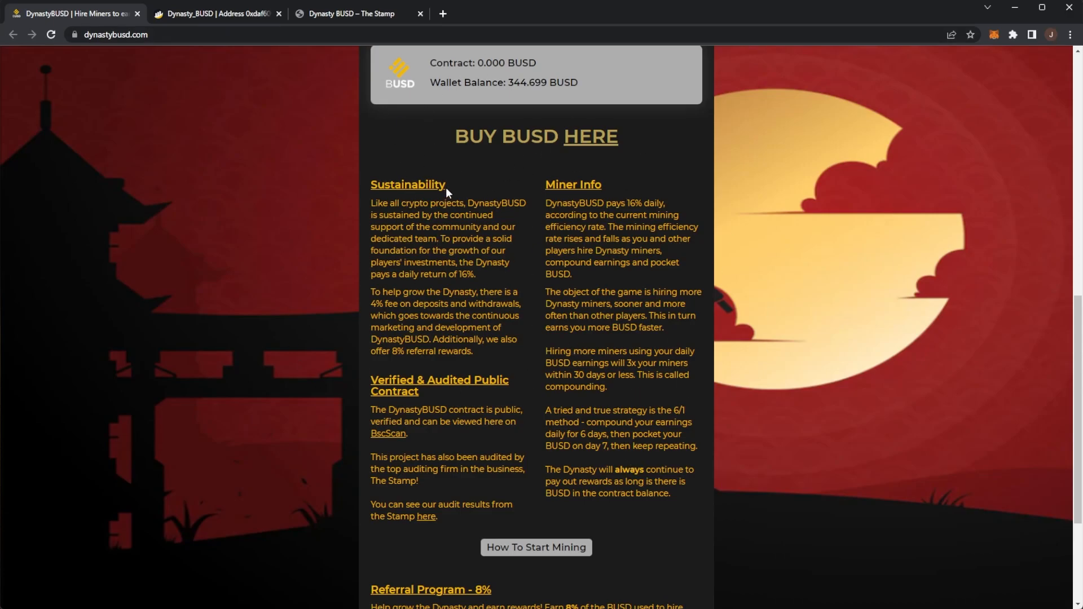
pyautogui.scroll(-3)
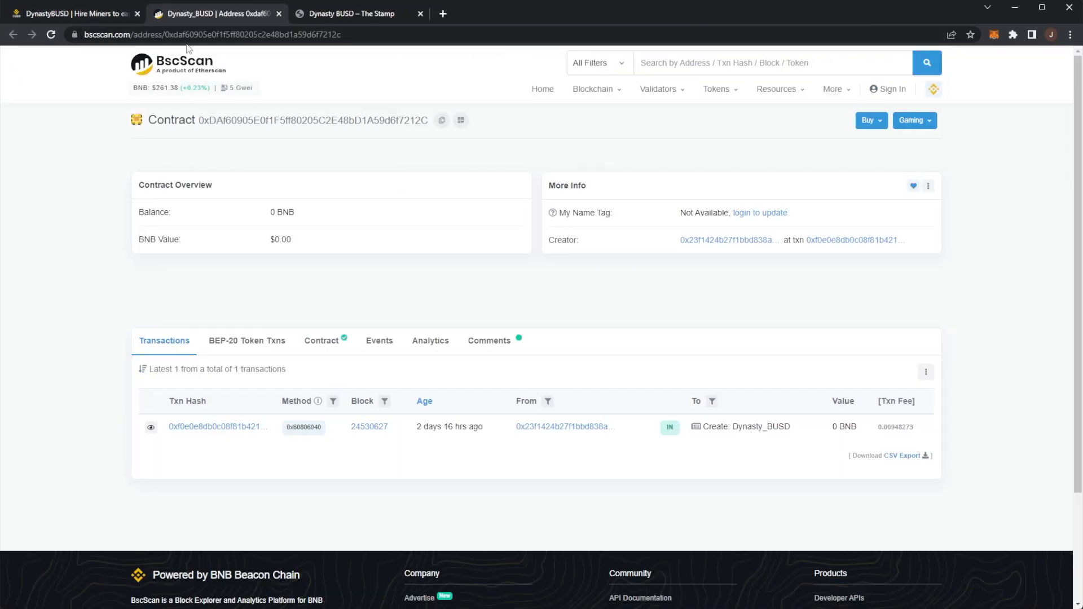
# Return to the DynastyBUSD tab after reviewing the contract's single creation transaction
pyautogui.click(69, 13)
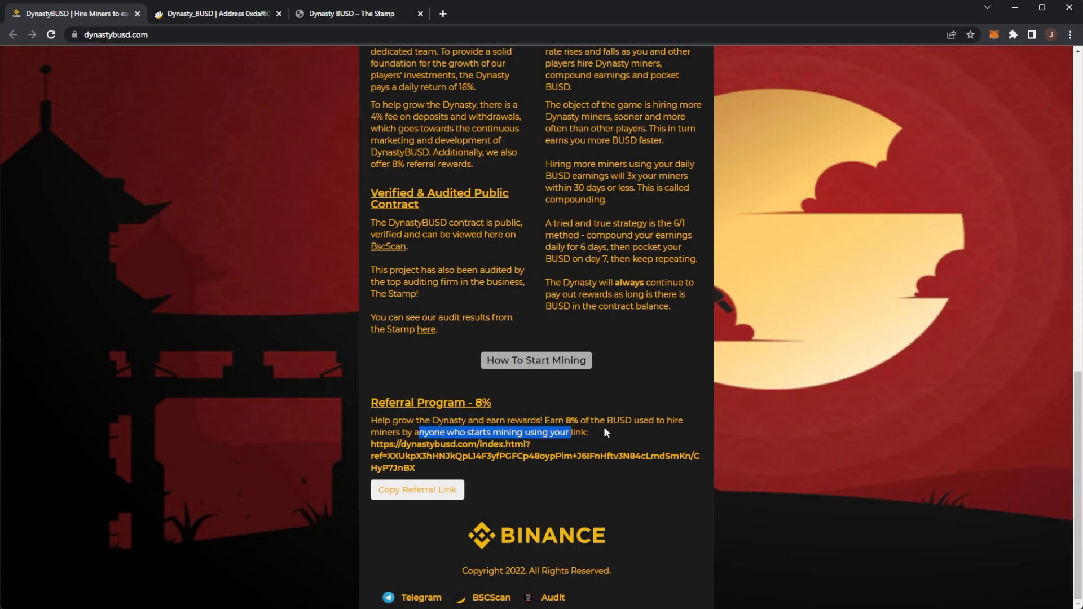
# Read the January 10, 2023 launch banner and Miner Info, then open The Stamp audit
pyautogui.scroll(3)
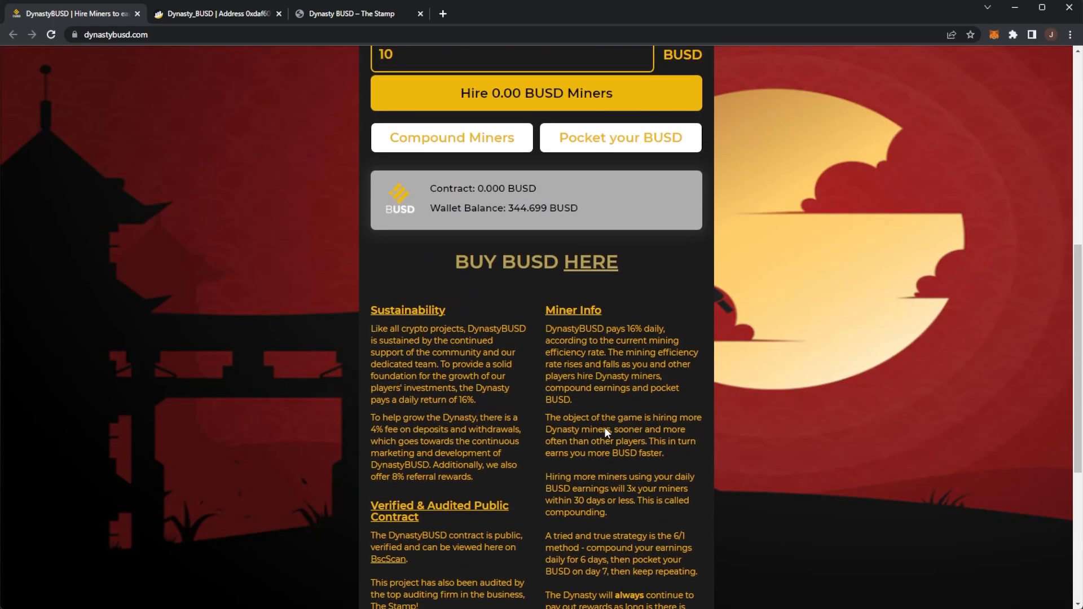
pyautogui.scroll(3)
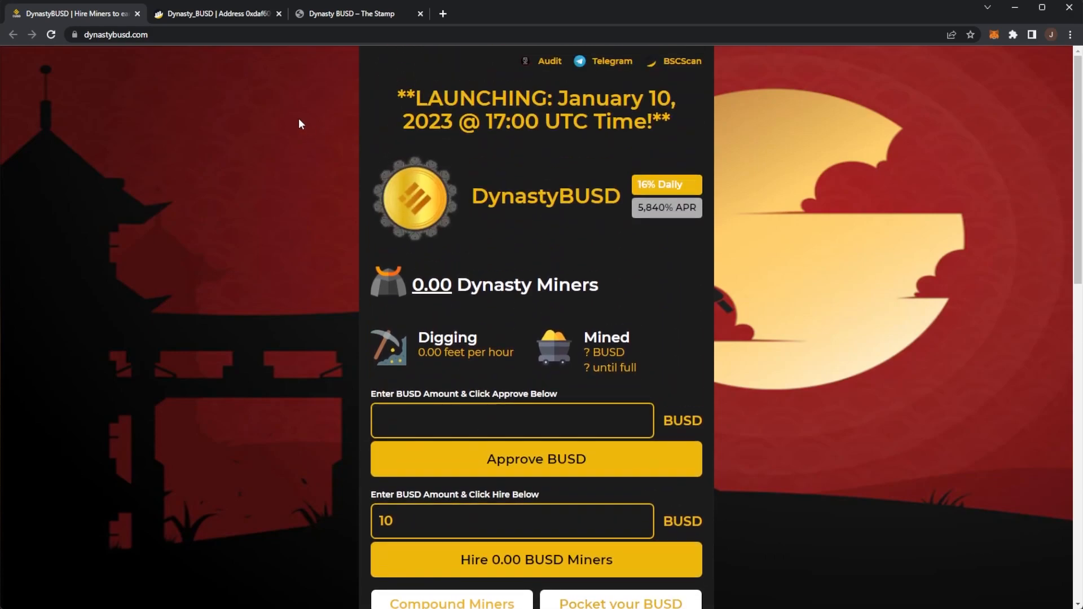
pyautogui.moveTo(268, 135)
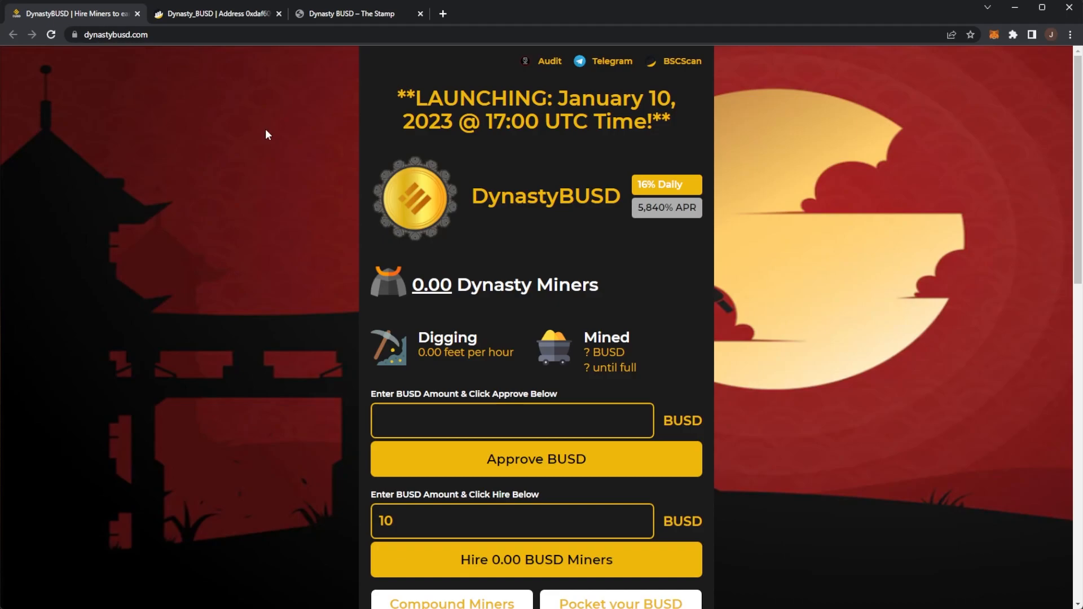
pyautogui.moveTo(541, 99)
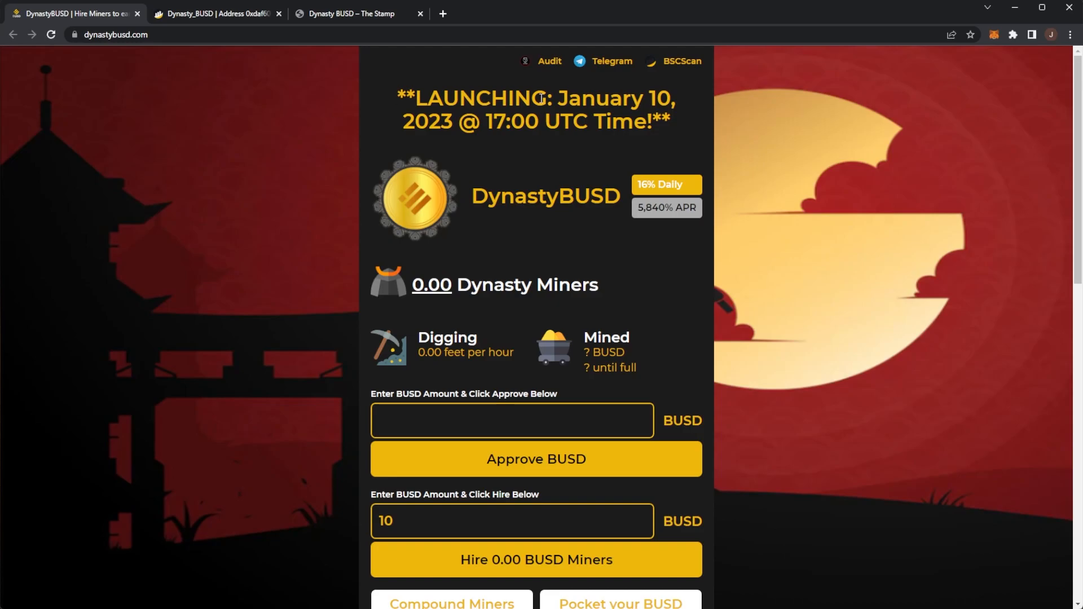
pyautogui.scroll(-3)
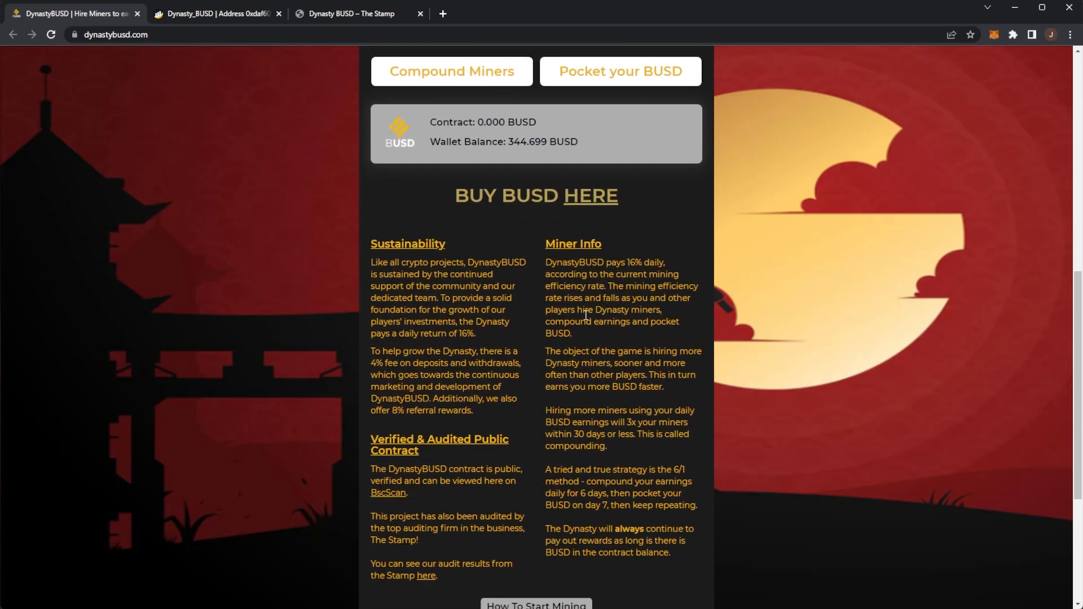
pyautogui.moveTo(634, 311)
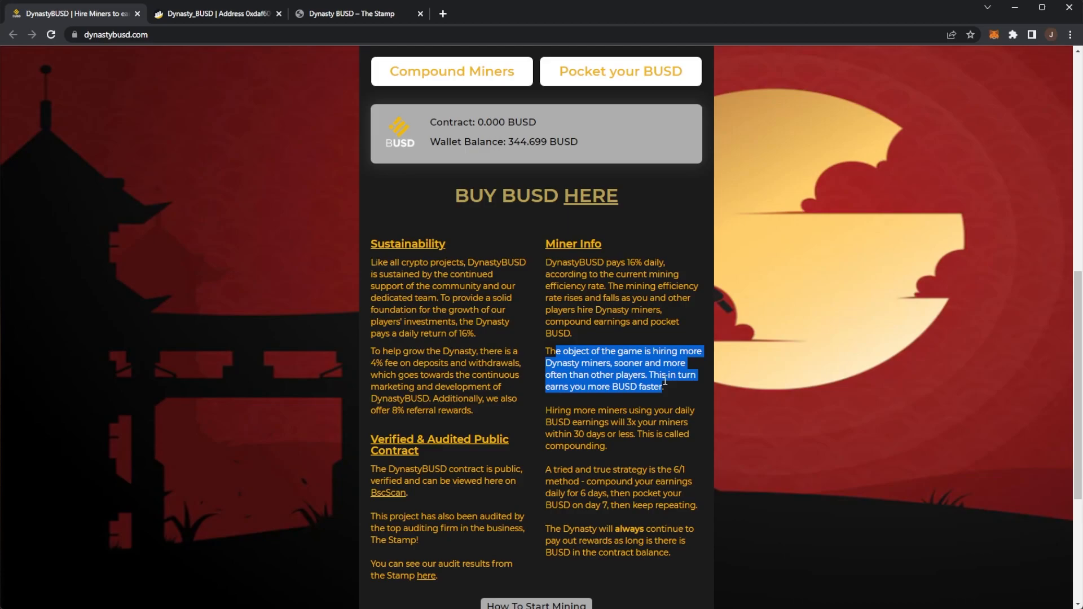
pyautogui.scroll(3)
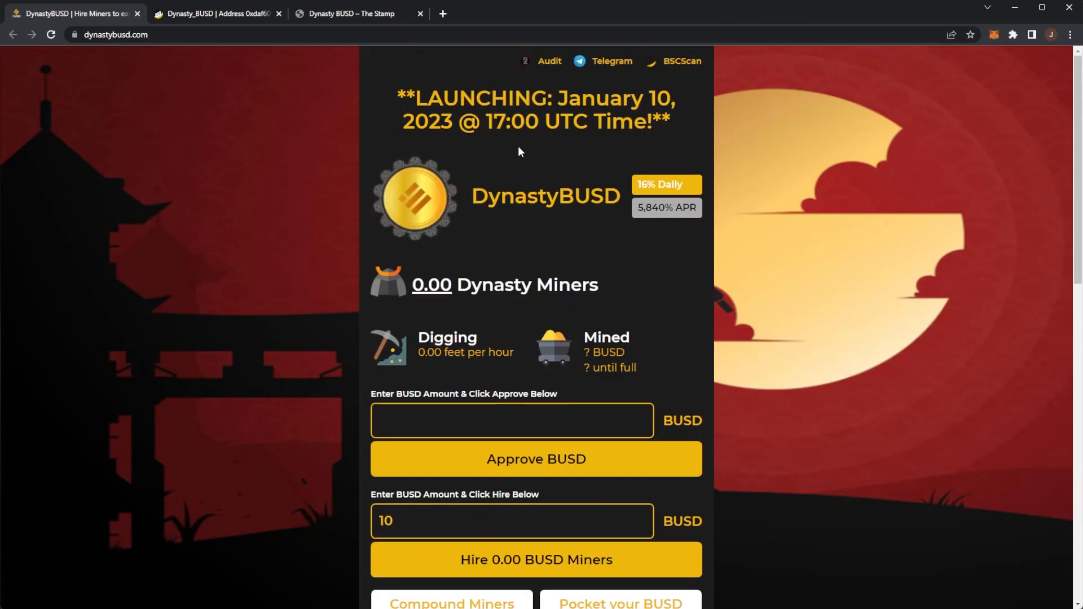
pyautogui.moveTo(588, 186)
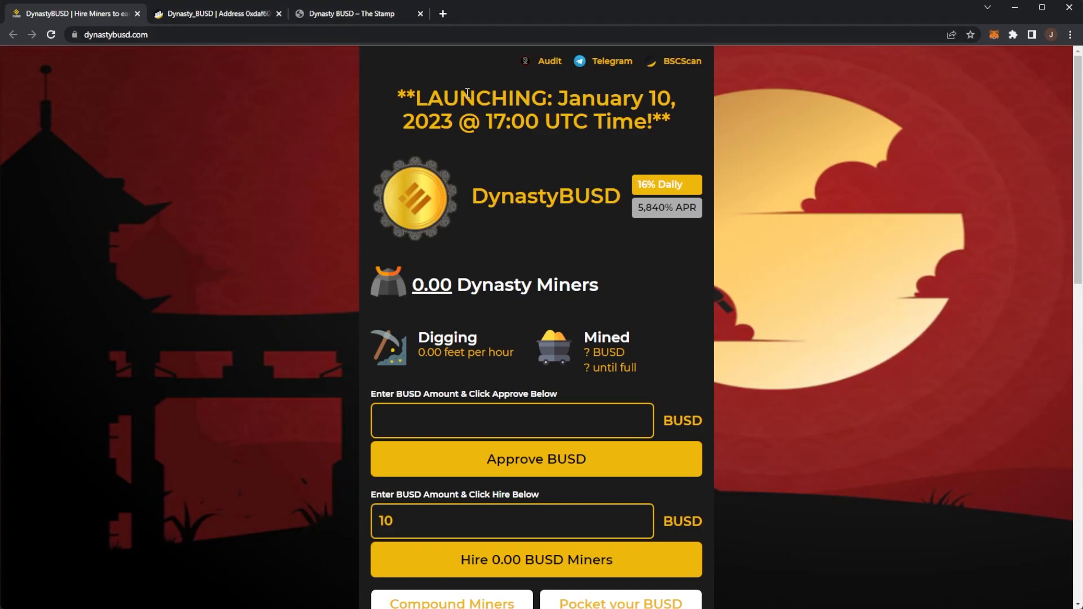
pyautogui.moveTo(487, 73)
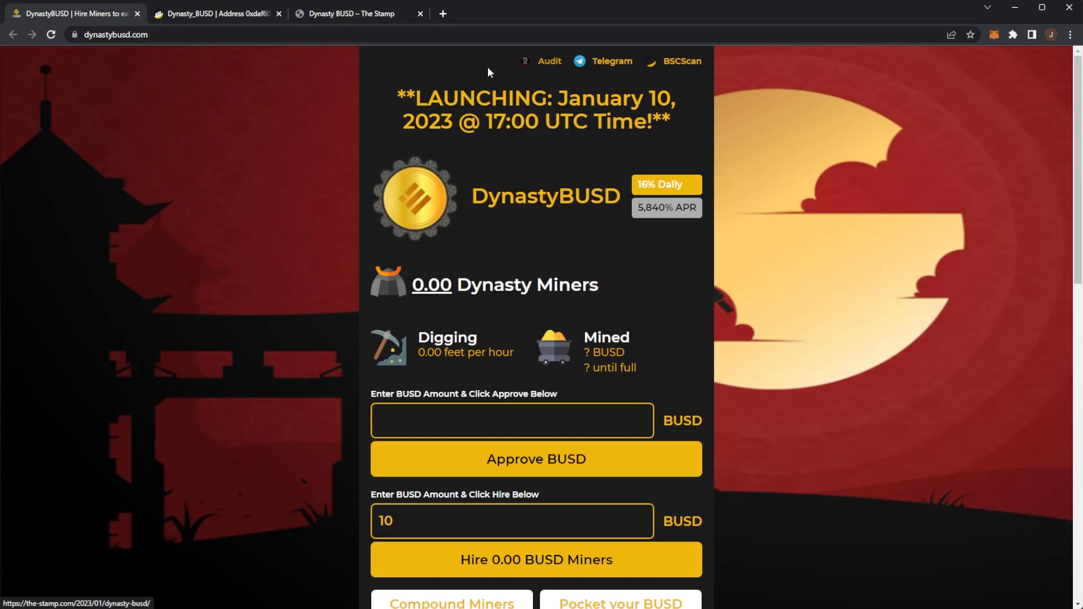
pyautogui.click(214, 13)
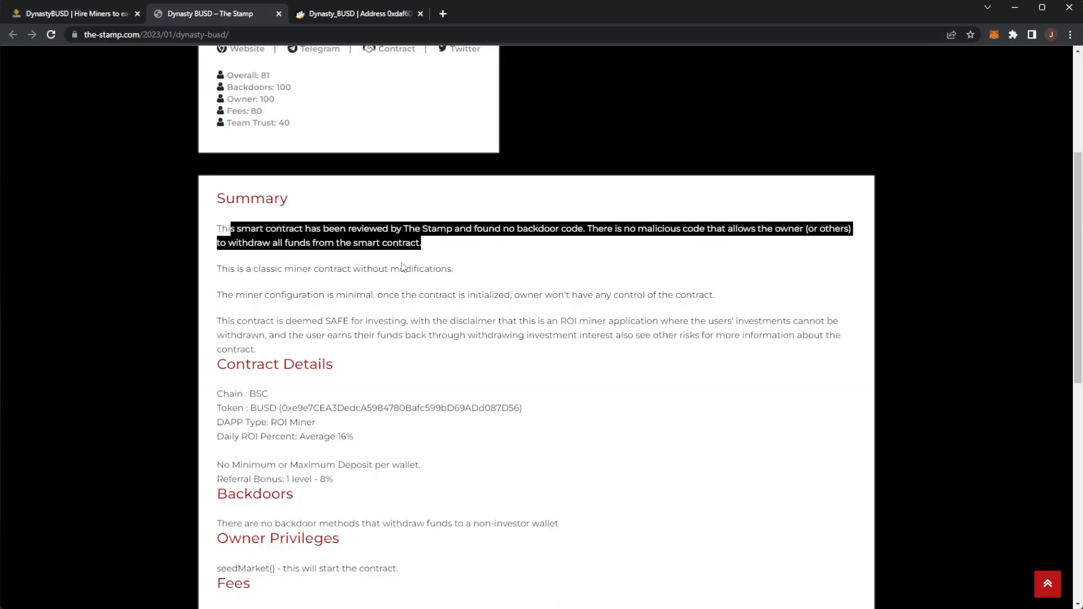
# Read the audit's Complexity and Team Trust notes, including the battle-tested fork sentence
pyautogui.scroll(-3)
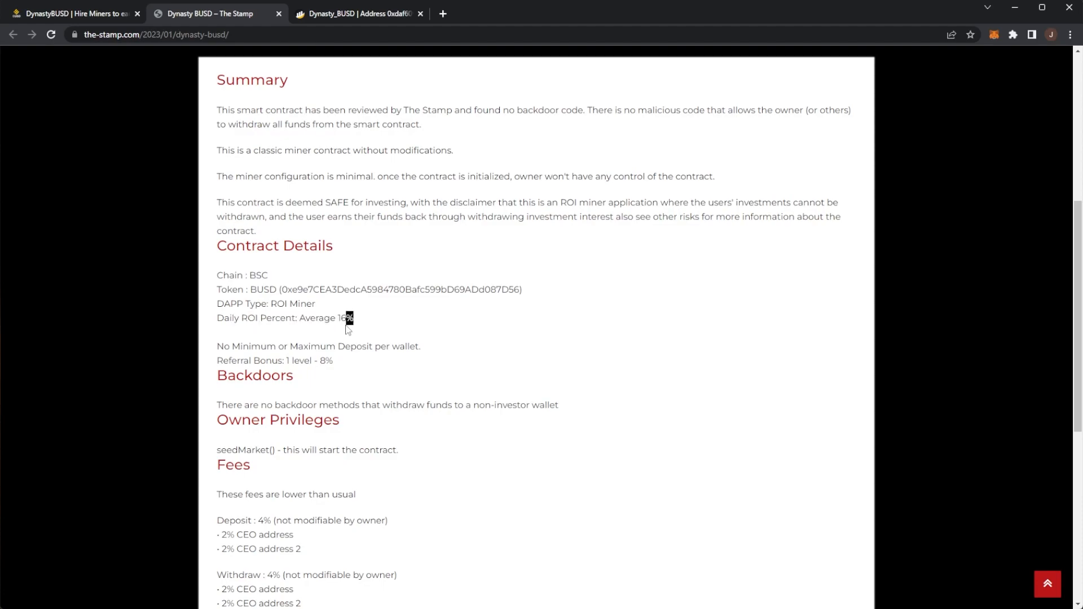
pyautogui.scroll(-3)
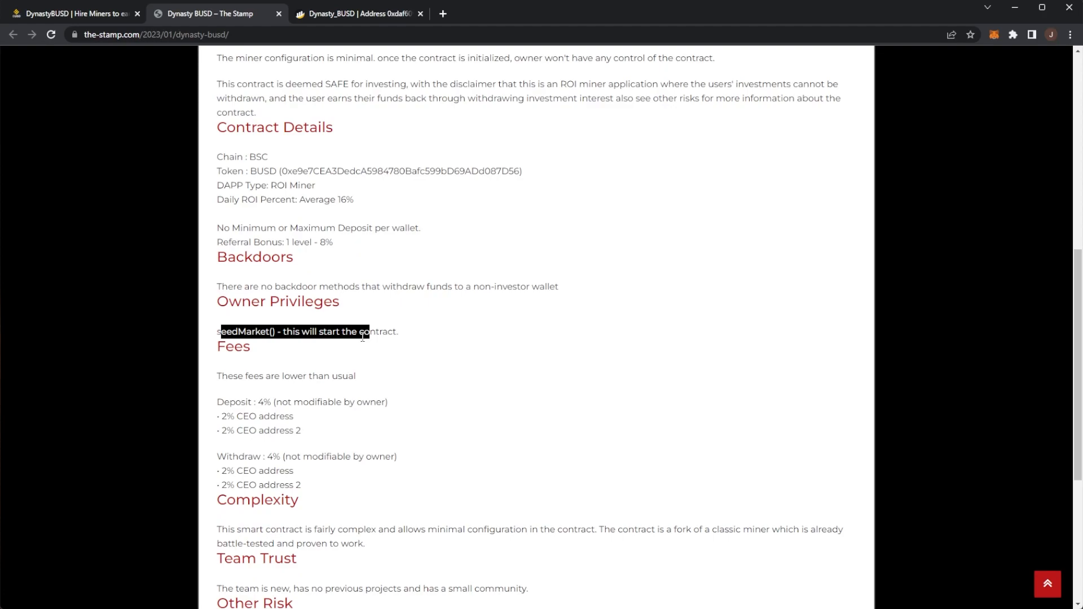
pyautogui.scroll(-3)
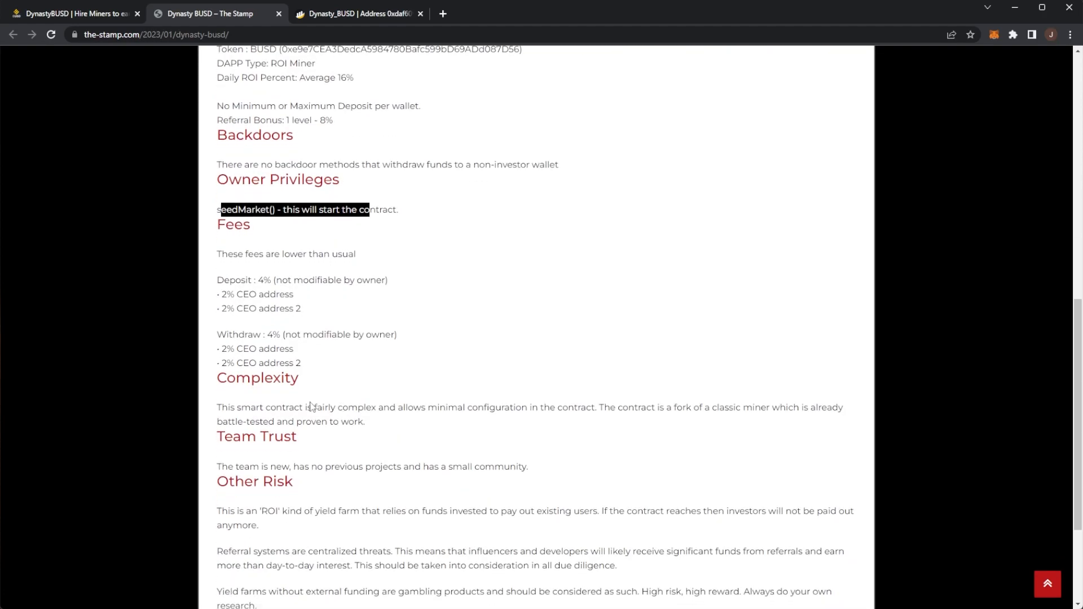
pyautogui.scroll(-3)
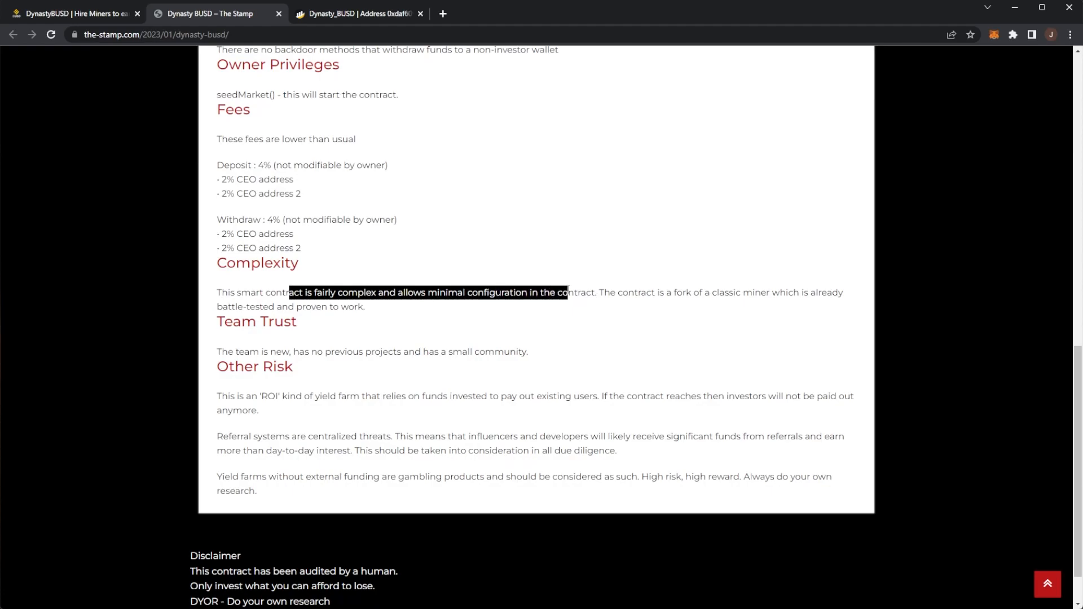
pyautogui.click(610, 292)
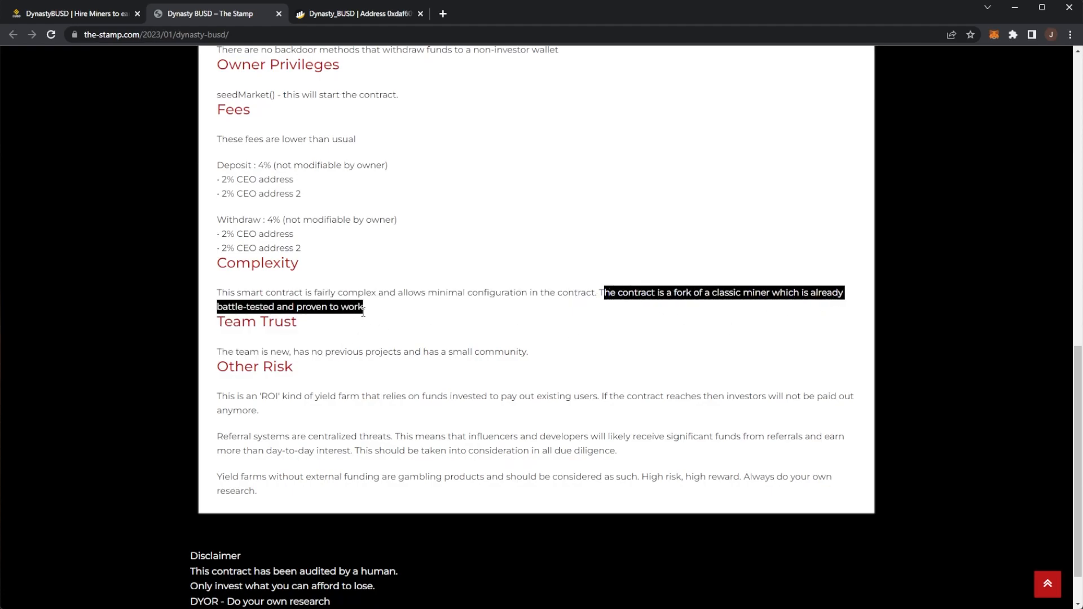
pyautogui.click(355, 314)
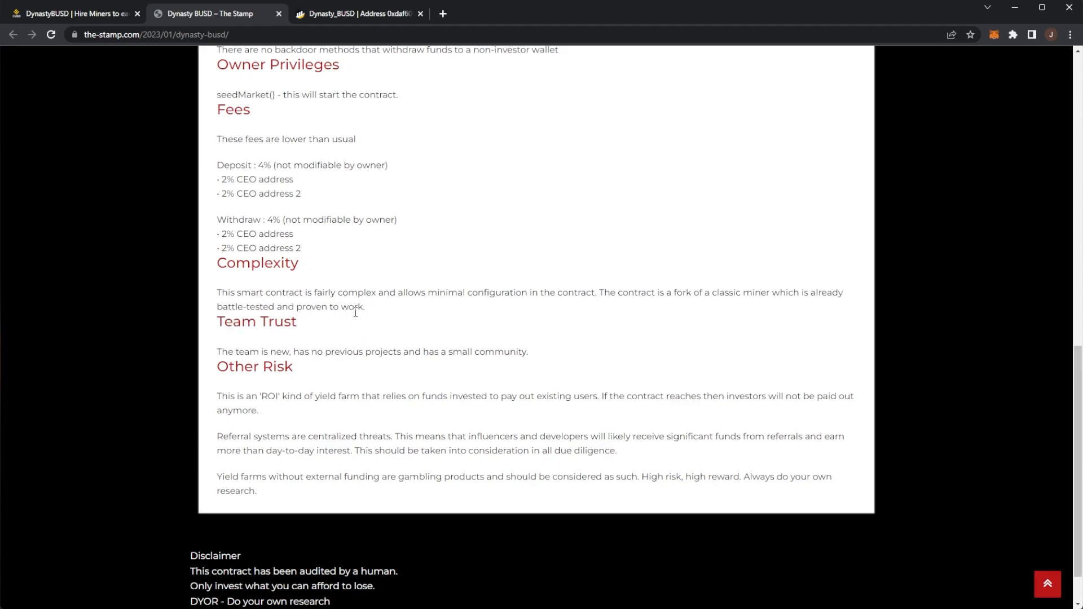
# Mark the High risk phrase in the Other Risk warning, then scroll back up
pyautogui.scroll(-3)
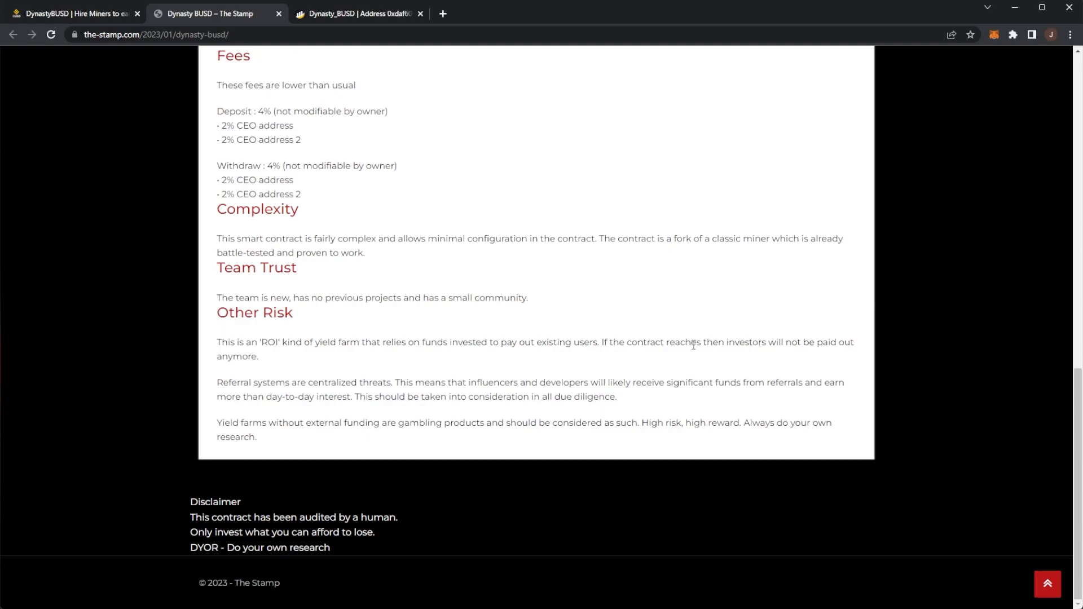
pyautogui.moveTo(271, 375)
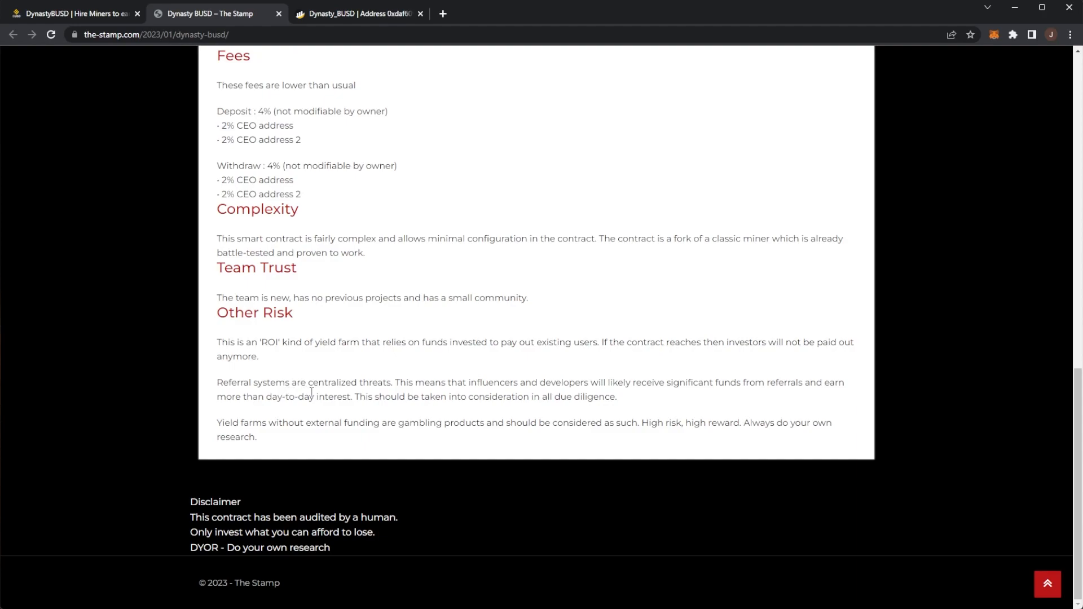
pyautogui.moveTo(568, 383)
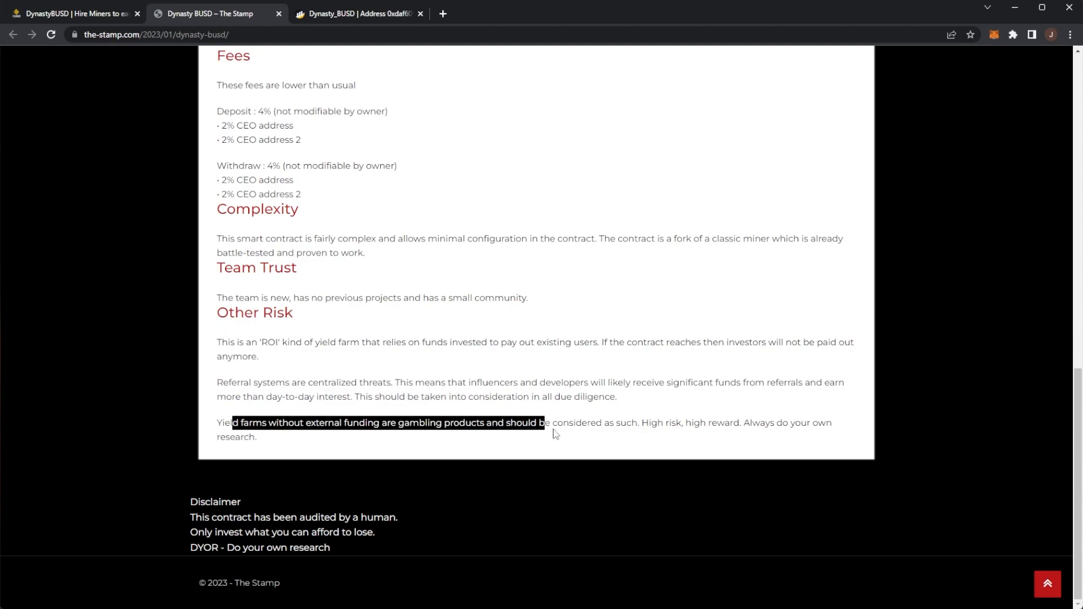
pyautogui.doubleClick(660, 422)
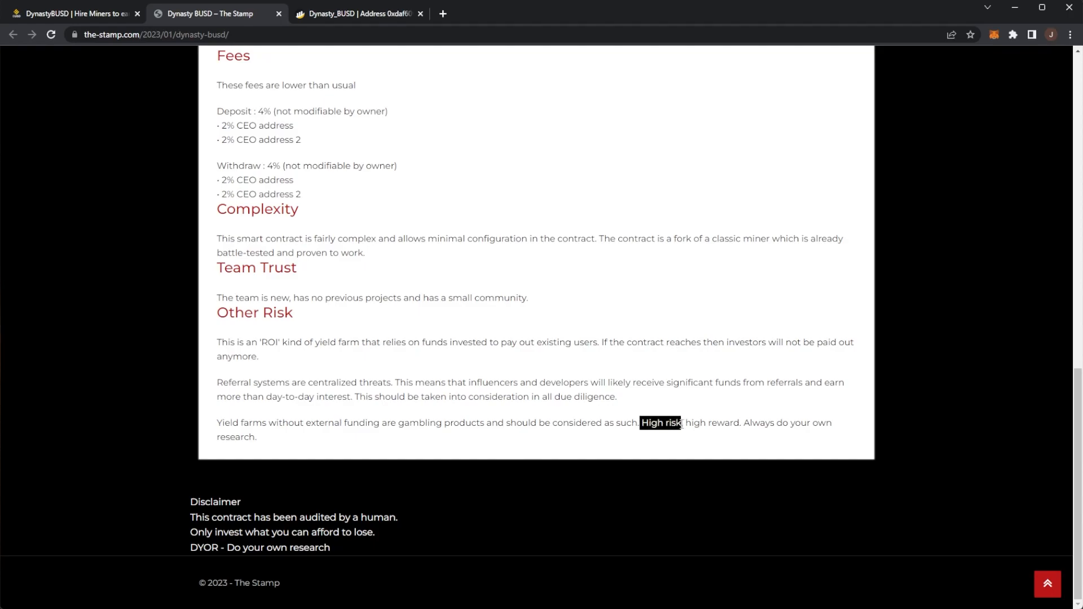
pyautogui.click(466, 445)
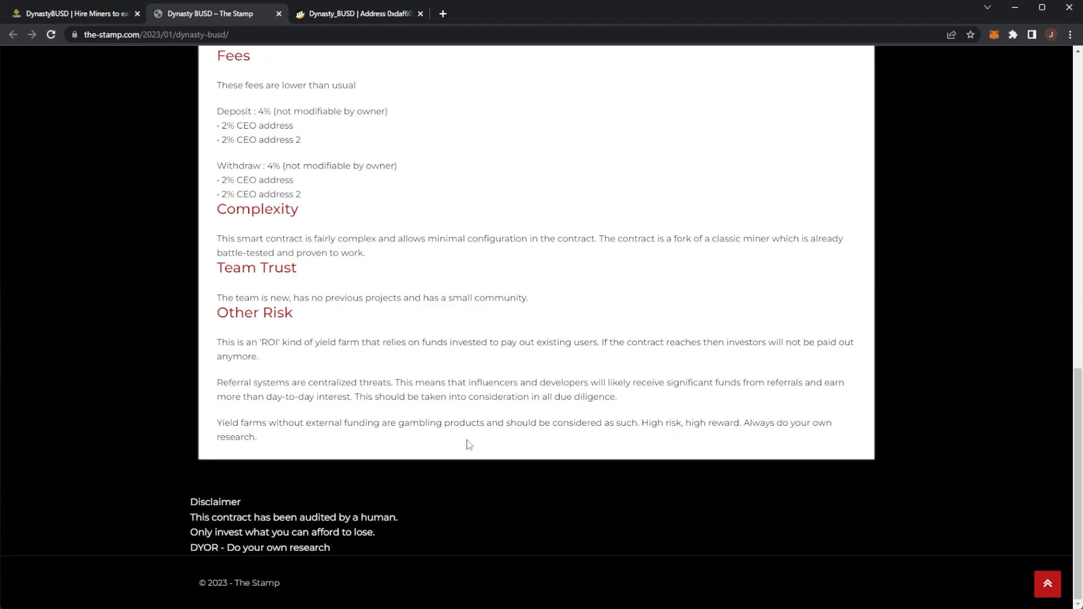
pyautogui.scroll(3)
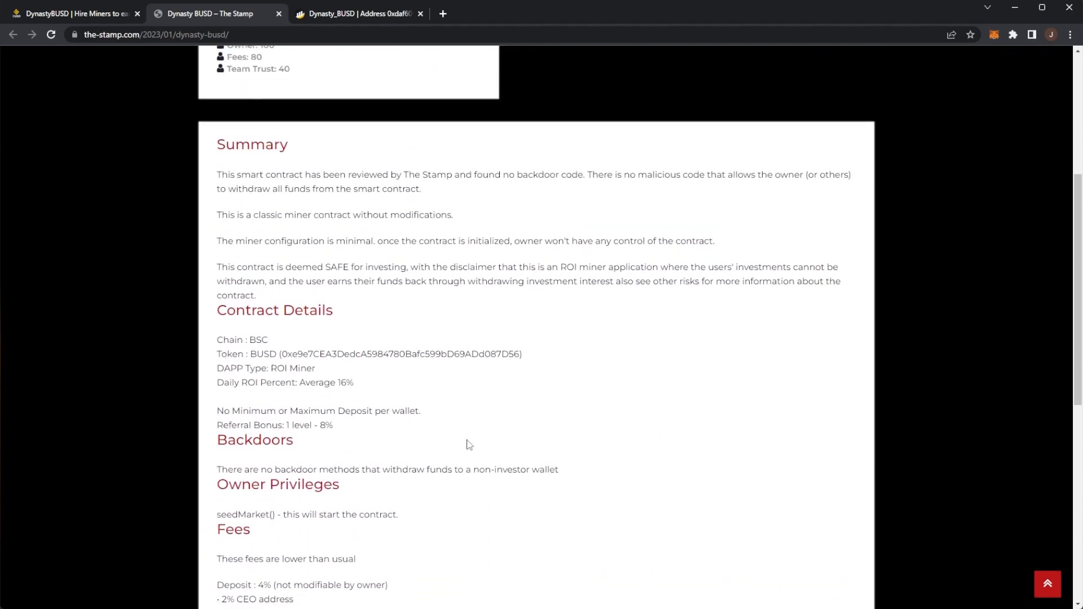
pyautogui.scroll(3)
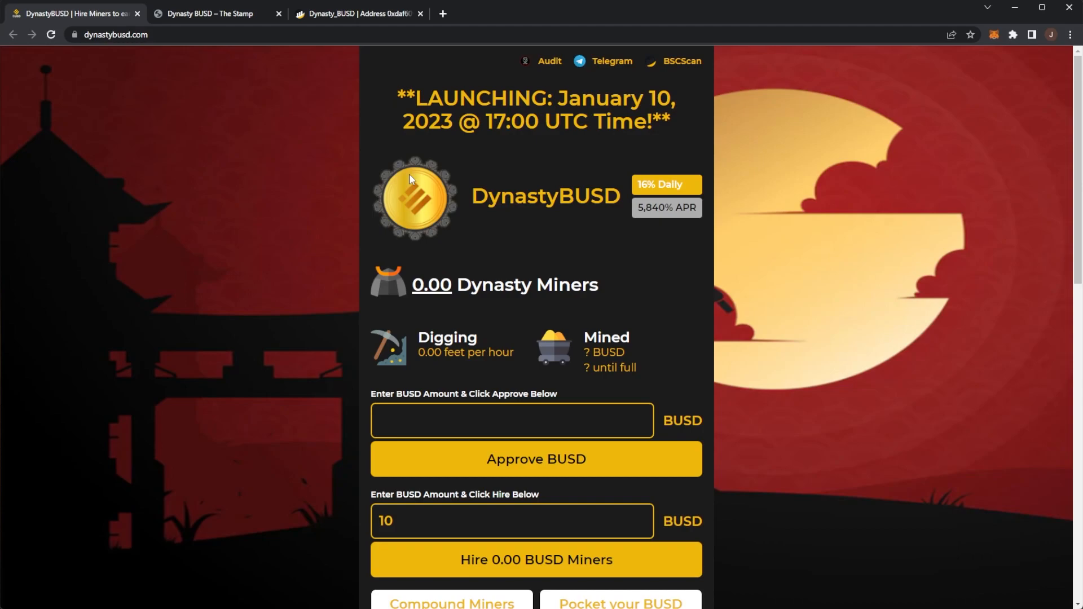
pyautogui.scroll(-3)
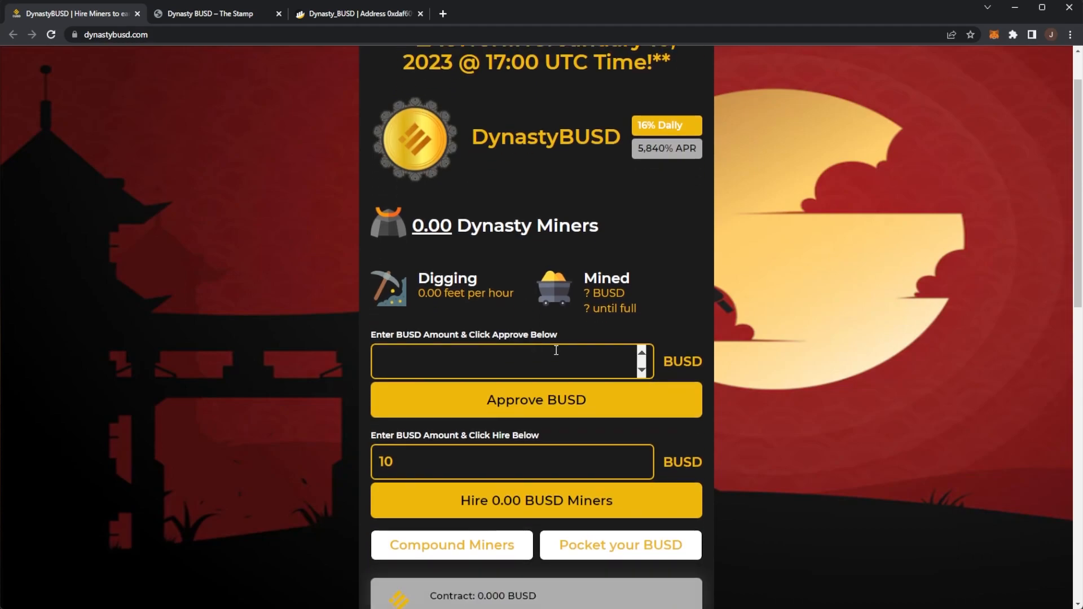
pyautogui.scroll(-3)
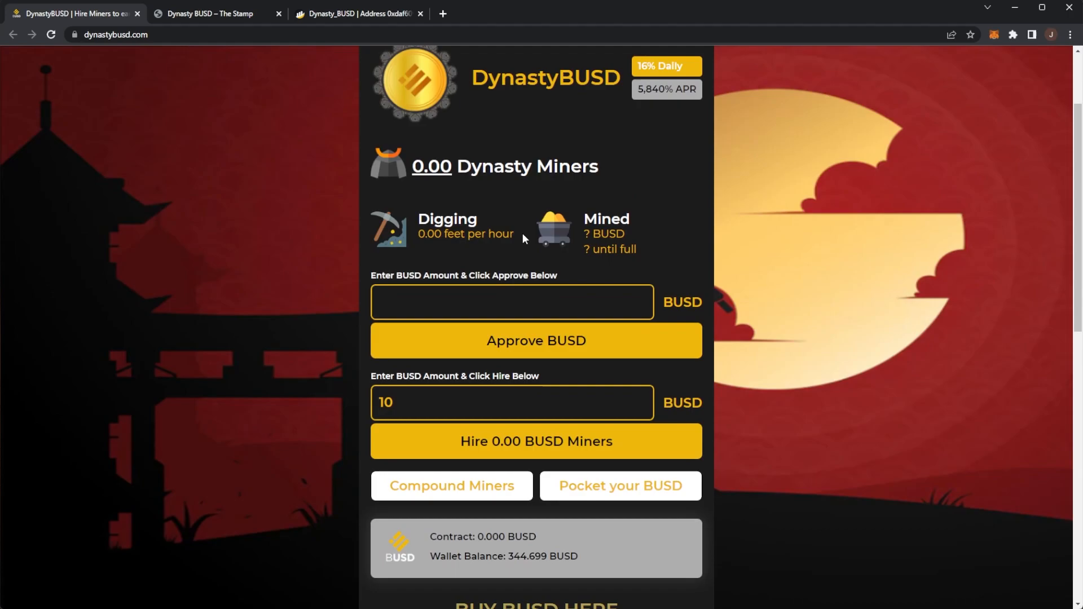
pyautogui.scroll(-3)
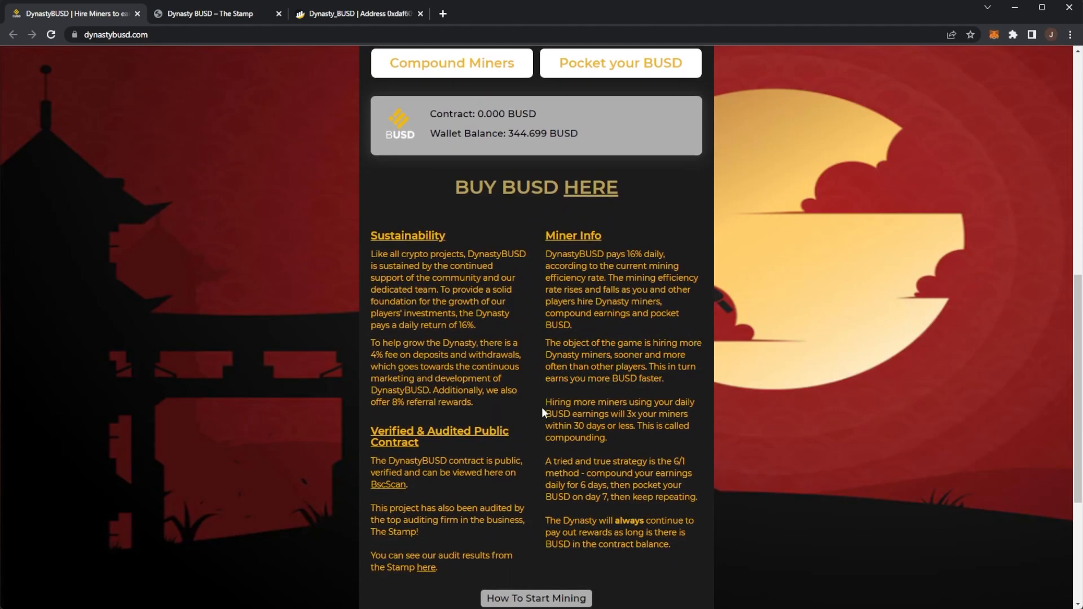
pyautogui.scroll(-3)
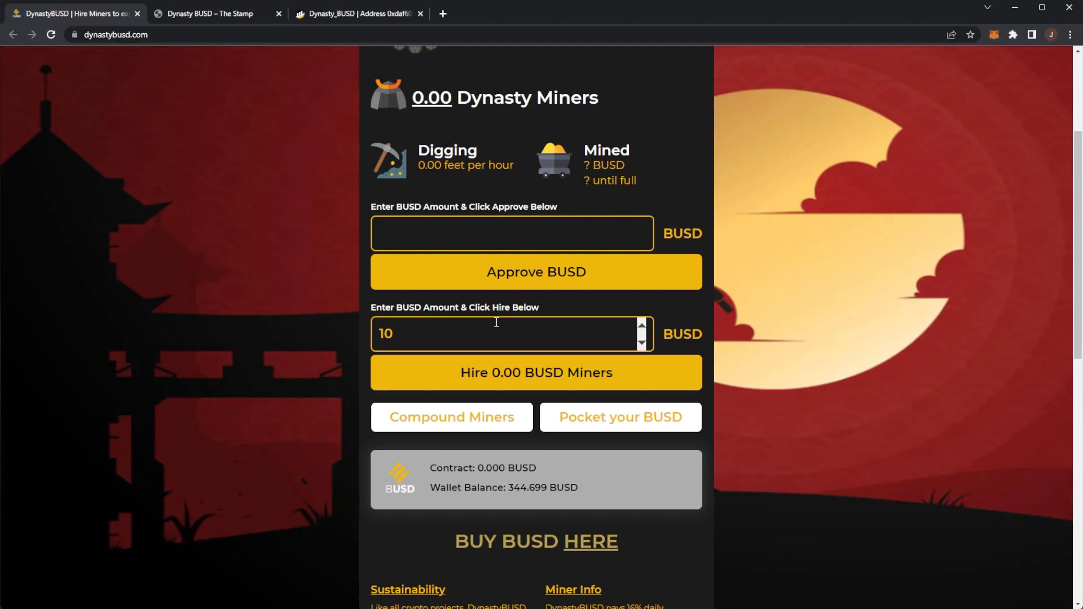
pyautogui.scroll(-3)
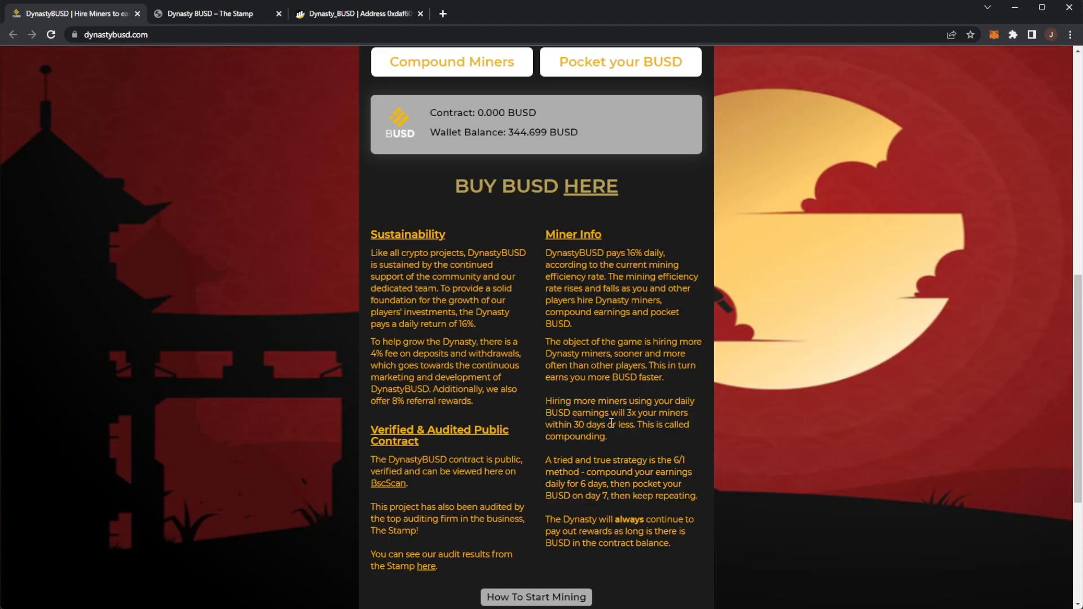
pyautogui.scroll(3)
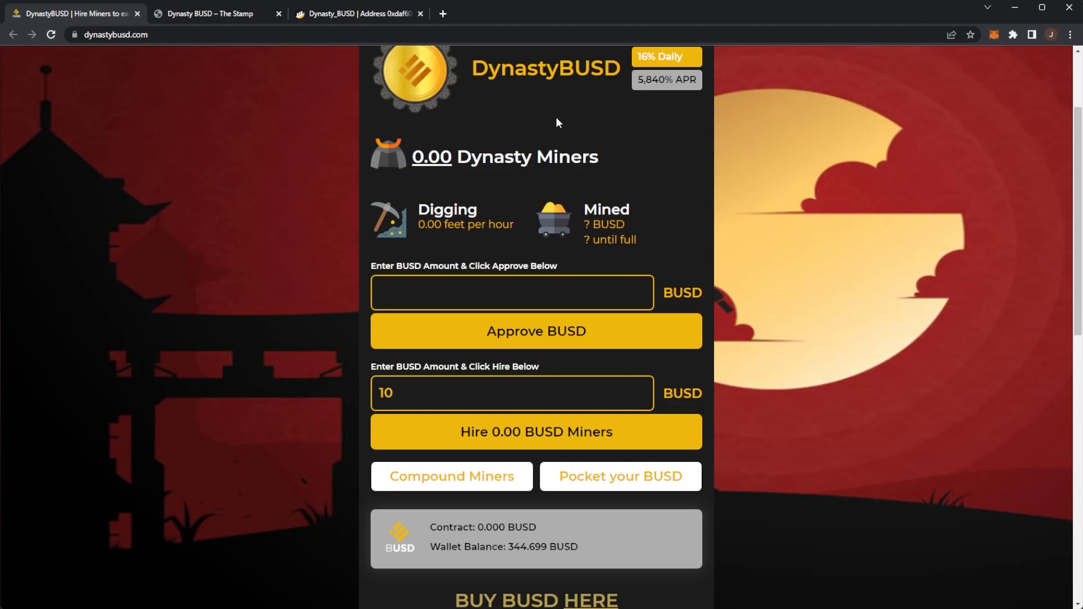
pyautogui.scroll(-3)
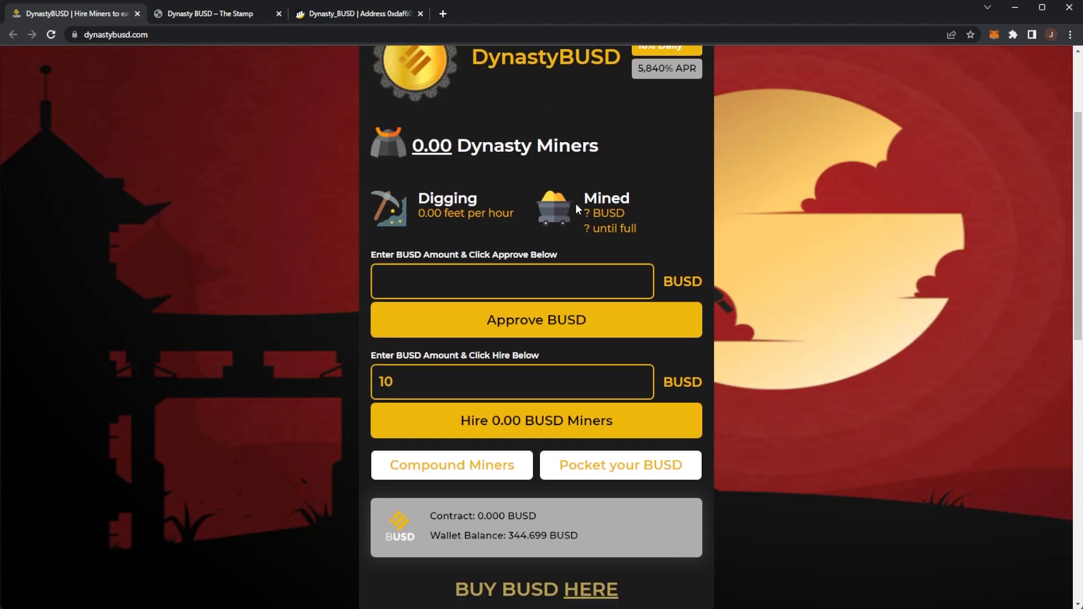
pyautogui.scroll(-3)
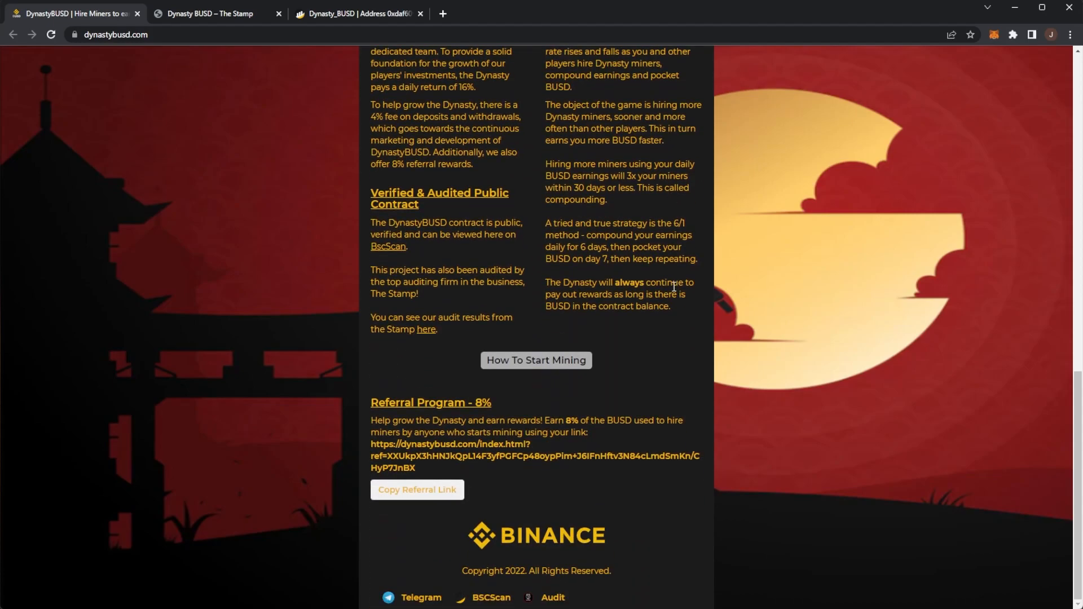
pyautogui.scroll(3)
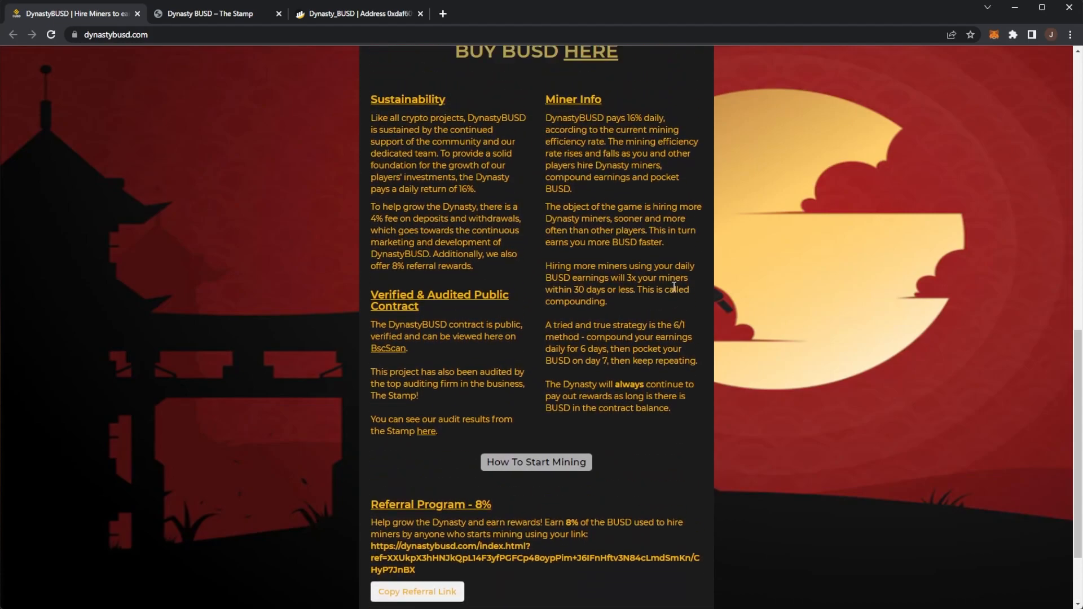
pyautogui.scroll(3)
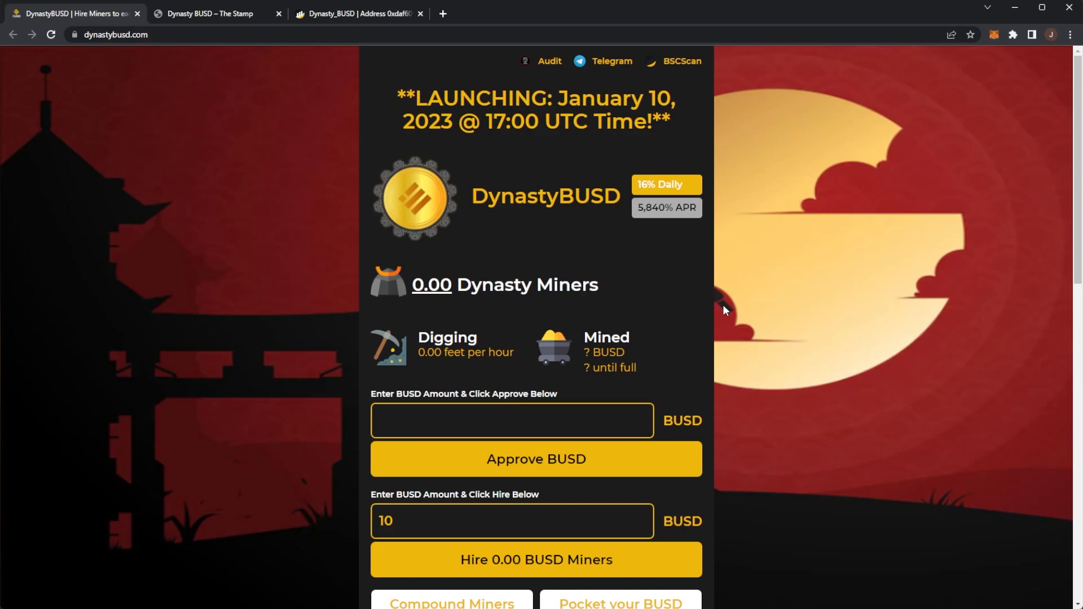
pyautogui.moveTo(901, 293)
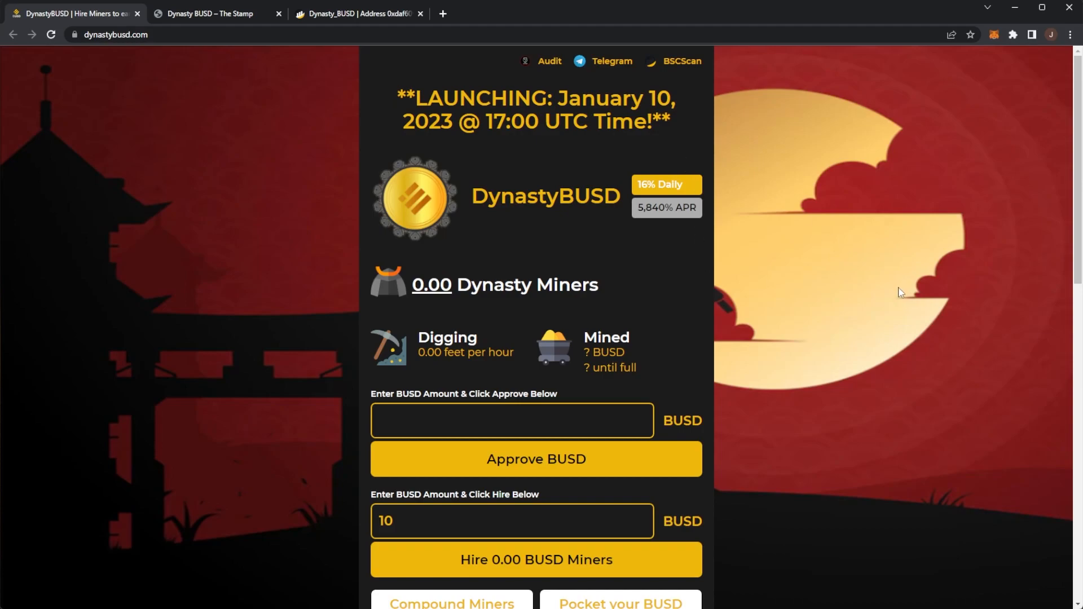
pyautogui.moveTo(539, 276)
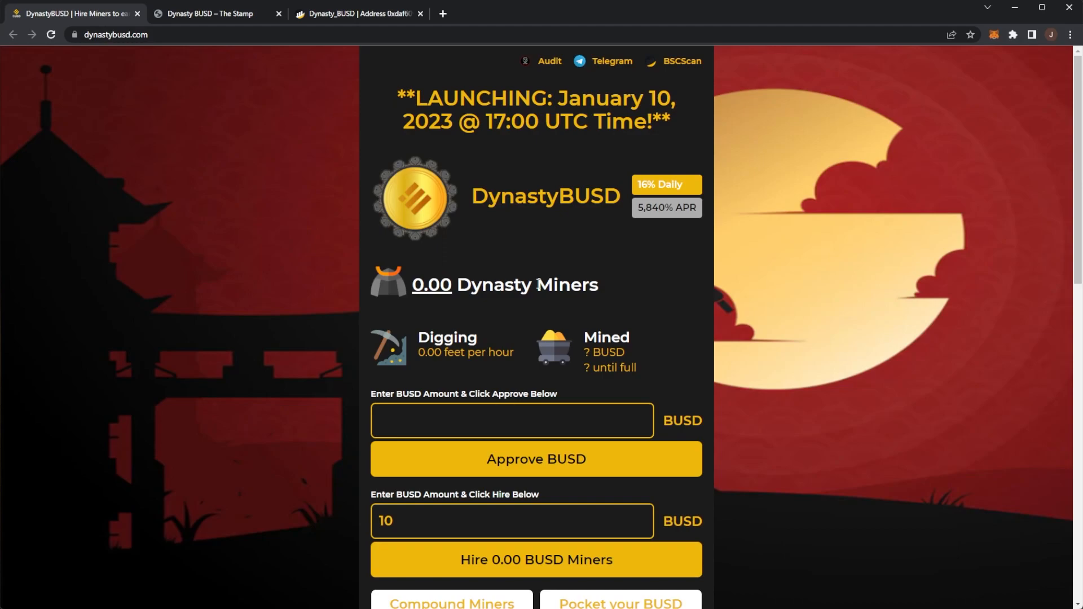
pyautogui.moveTo(538, 188)
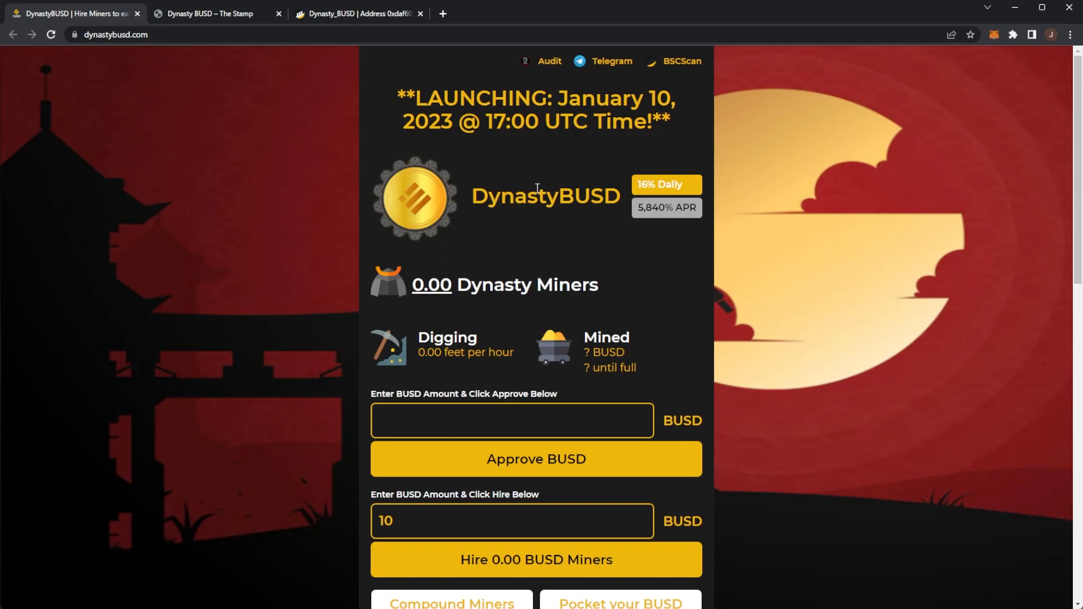
pyautogui.doubleClick(545, 197)
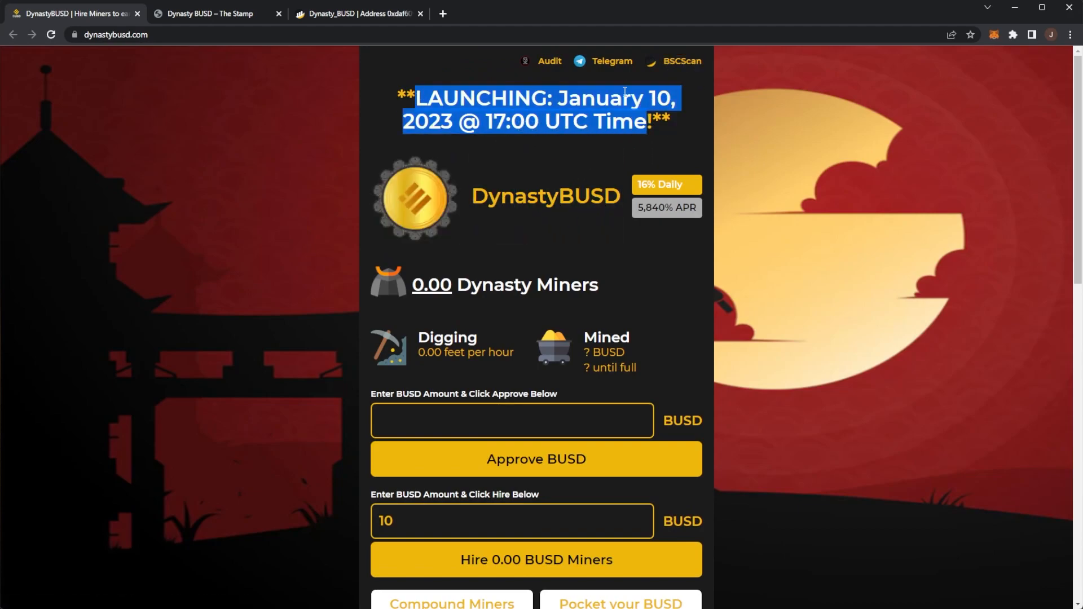
pyautogui.click(610, 61)
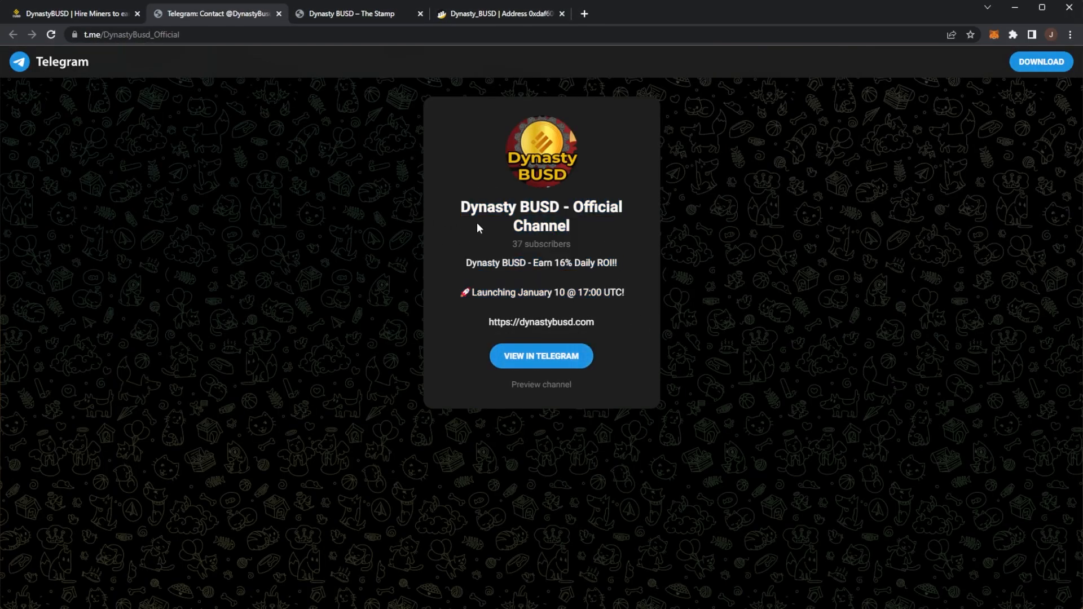
pyautogui.moveTo(437, 205)
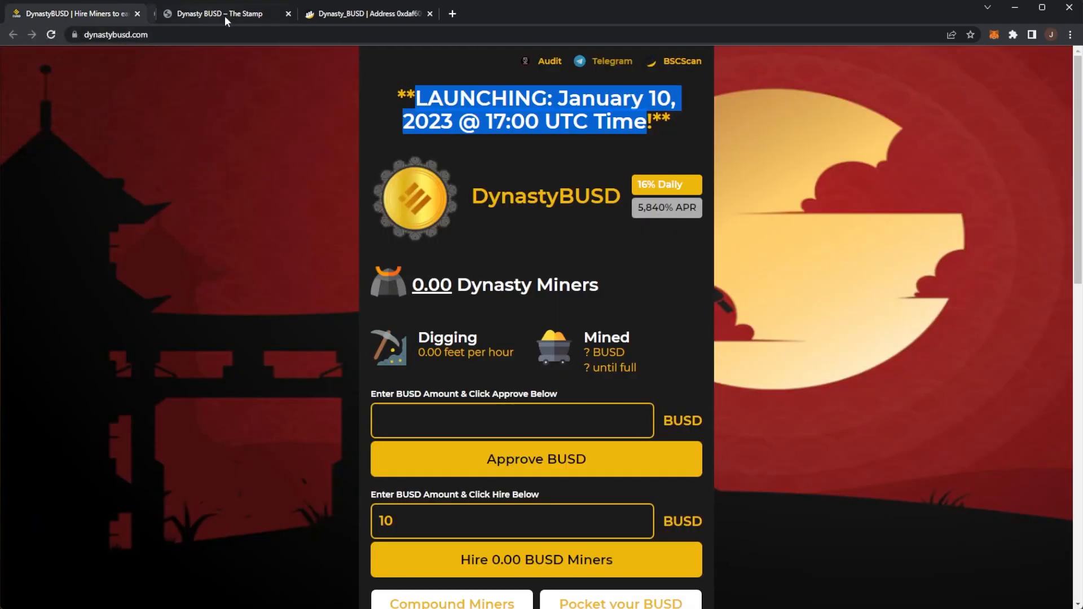
pyautogui.scroll(-3)
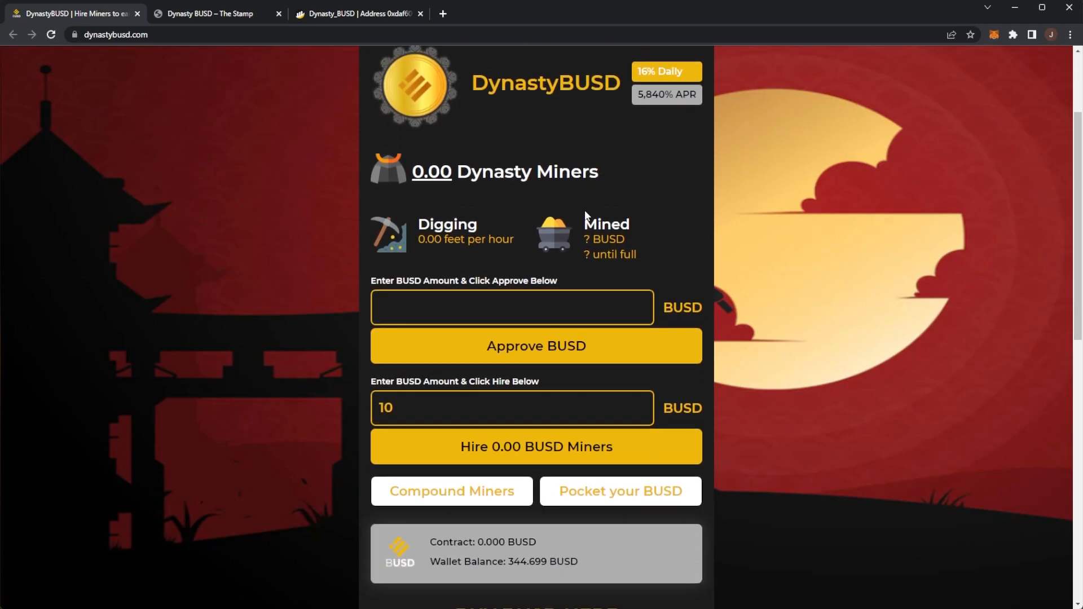
pyautogui.scroll(3)
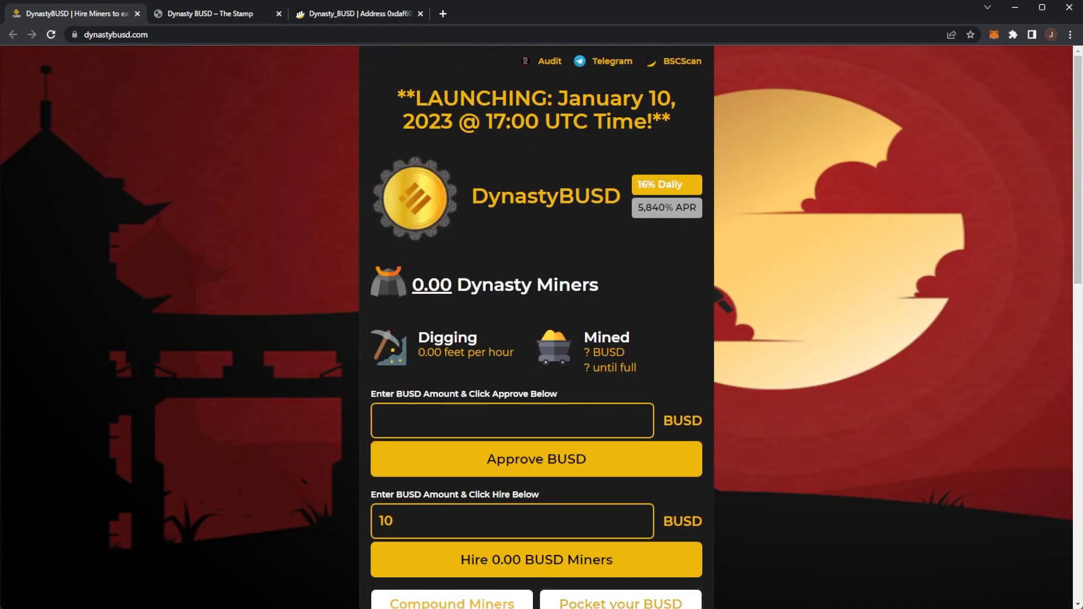